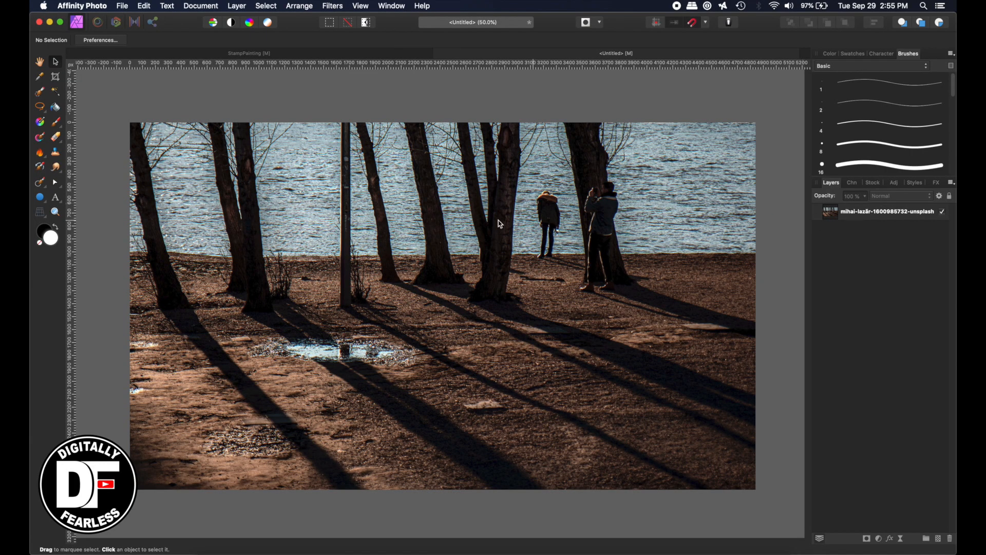
mouse_move(821, 198)
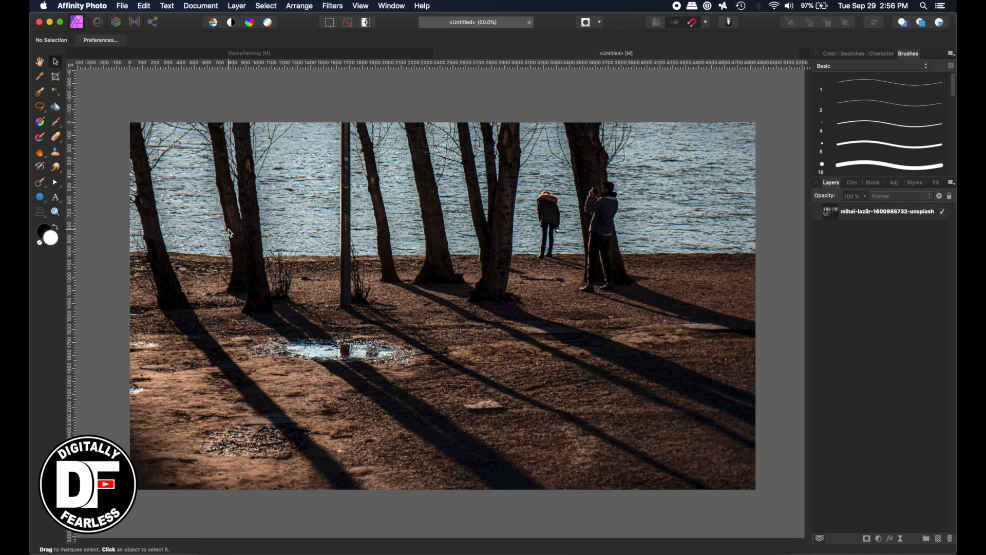
mouse_move(613, 255)
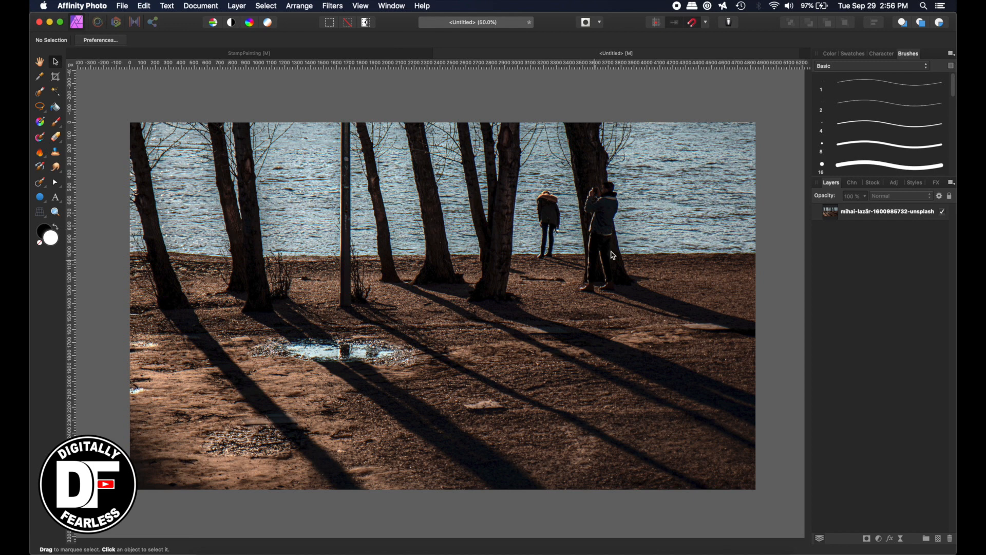
Pick the Flood Fill tool and set a muted tan fill colour sampled from the sandy ground.
click(872, 182)
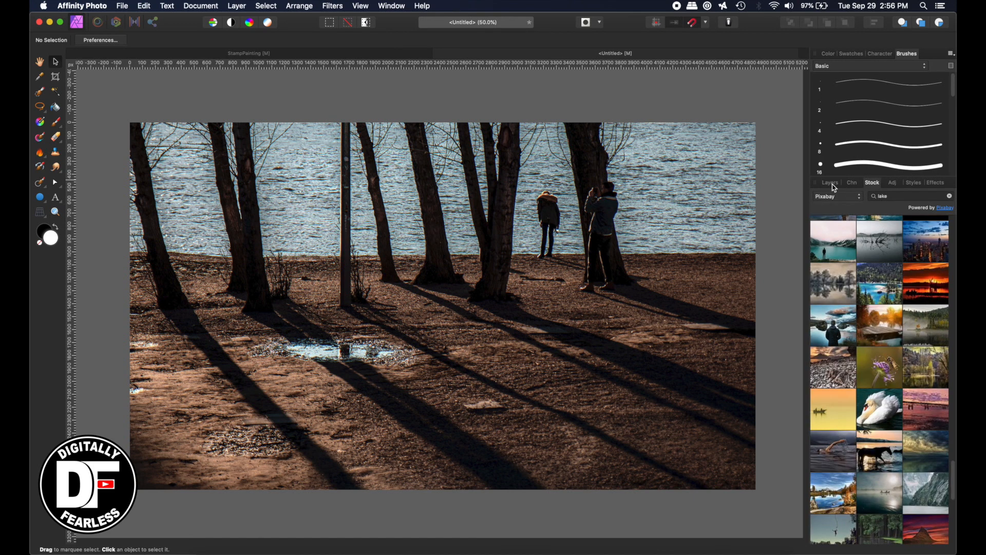
click(831, 183)
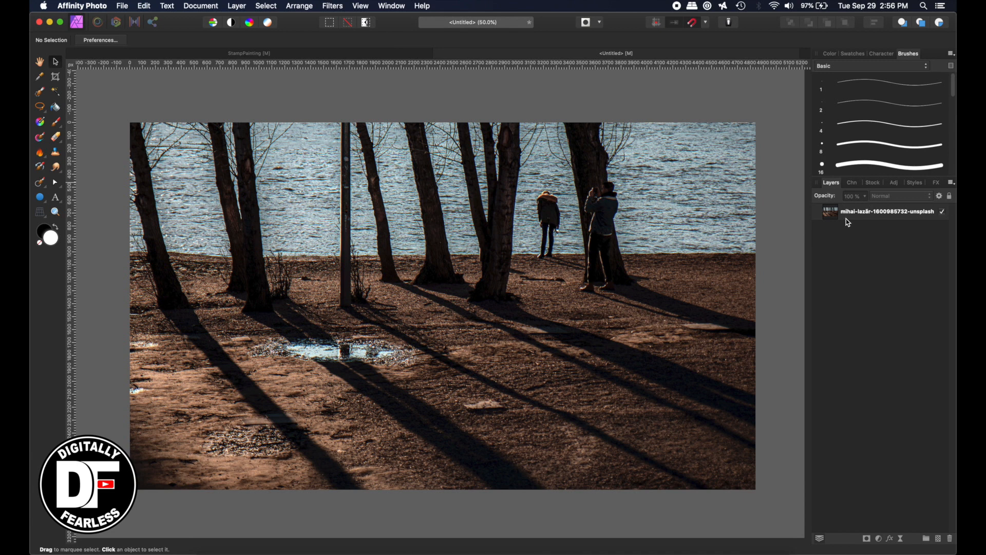
mouse_move(849, 222)
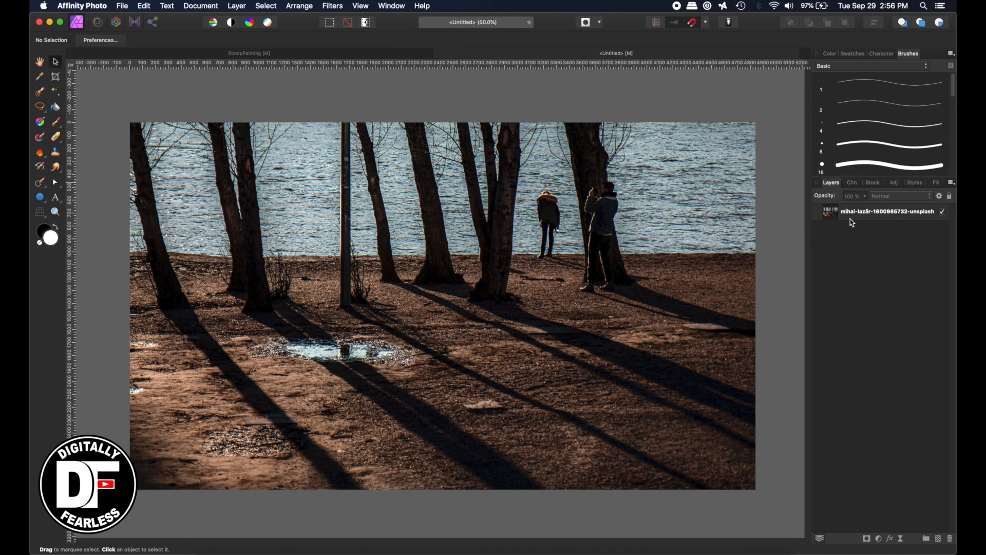
mouse_move(875, 219)
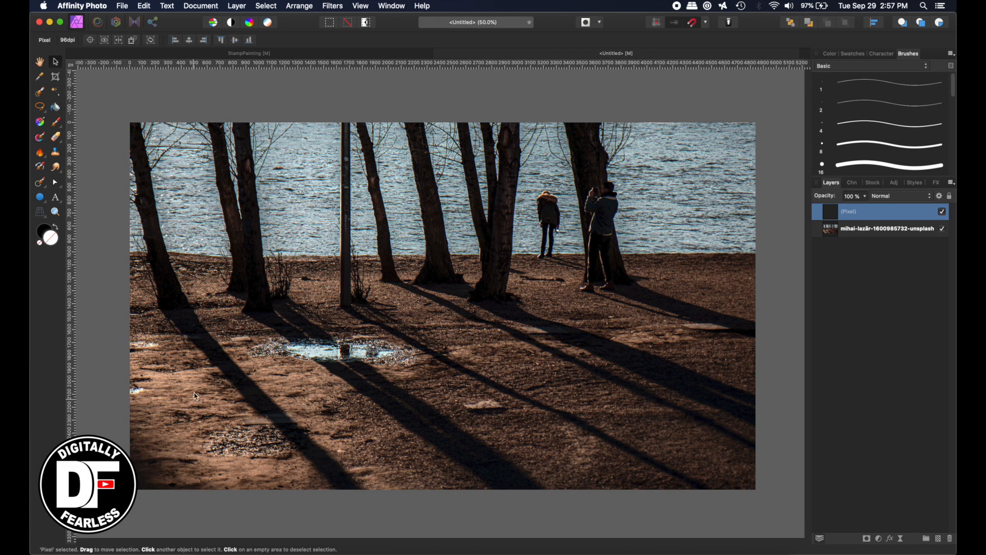
mouse_move(125, 126)
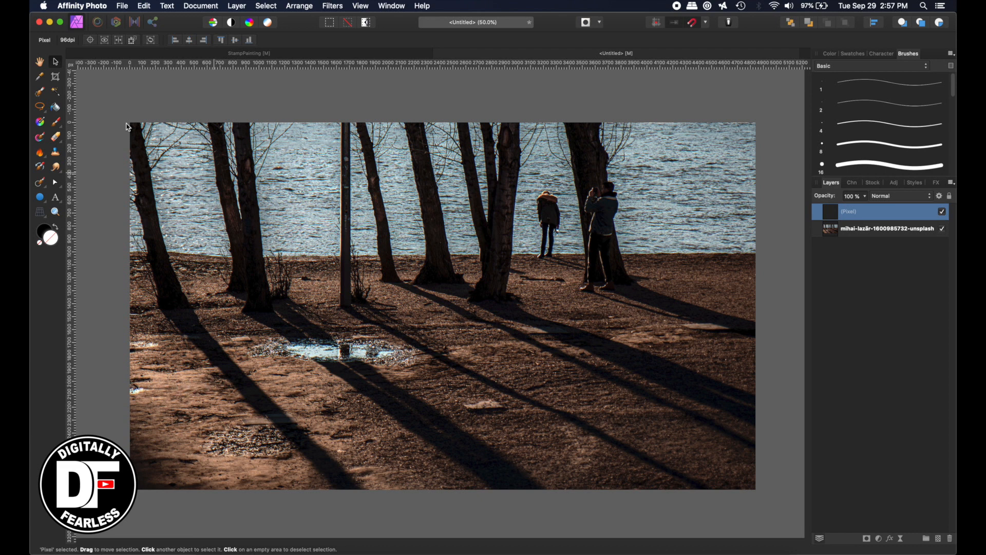
mouse_move(56, 107)
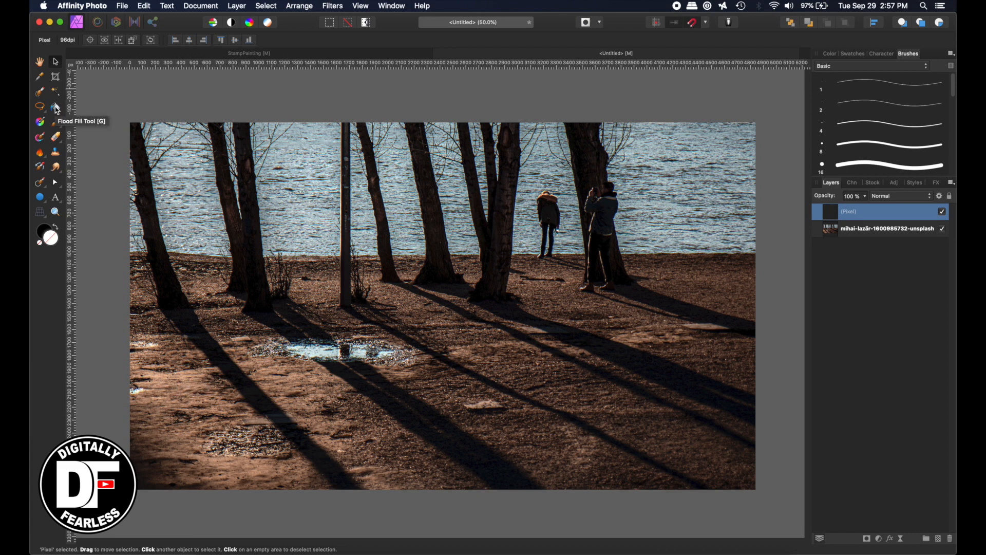
click(55, 106)
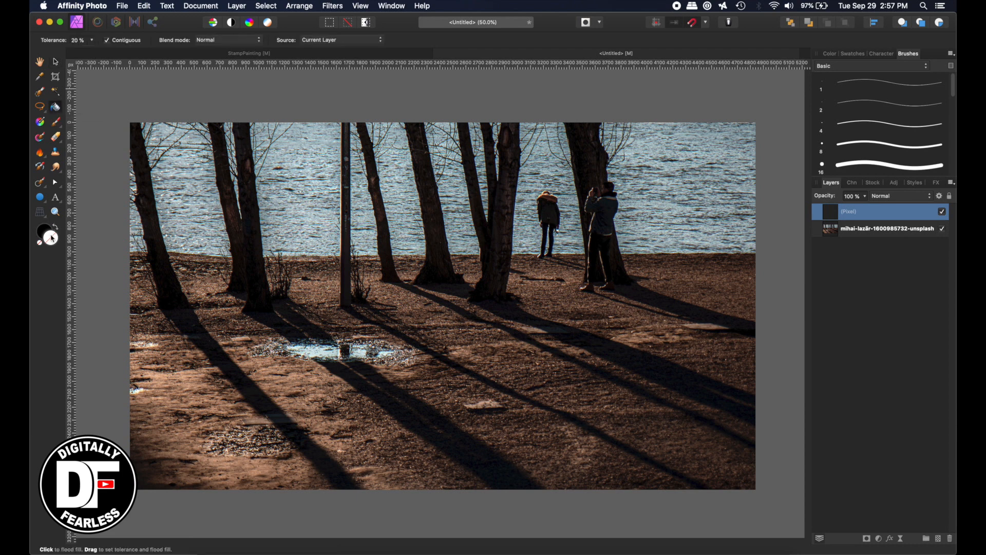
click(47, 232)
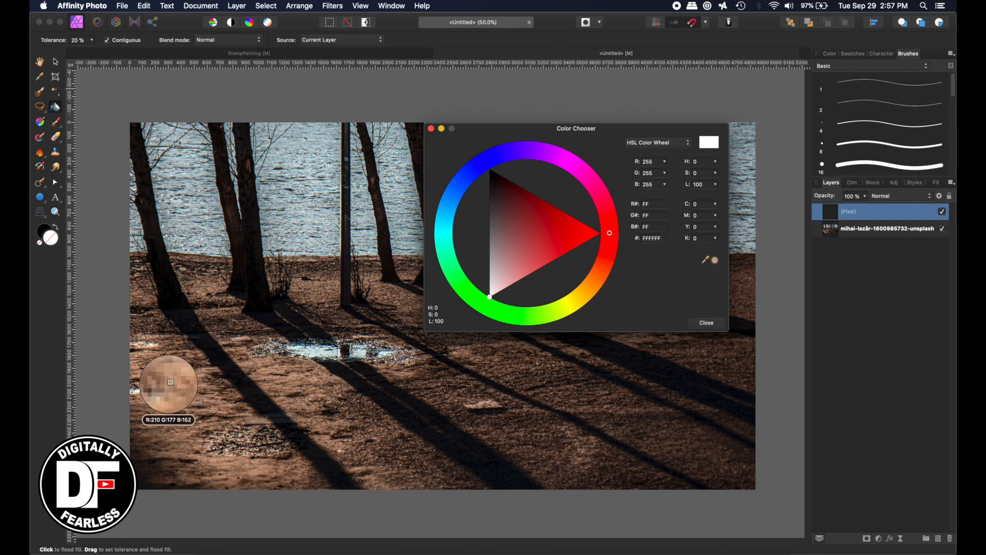
mouse_move(170, 383)
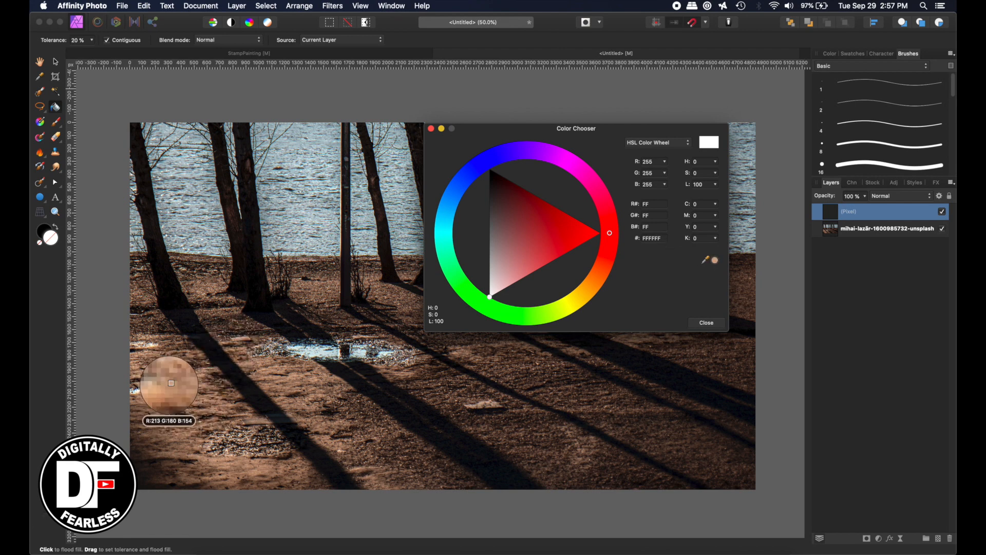
mouse_move(171, 384)
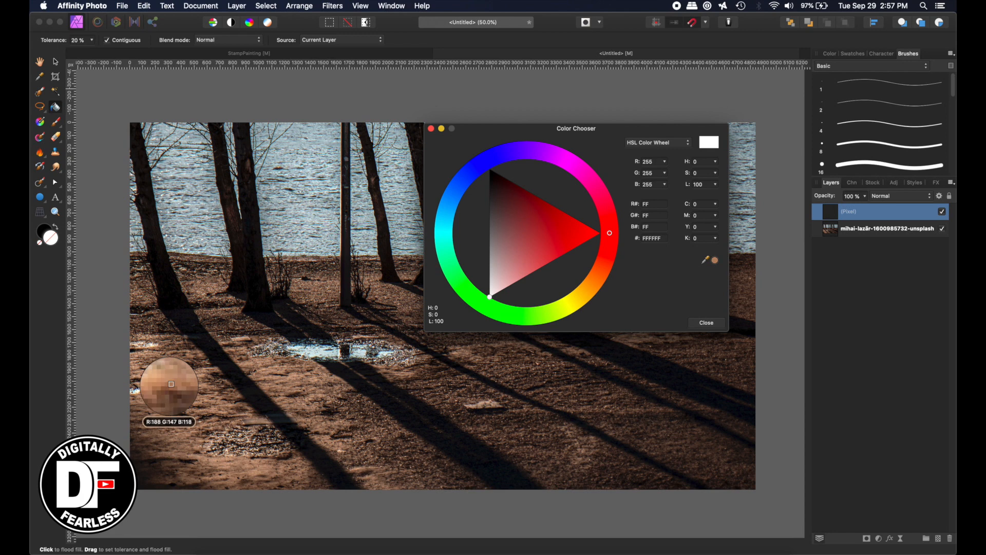
mouse_move(168, 384)
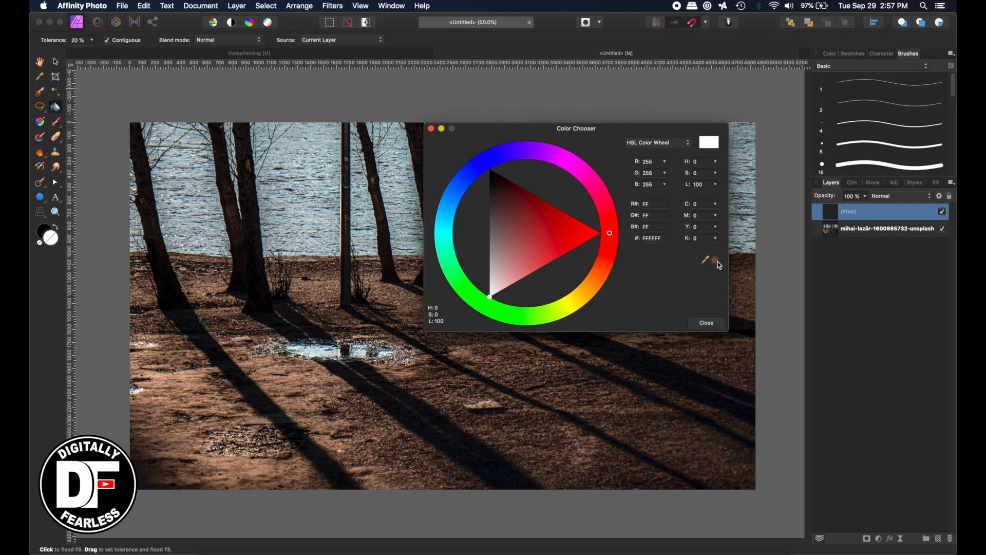
click(519, 221)
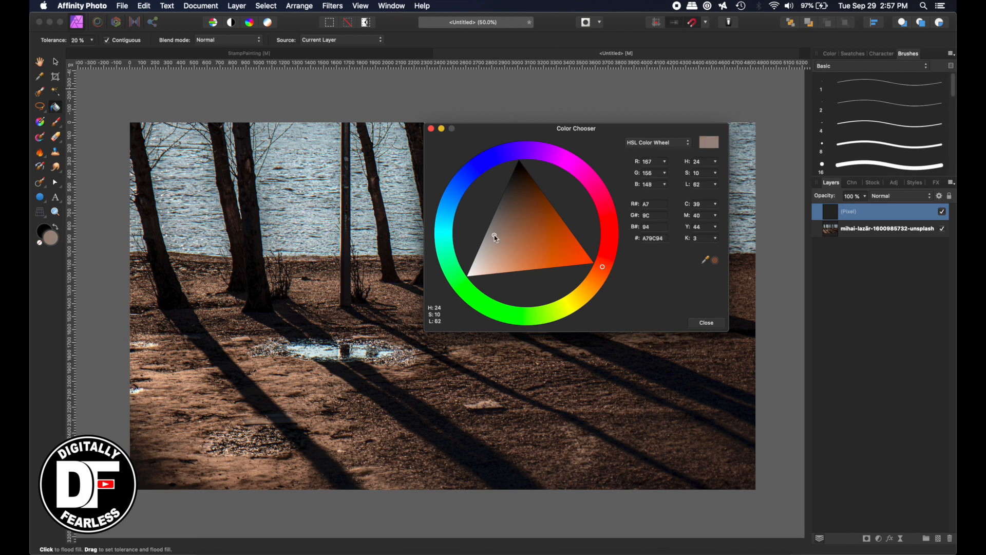
click(507, 238)
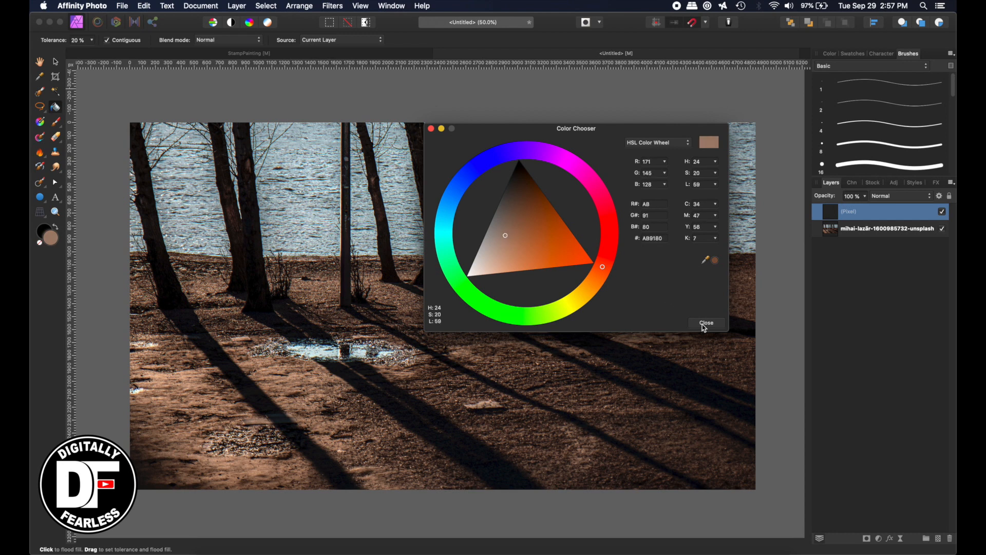
click(706, 323)
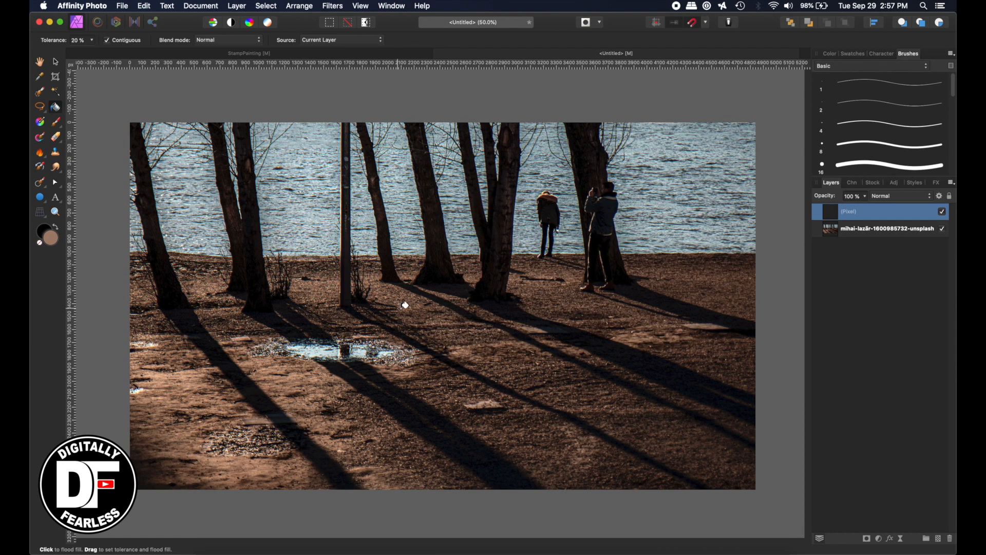
Fill the layer with tan, lock it beneath the photo, and add an empty pixel layer on top.
click(404, 306)
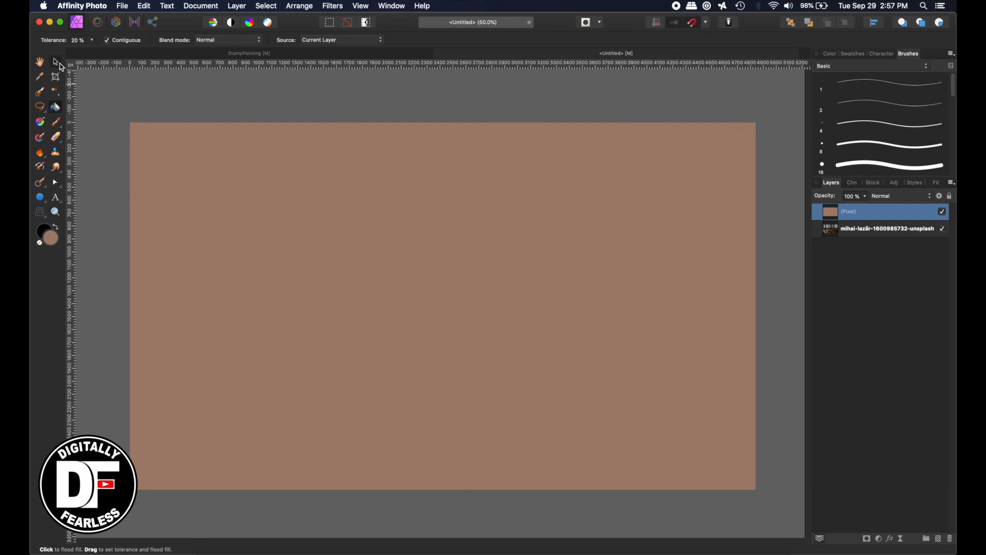
click(54, 61)
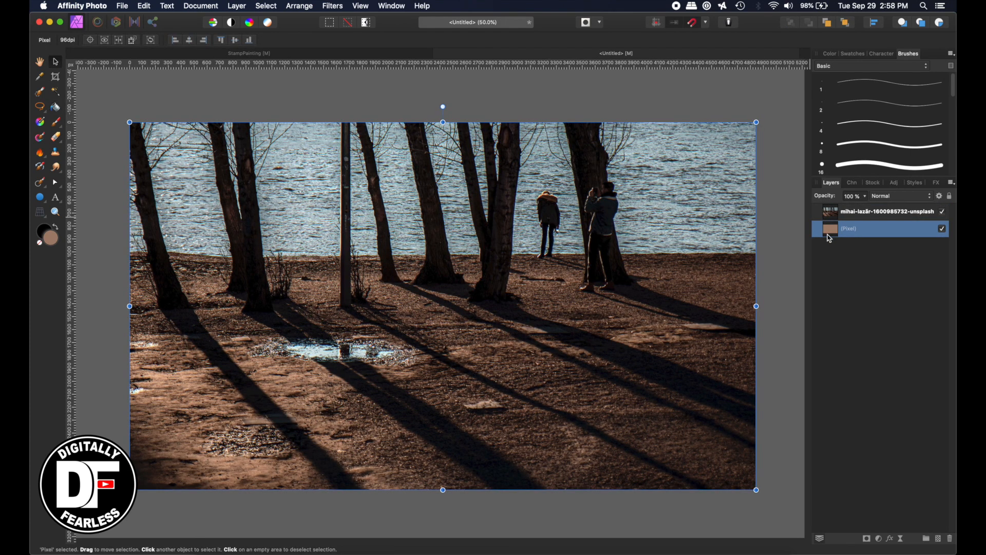
click(887, 211)
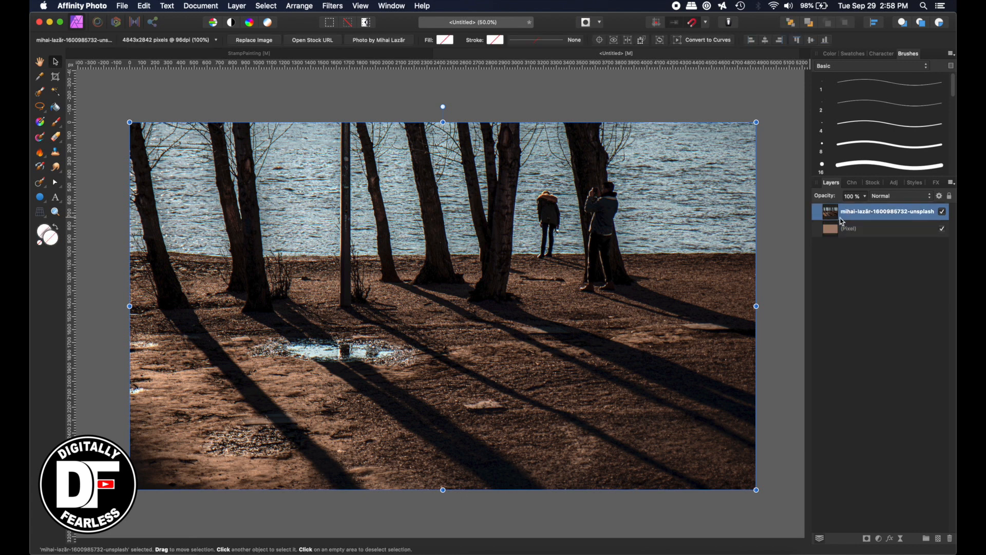
click(855, 228)
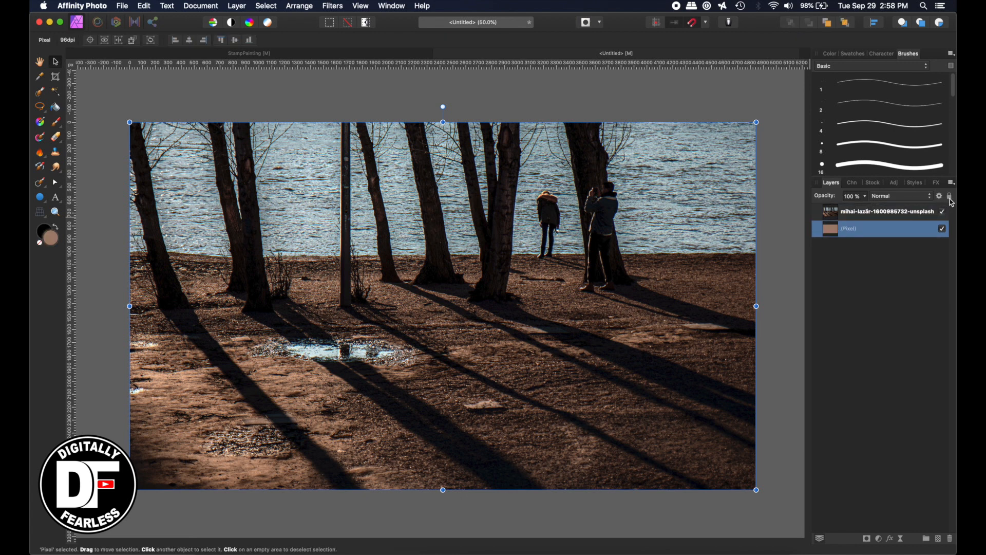
click(887, 211)
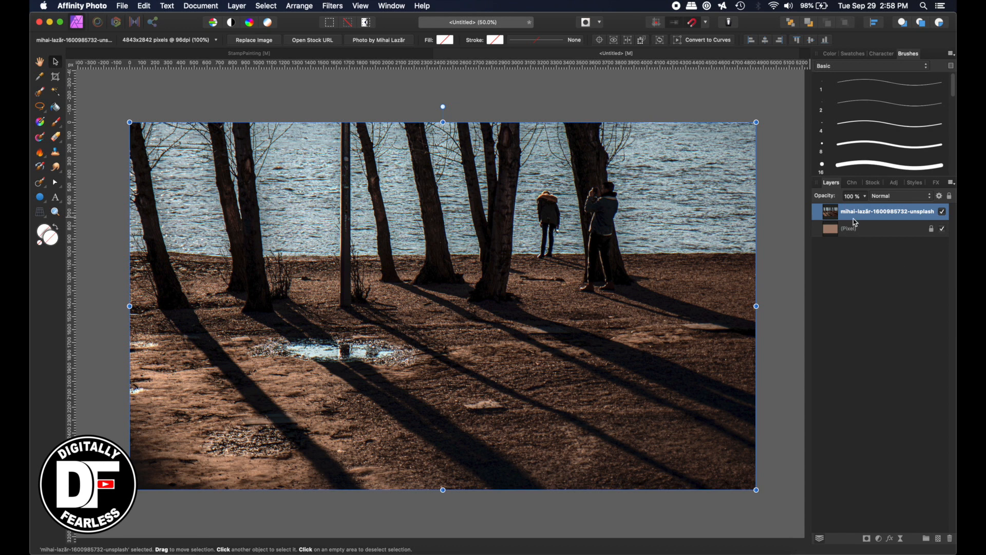
mouse_move(938, 538)
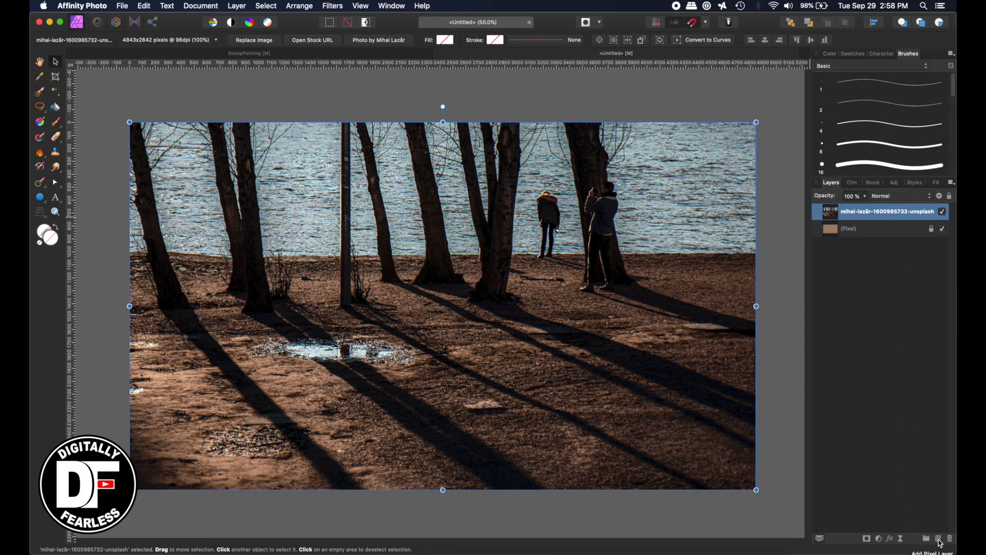
click(936, 538)
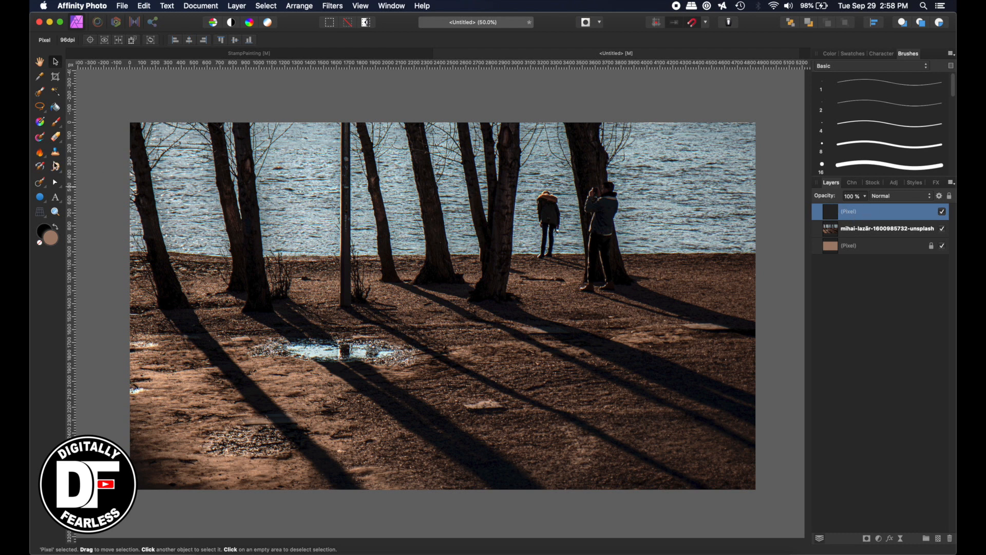
Load the Grunge Pattern 04 texture brush into the Clone Brush, sampling Current Layer & Below.
click(54, 151)
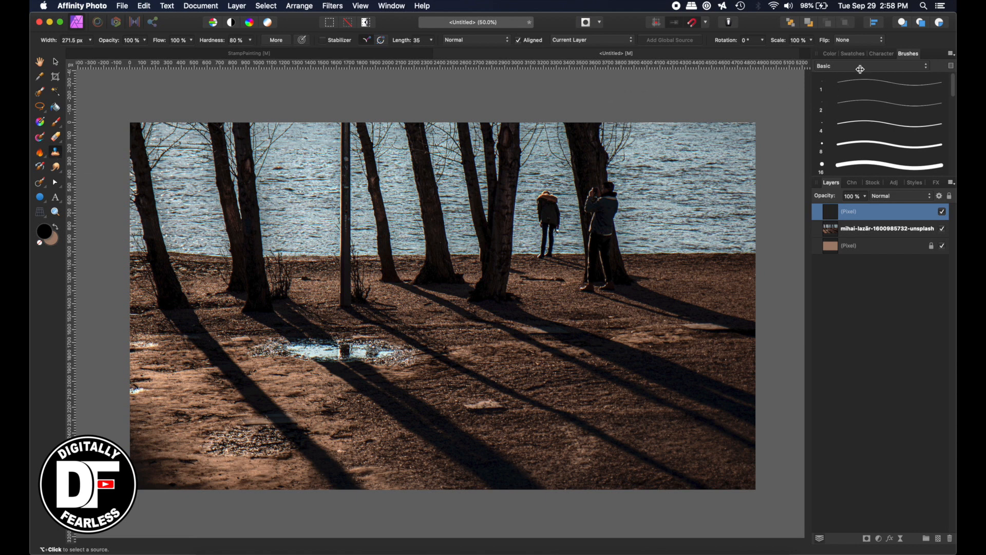
click(874, 66)
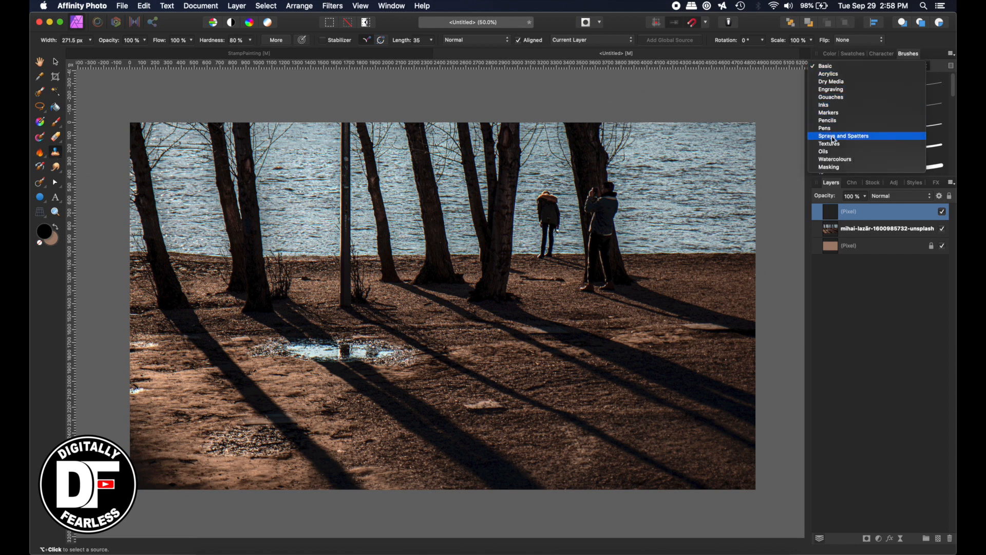
mouse_move(829, 143)
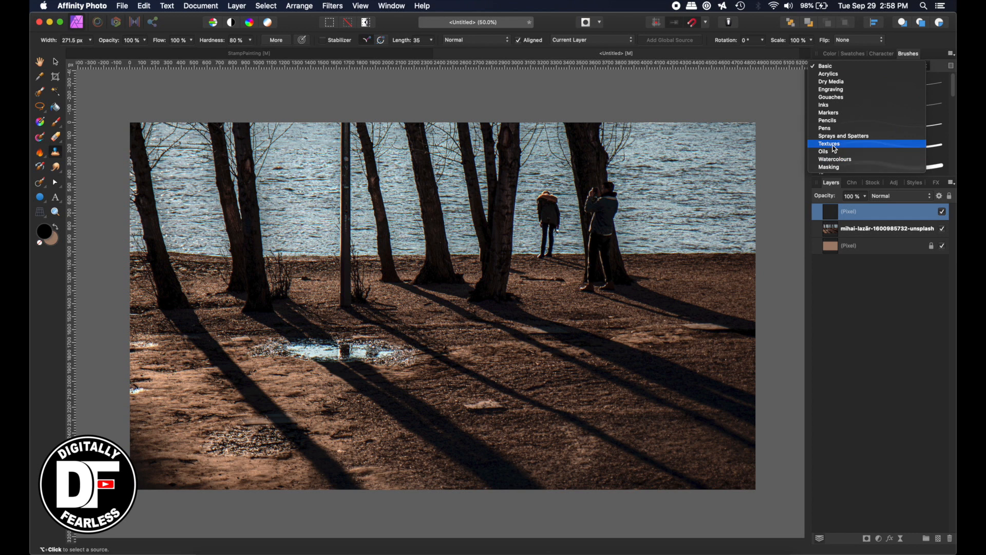
click(829, 143)
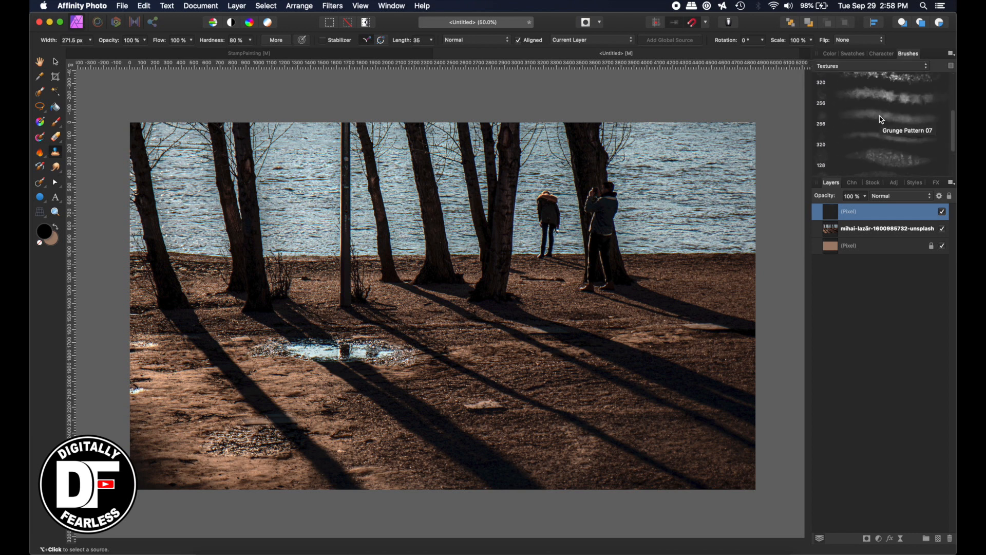
scroll(up, 3)
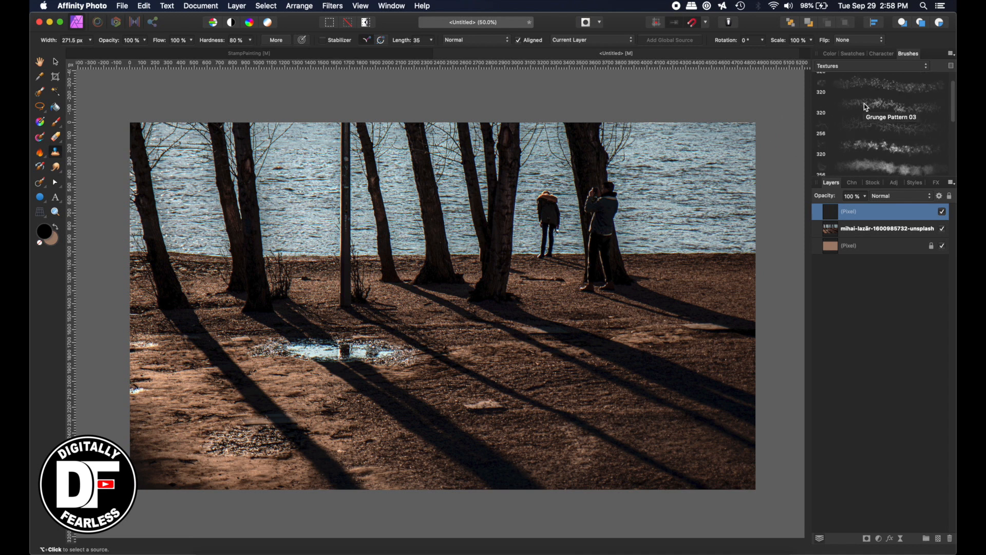
scroll(down, 3)
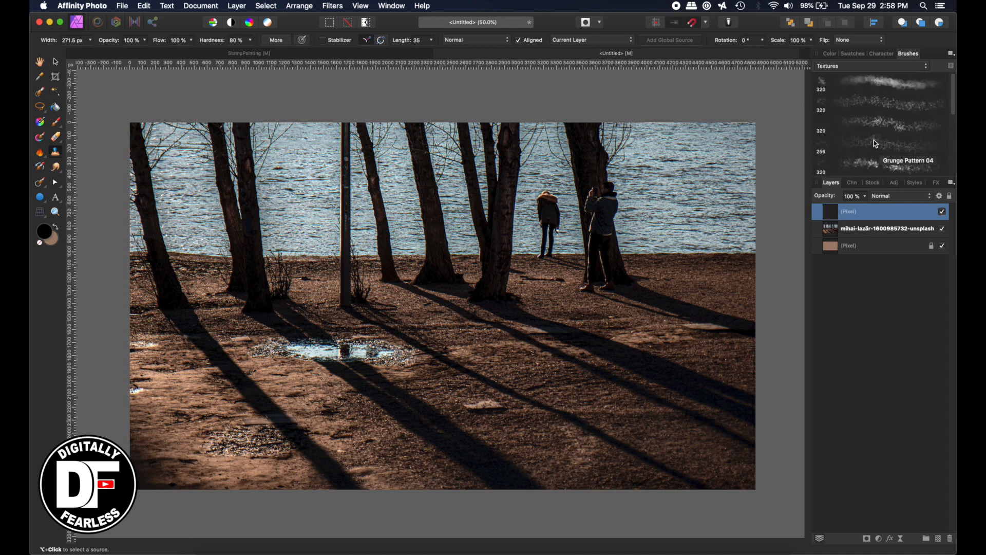
mouse_move(882, 146)
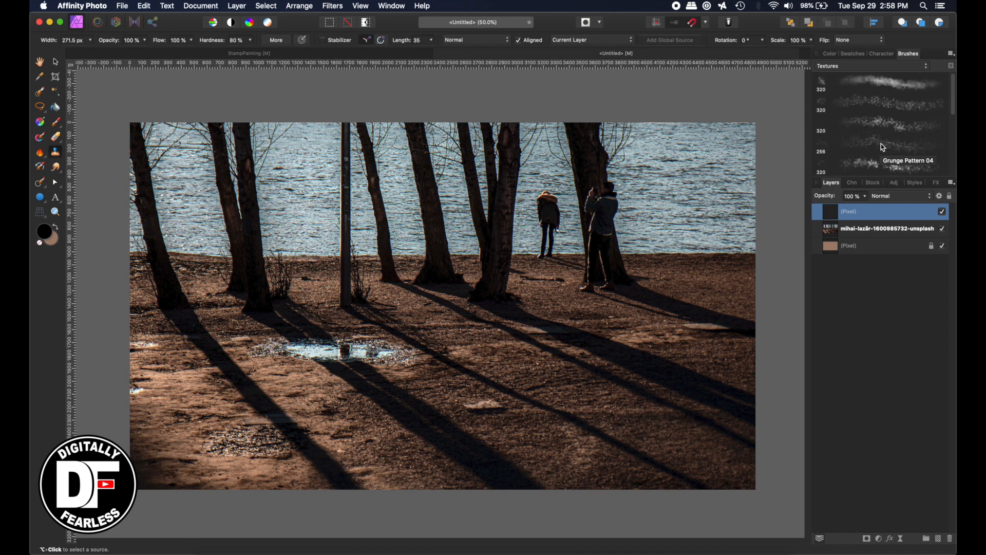
click(880, 144)
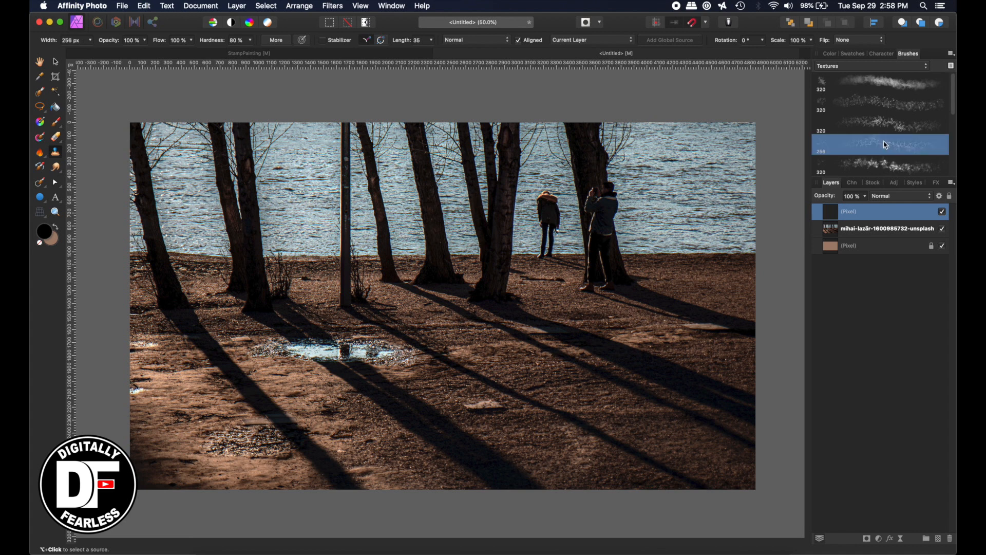
click(590, 39)
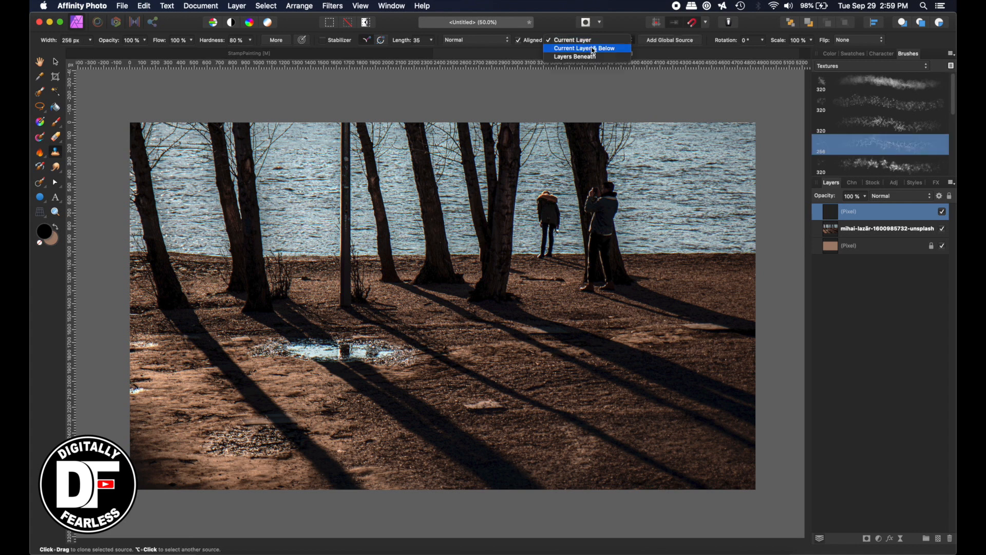
click(587, 48)
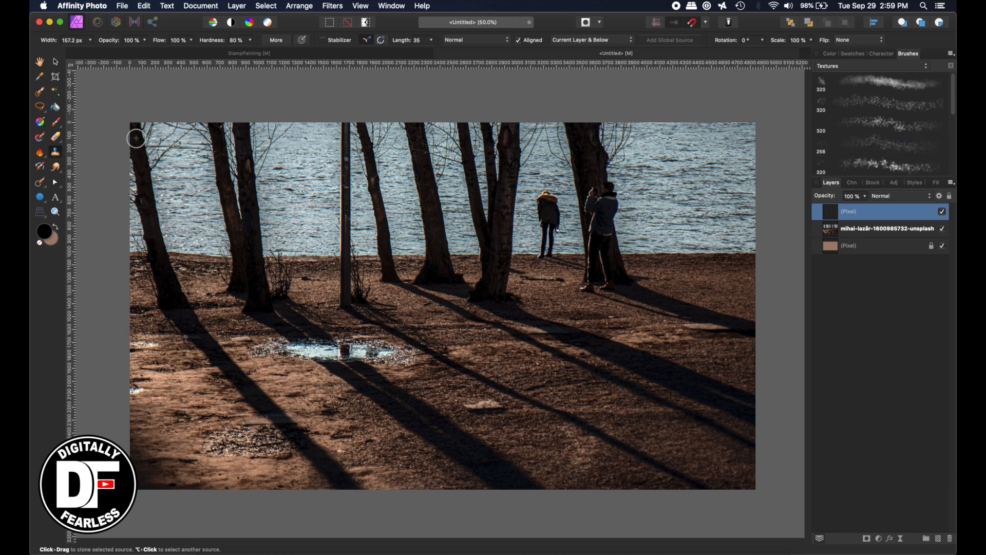
mouse_move(167, 286)
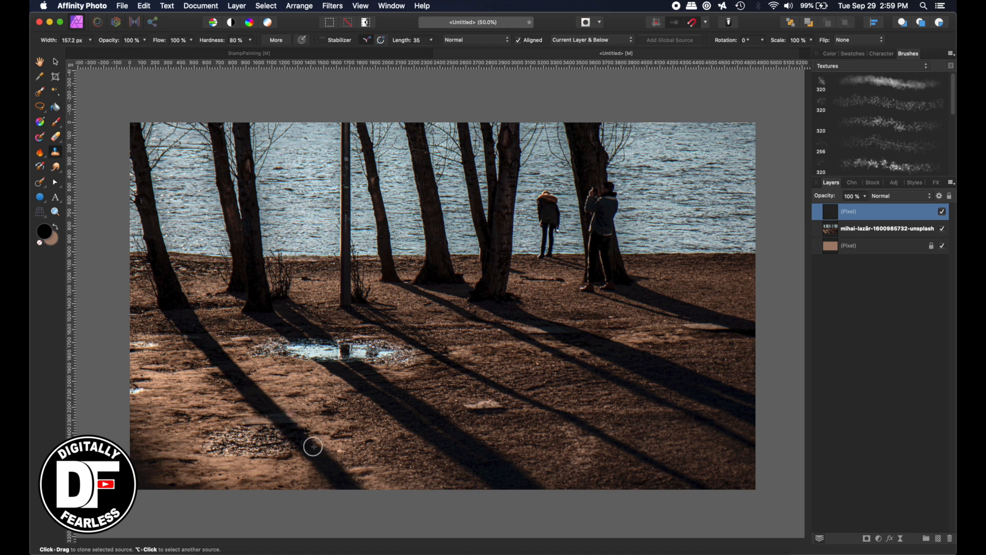
mouse_move(212, 138)
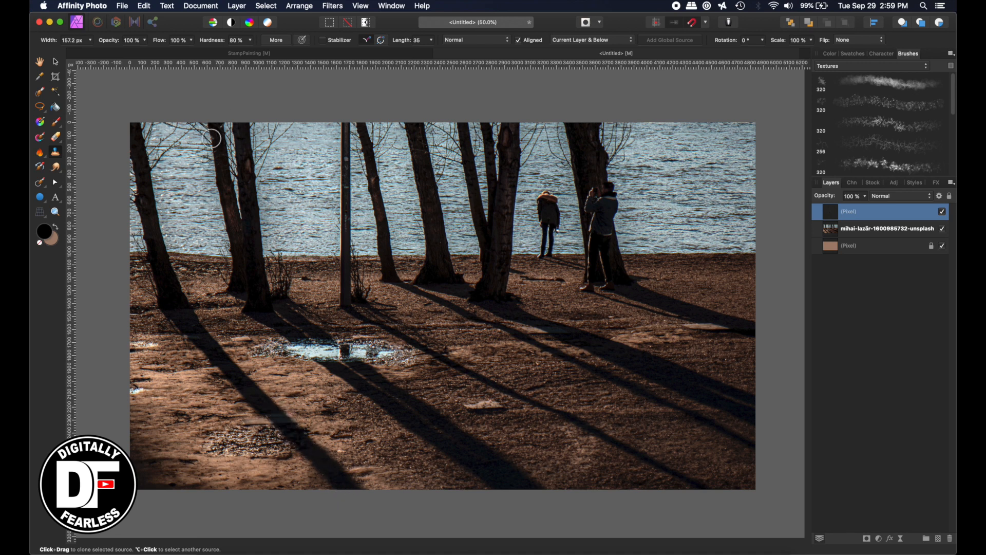
mouse_move(224, 190)
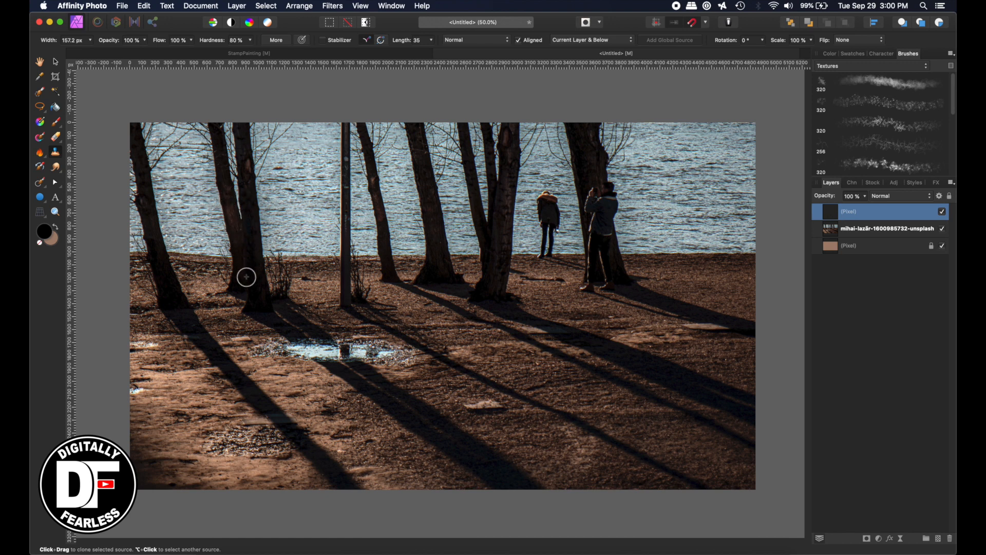
mouse_move(255, 268)
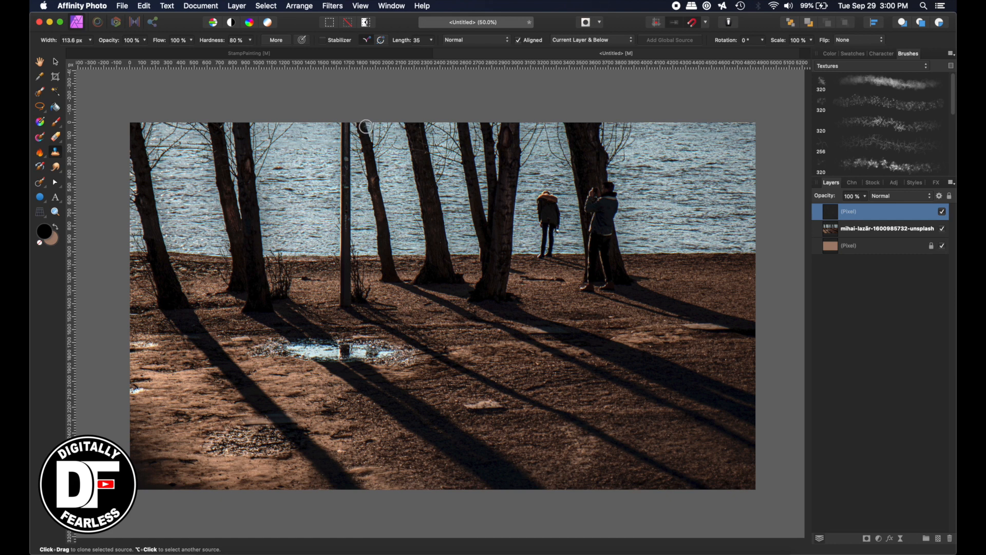
mouse_move(390, 273)
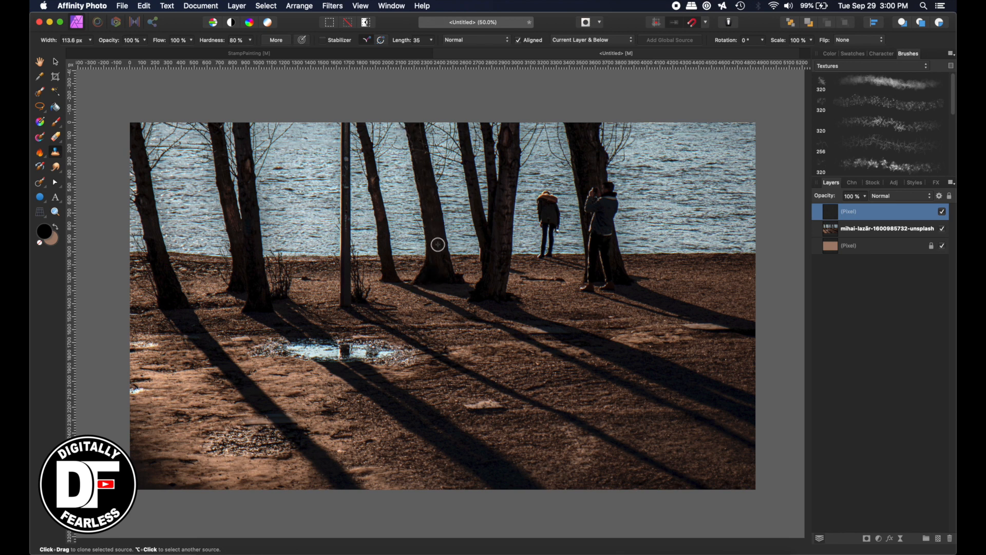
mouse_move(484, 282)
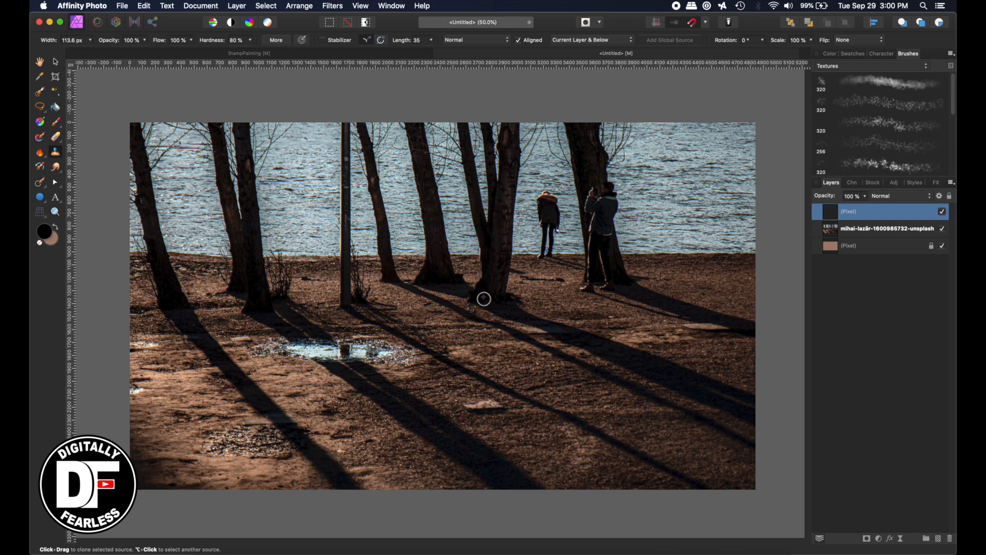
mouse_move(509, 182)
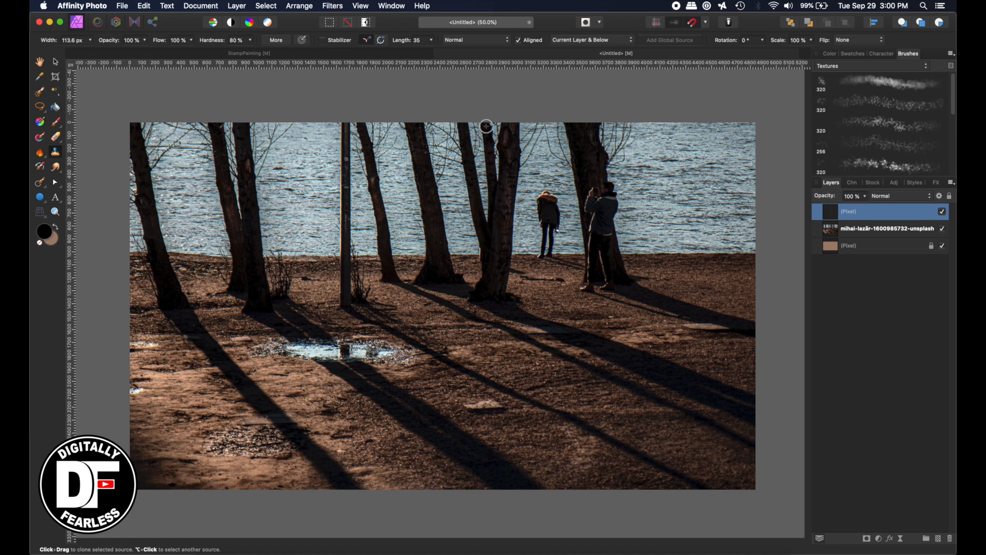
mouse_move(564, 128)
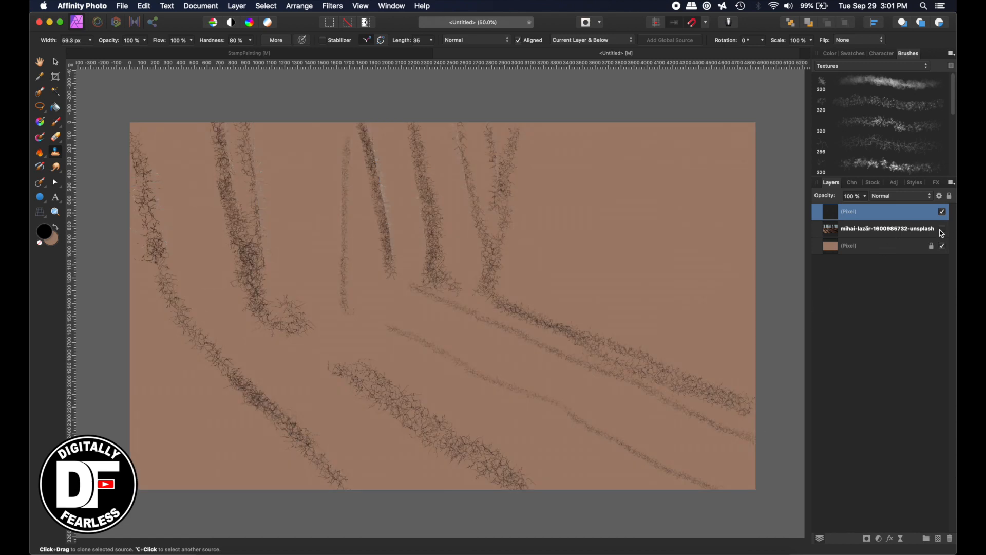
mouse_move(942, 245)
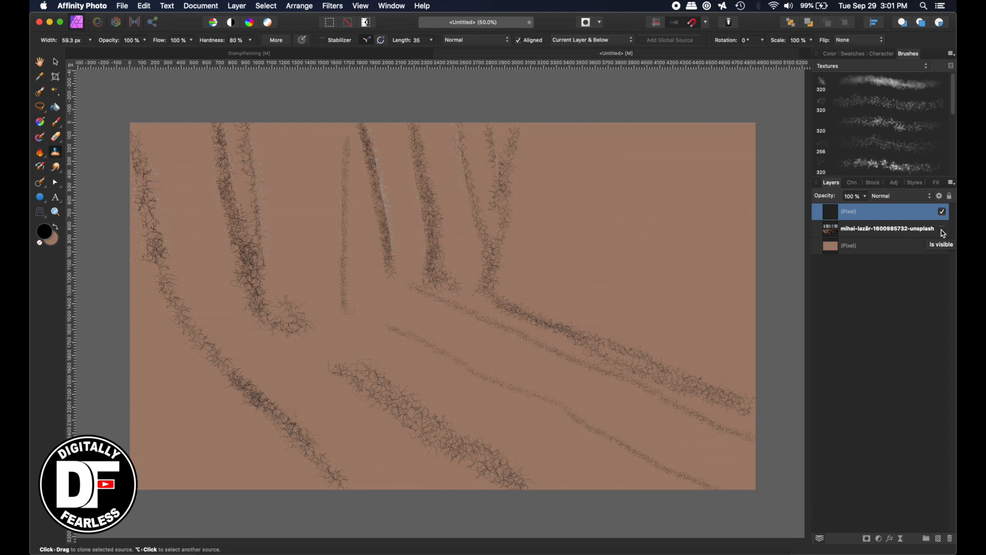
Turn the photo layer's visibility back on after tracing the trunks and shadows.
click(941, 228)
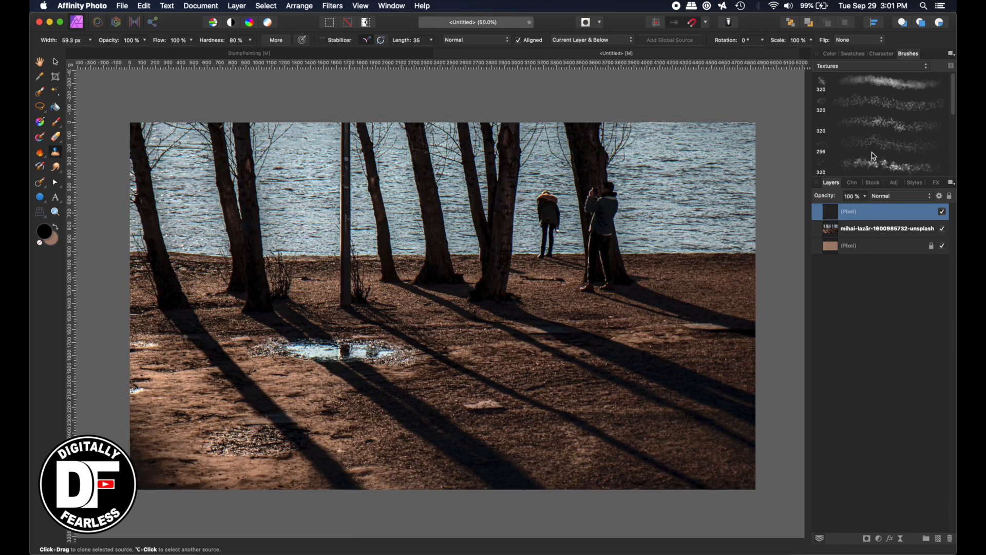
mouse_move(853, 128)
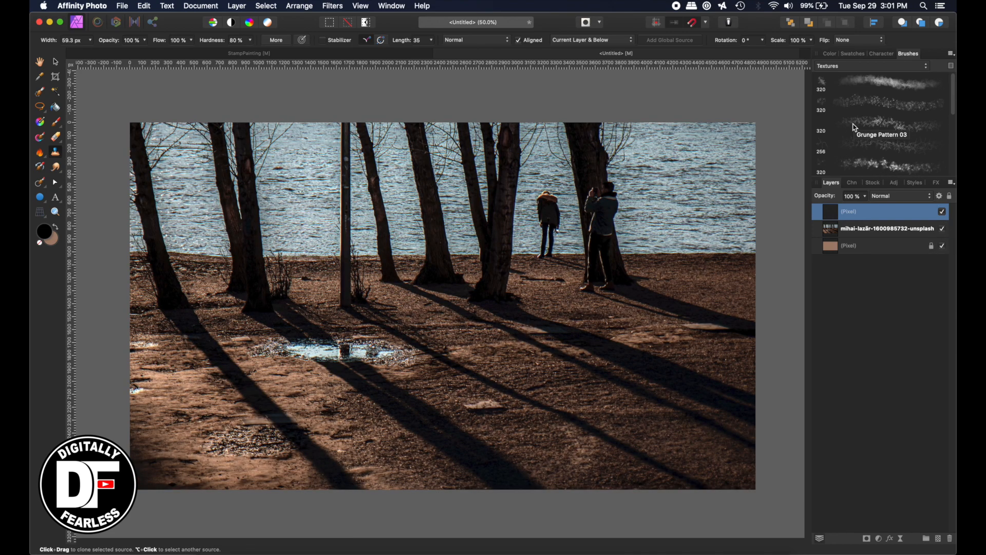
Switch the clone brush to Grunge Pattern 03 at 142 px, 70% flow, 100% hardness.
click(878, 124)
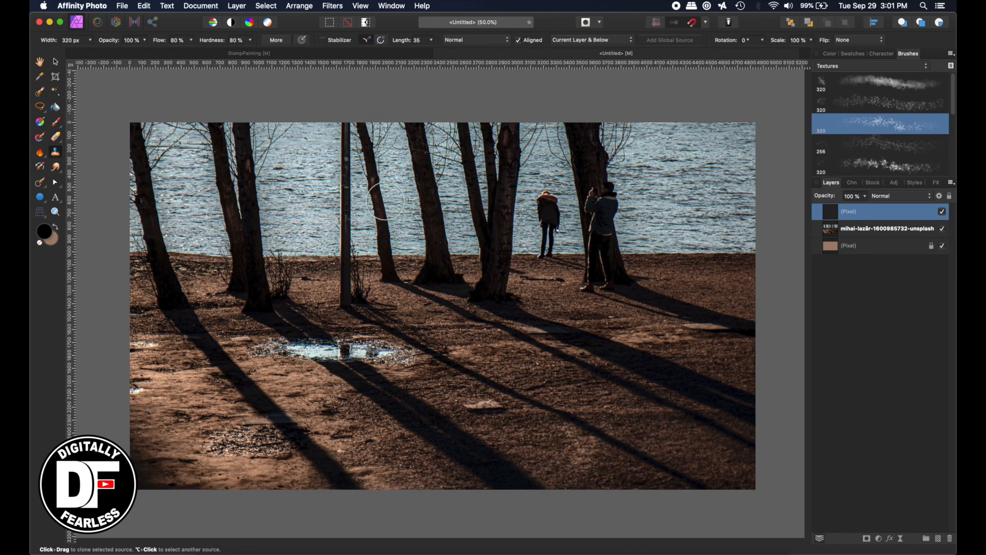
mouse_move(811, 126)
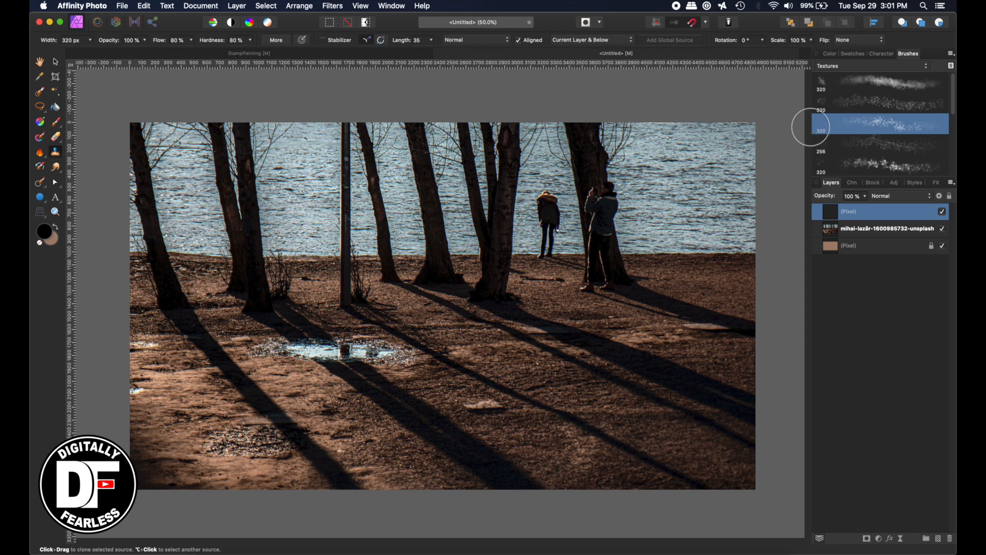
mouse_move(859, 174)
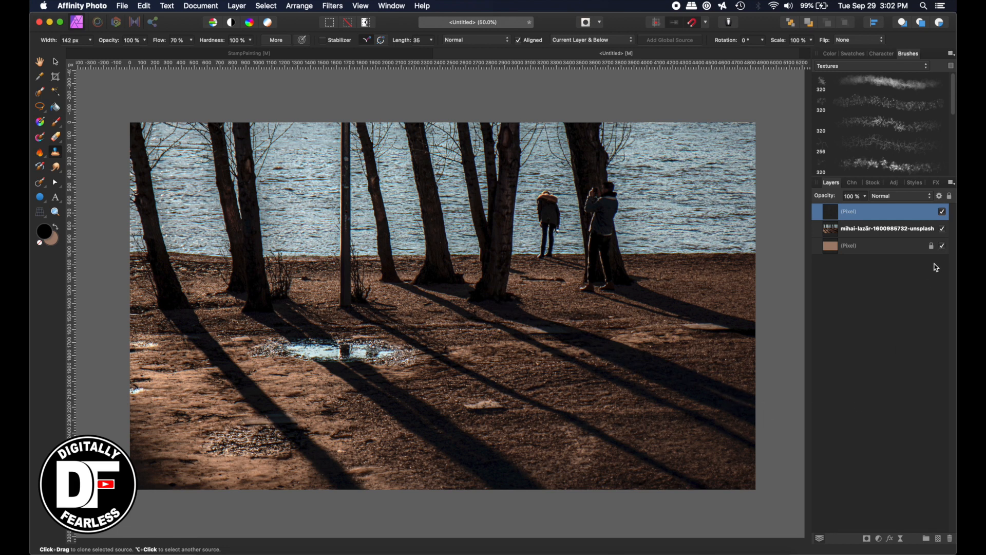
click(941, 228)
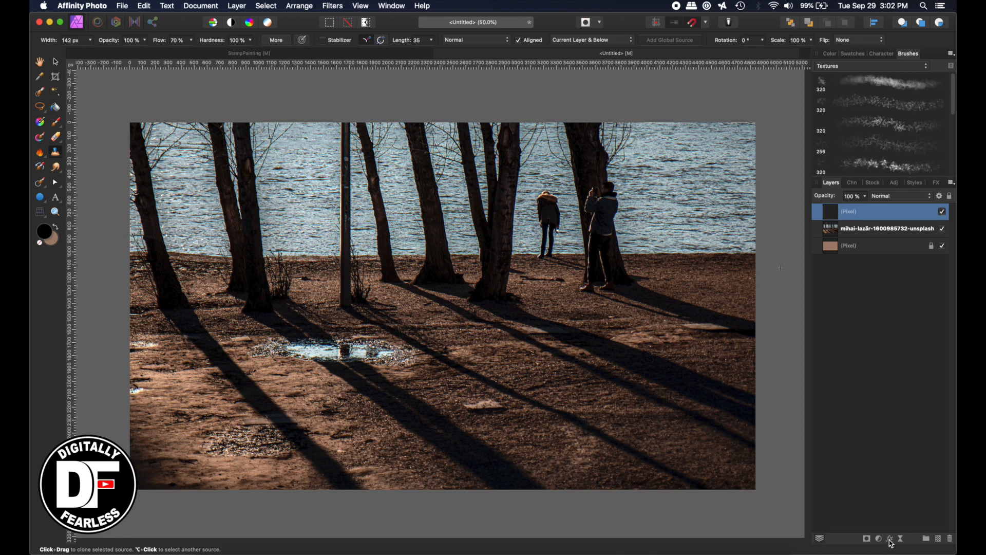
Apply Outer Shadow at 71% opacity, an Emboss-type Bevel/Emboss and 3D to the painted layer.
click(889, 538)
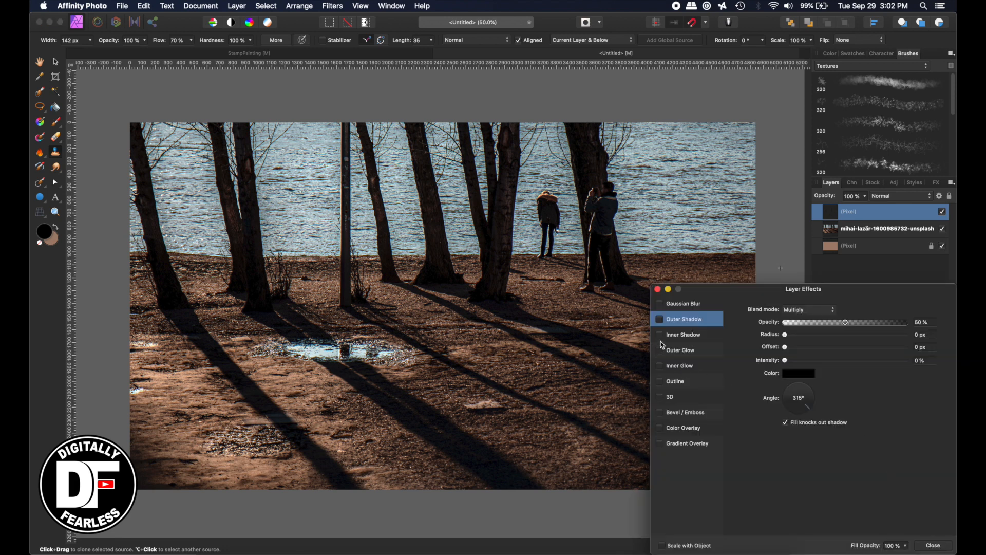
click(659, 319)
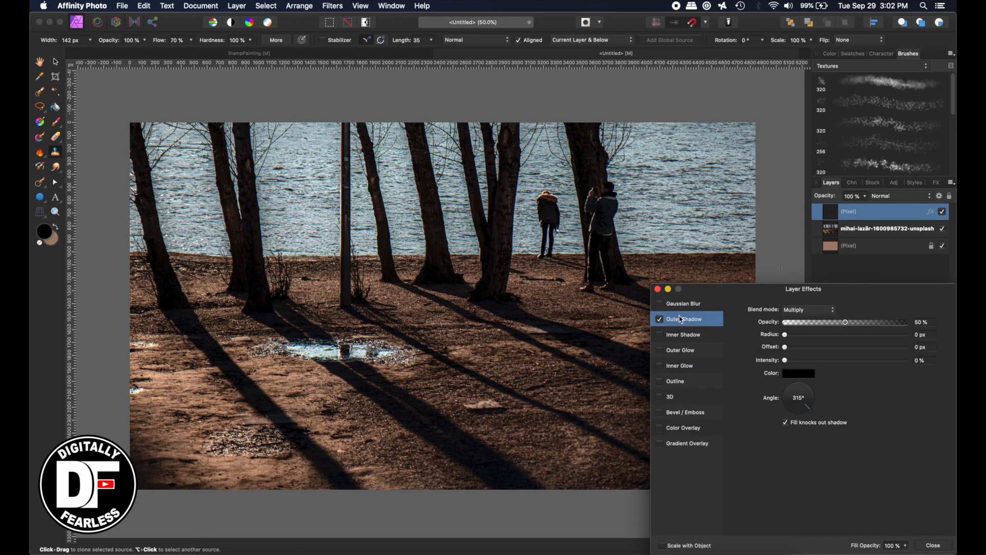
mouse_move(865, 362)
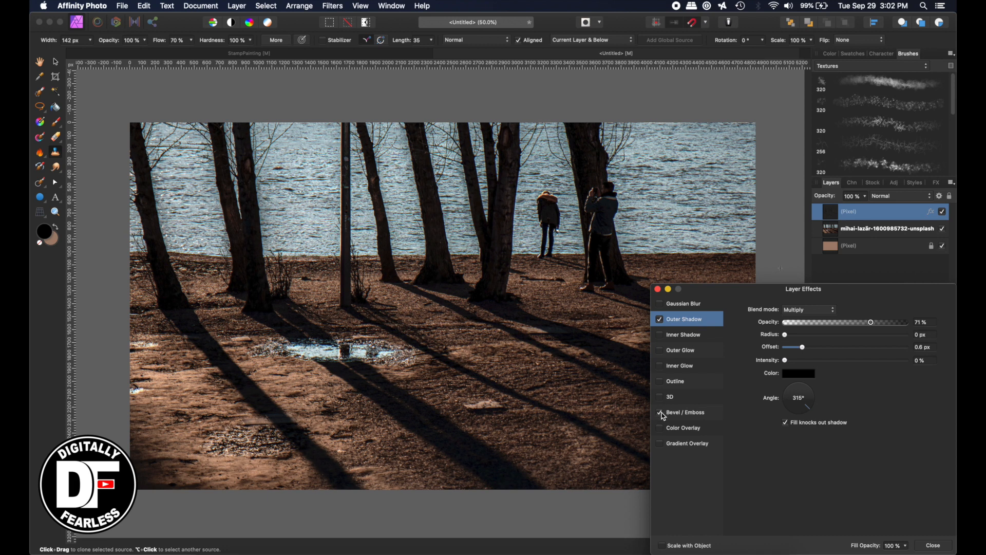
click(661, 412)
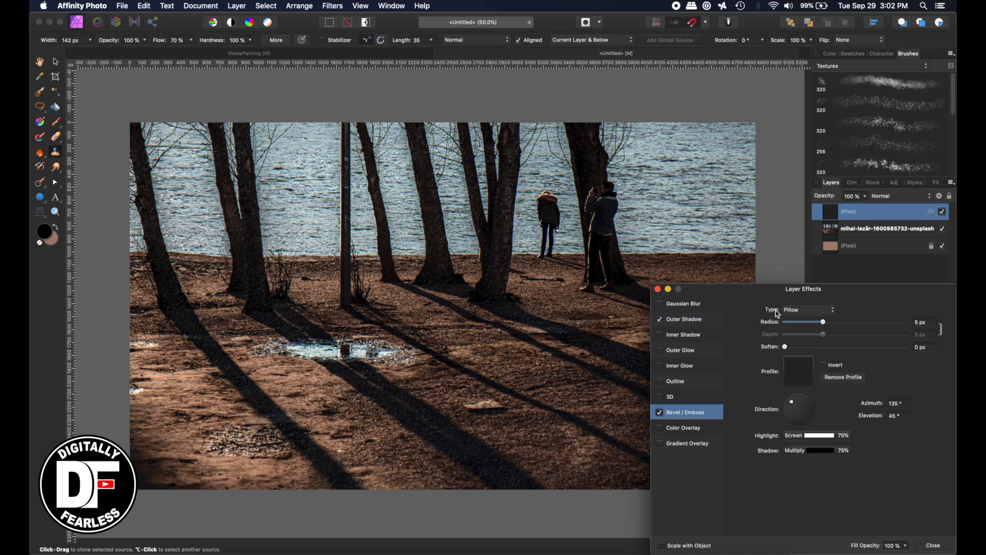
click(807, 308)
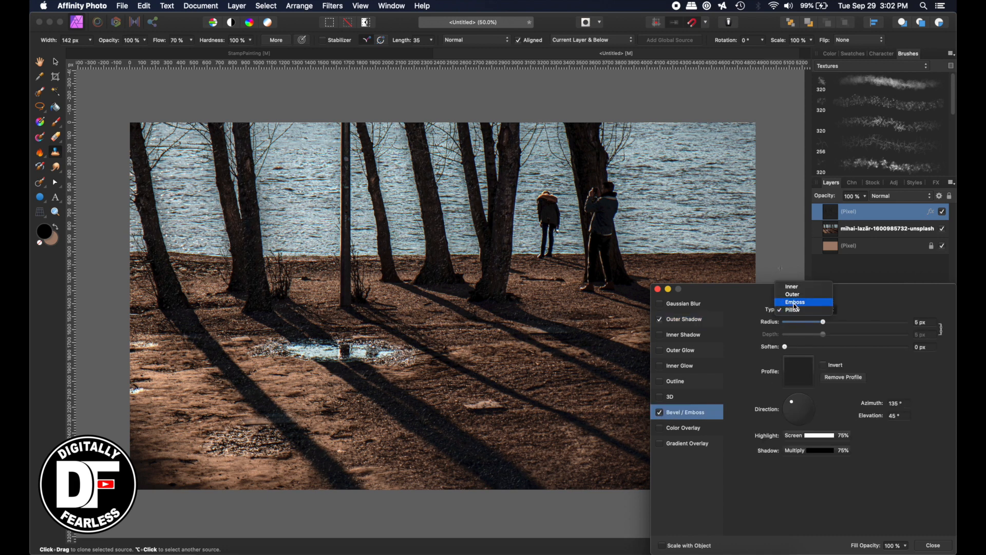
click(794, 302)
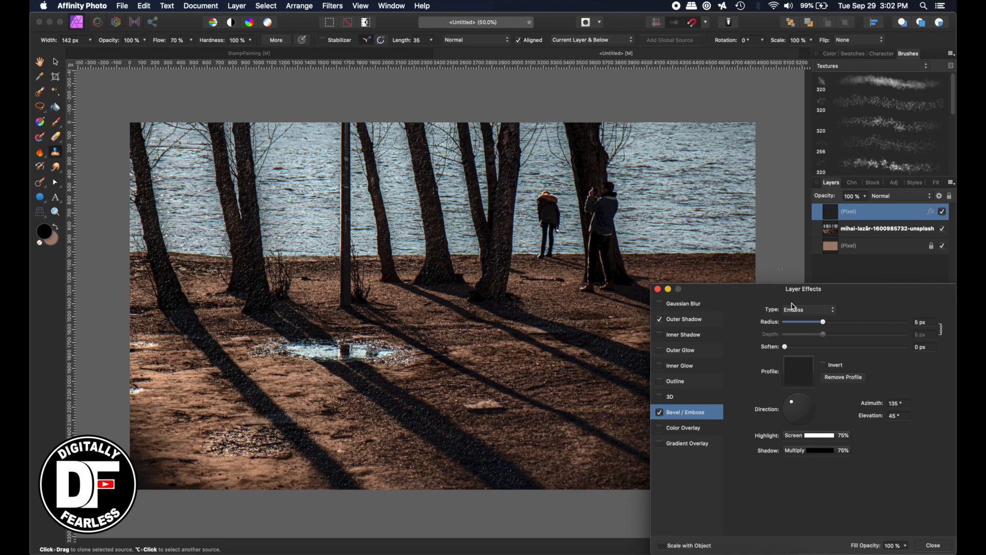
click(659, 396)
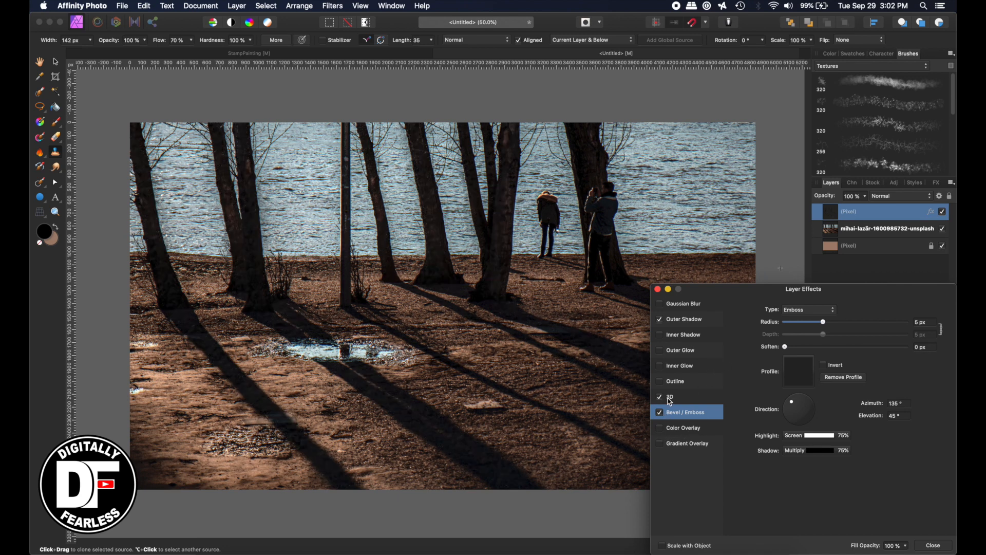
click(670, 396)
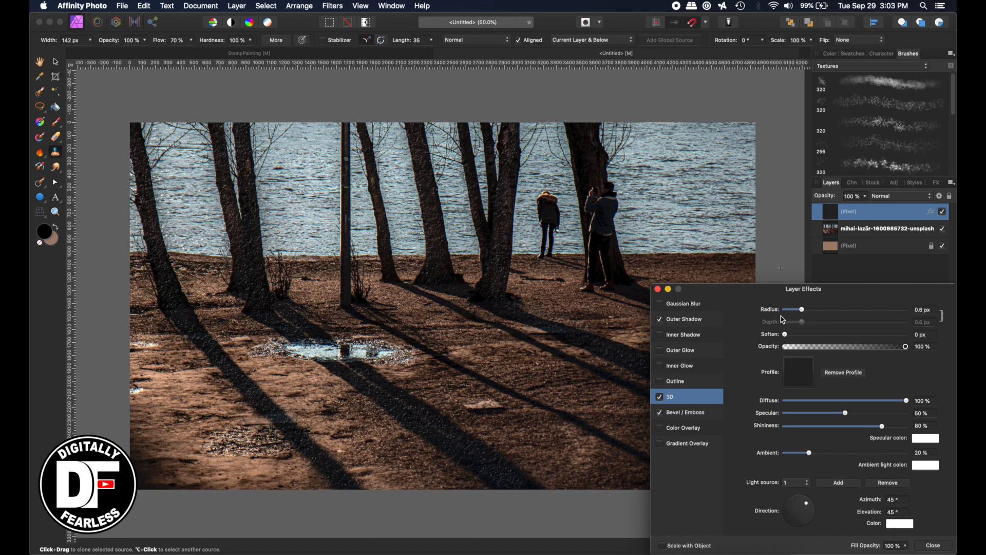
click(932, 545)
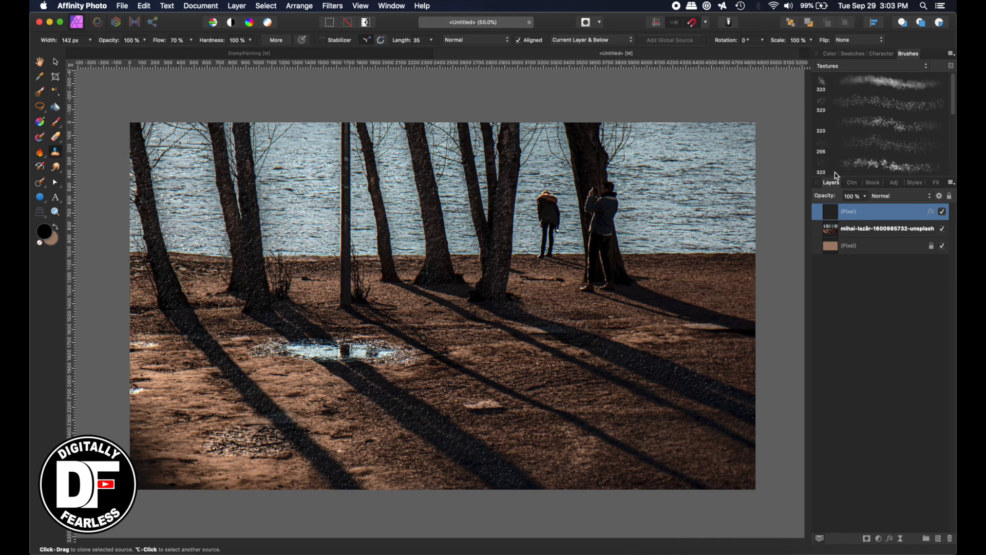
Rename the painted layer to Trees and move it to the bottom of the stack.
double_click(881, 210)
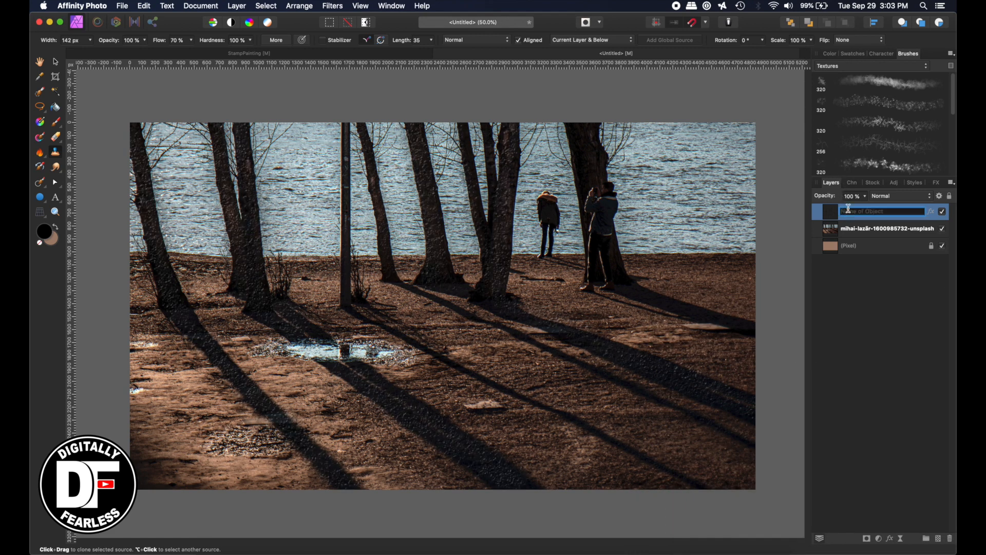
text(Trees)
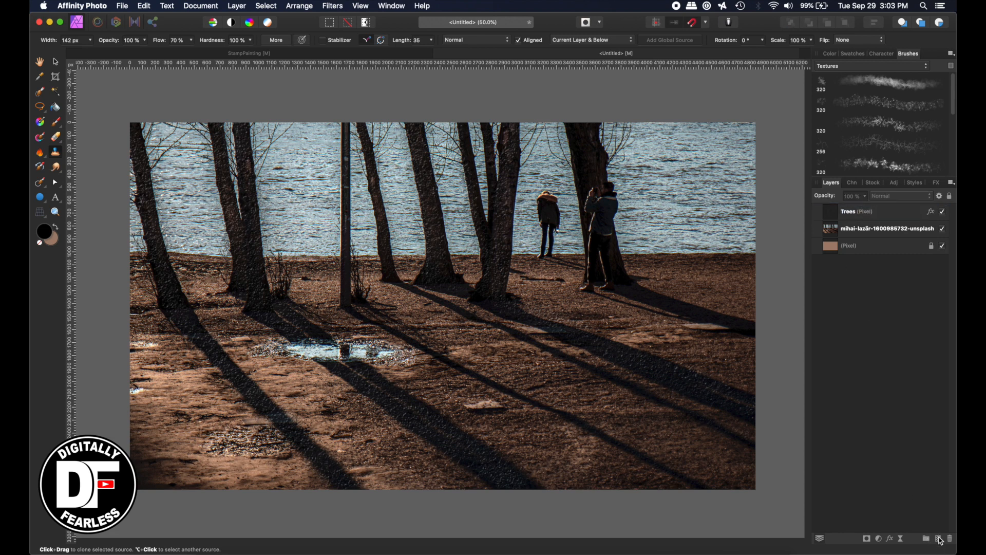
click(861, 211)
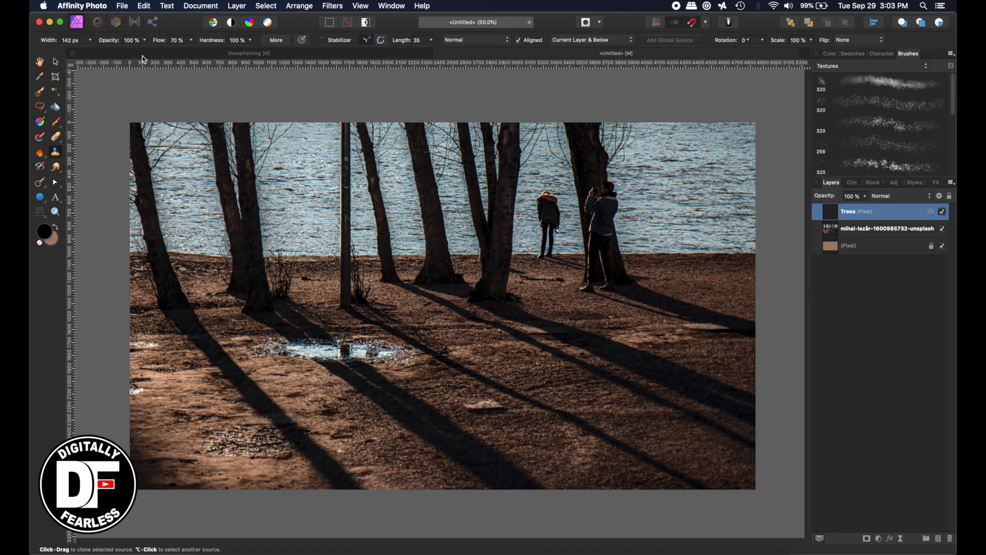
click(55, 62)
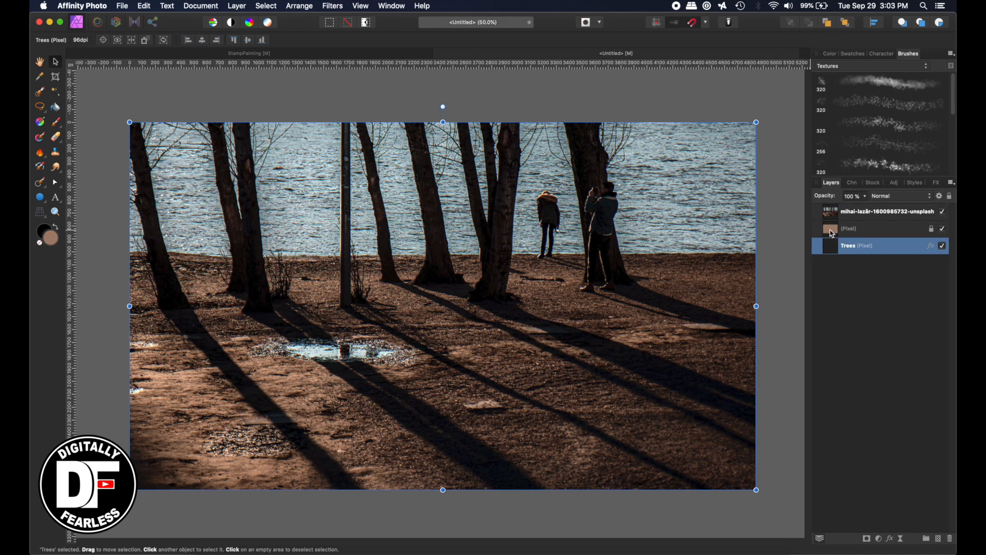
Add a new pixel layer above the photo and name it Foreground.
click(880, 211)
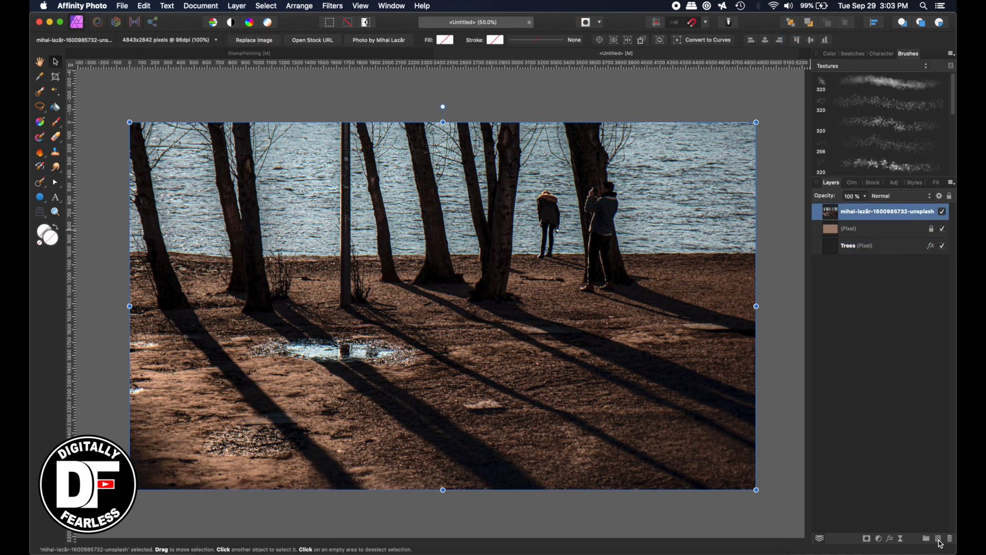
click(938, 537)
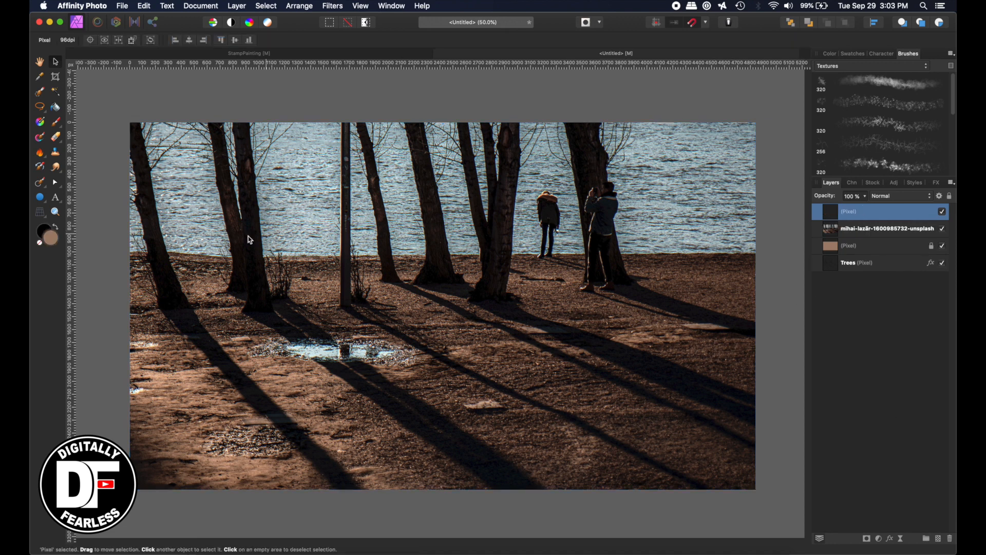
mouse_move(238, 288)
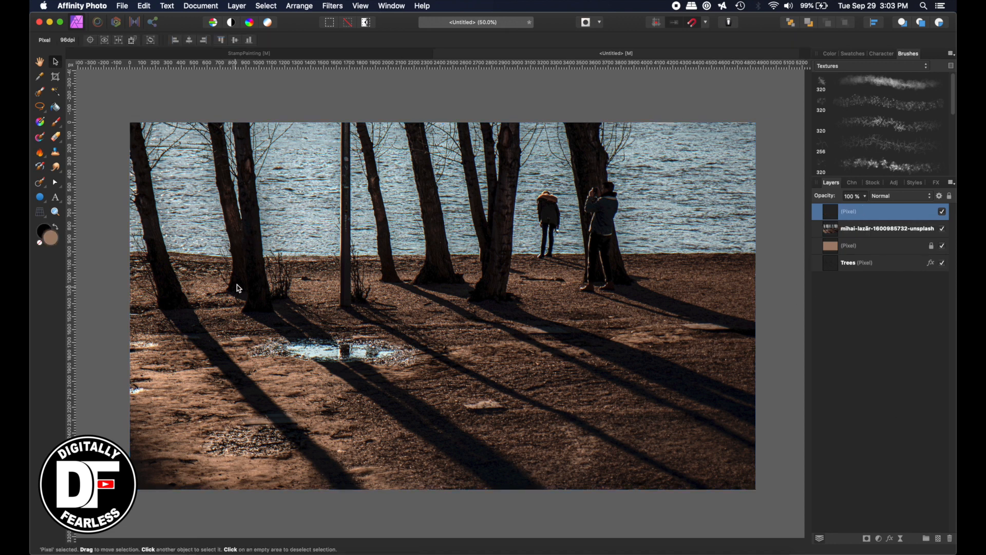
double_click(868, 211)
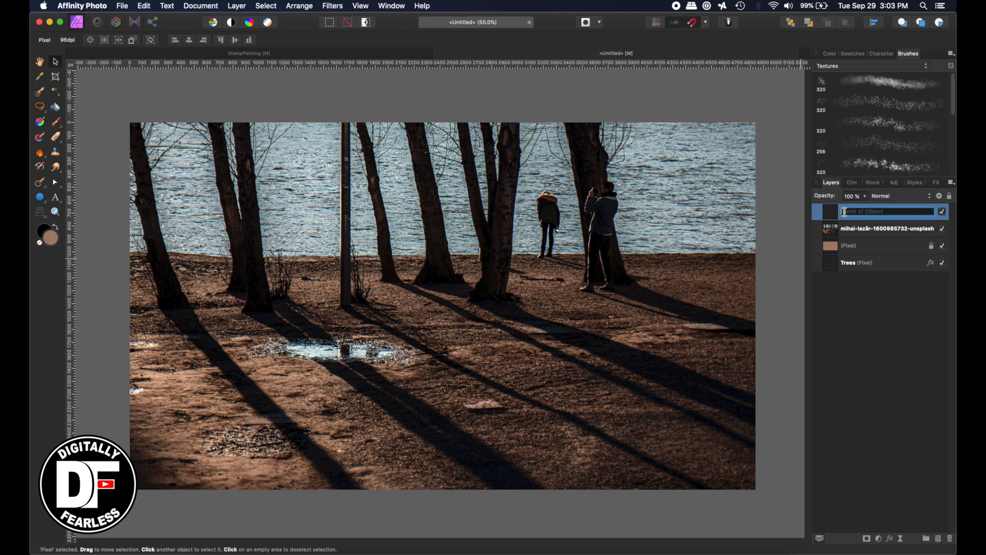
text(Foregroun)
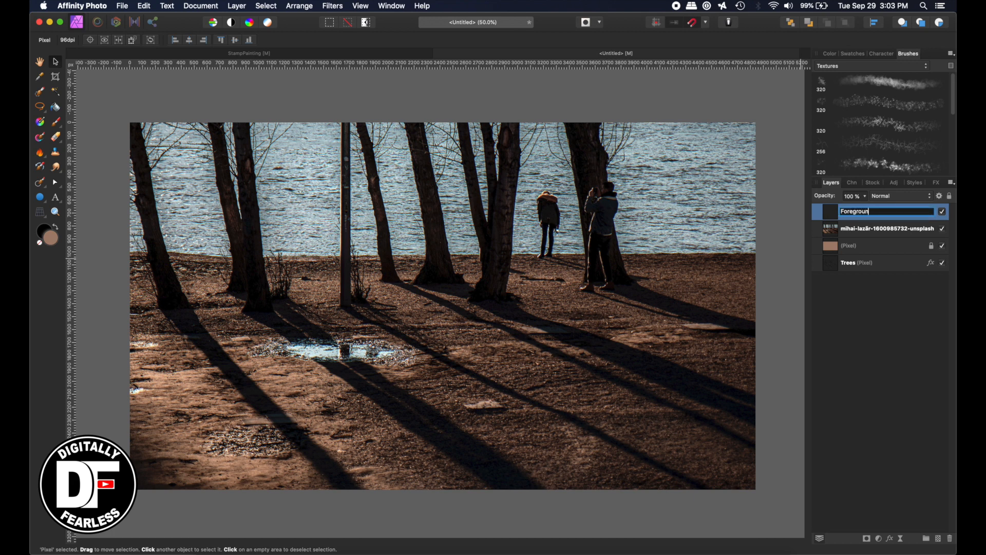
key(Return)
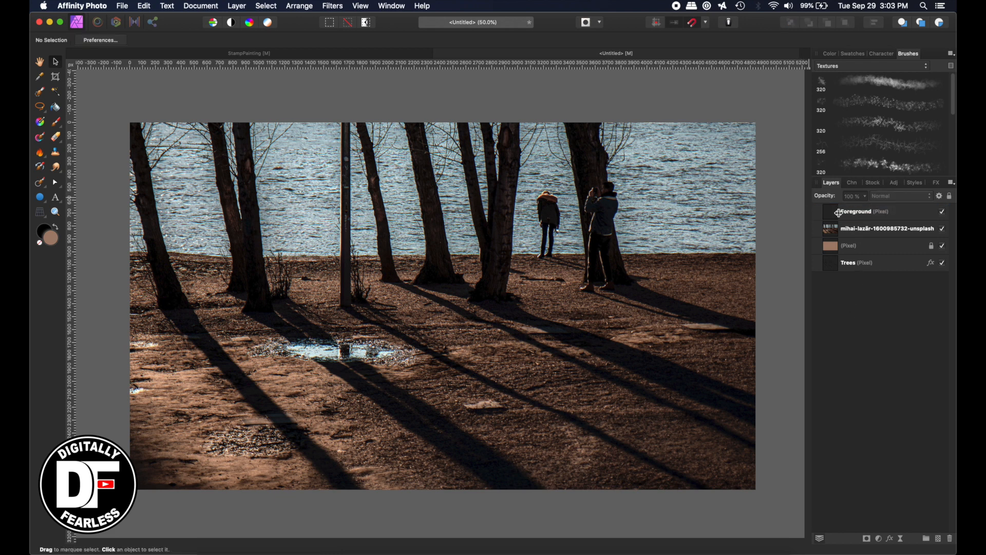
Clone-paint Foreground with a 320 px Grunge Pattern 04 brush and place Trees above it.
click(855, 211)
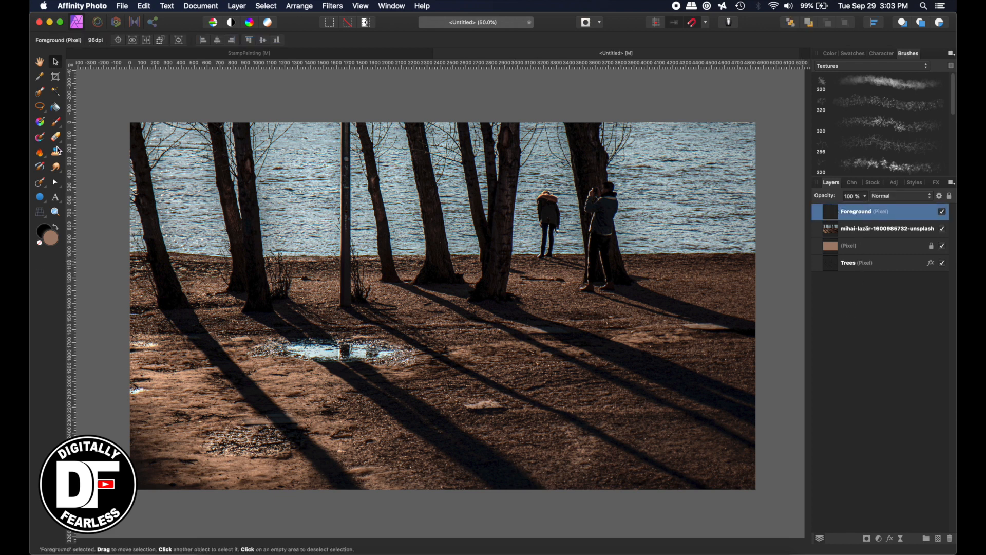
click(39, 152)
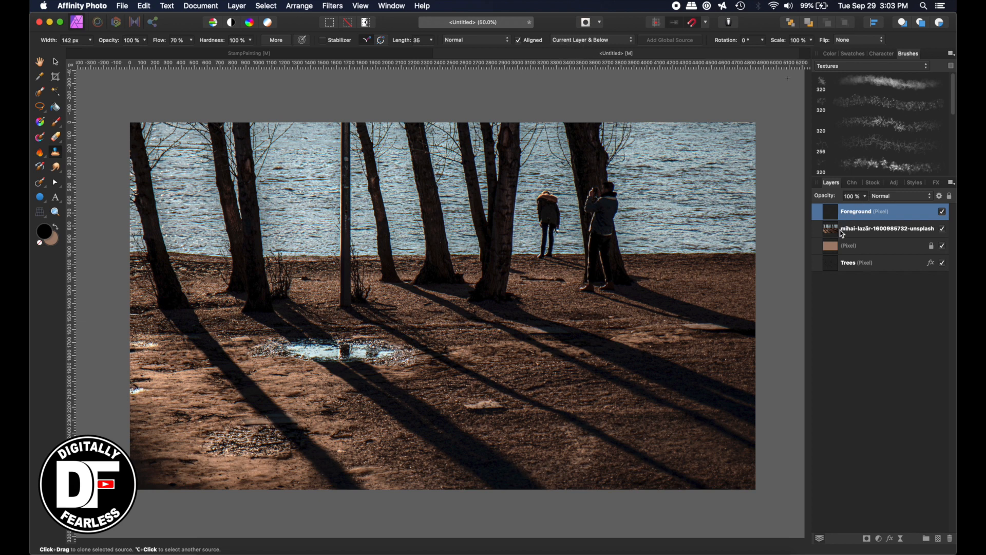
mouse_move(868, 237)
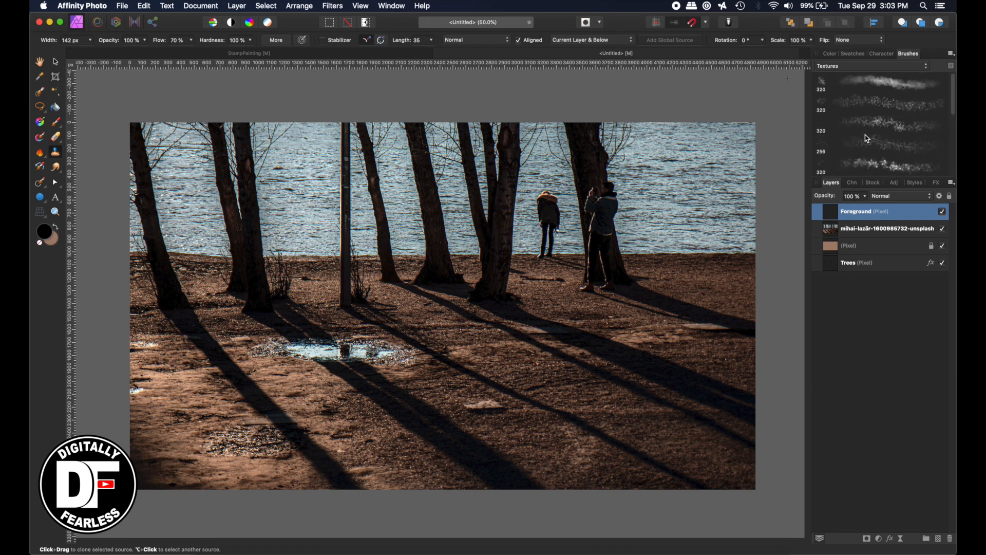
mouse_move(864, 165)
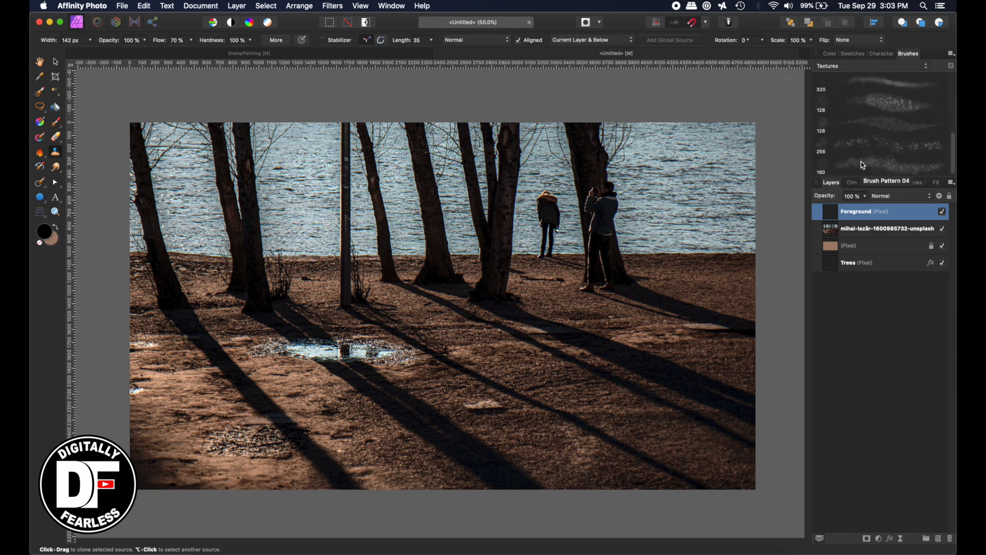
mouse_move(865, 146)
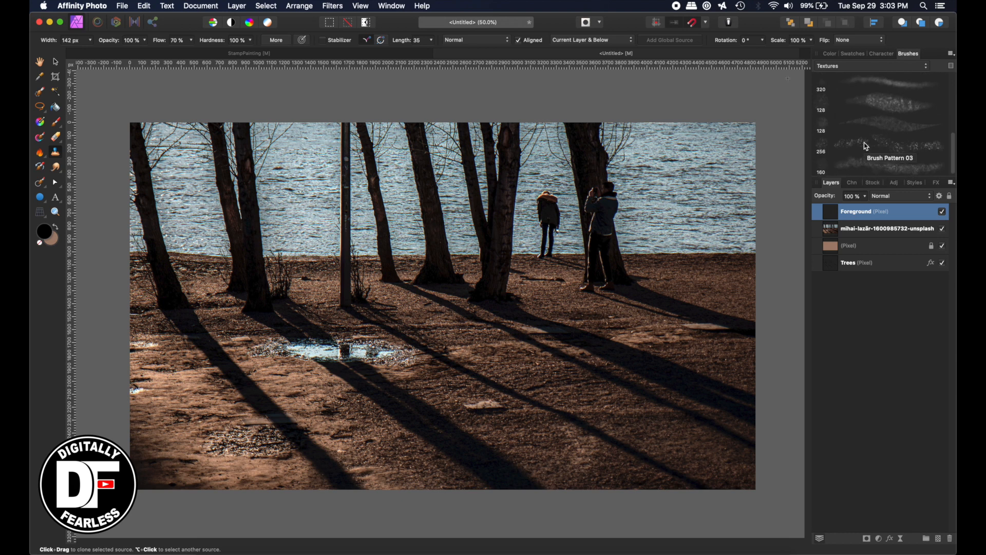
click(880, 144)
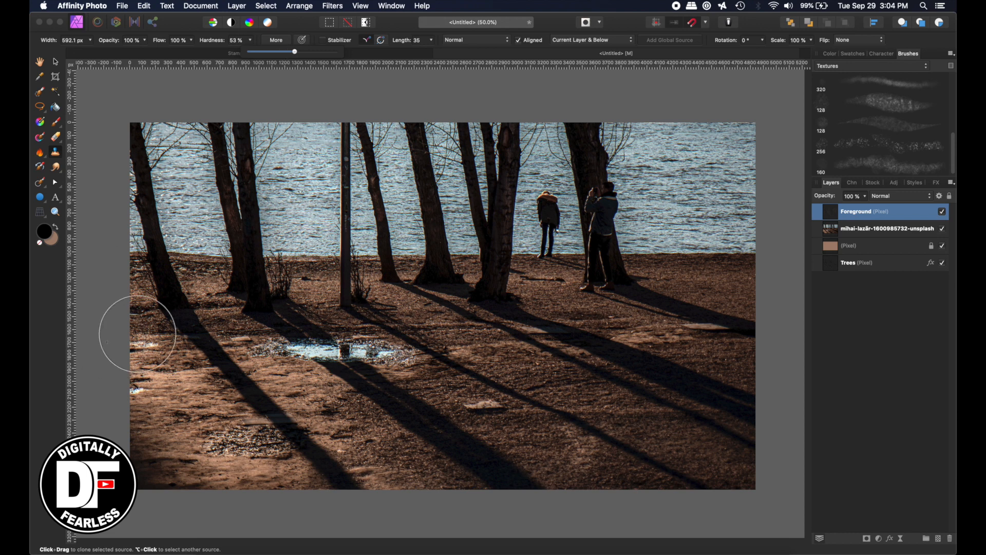
mouse_move(160, 333)
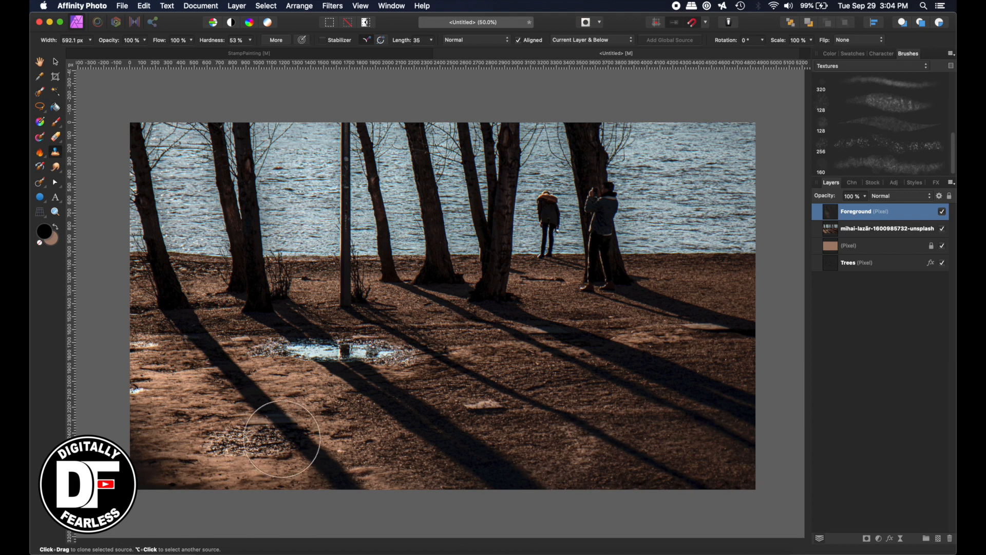
mouse_move(677, 306)
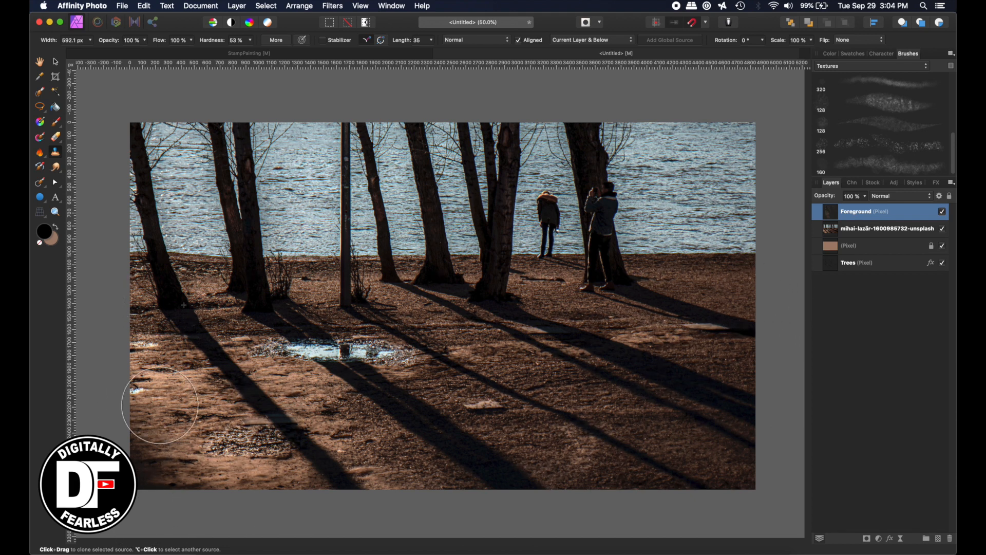
mouse_move(721, 296)
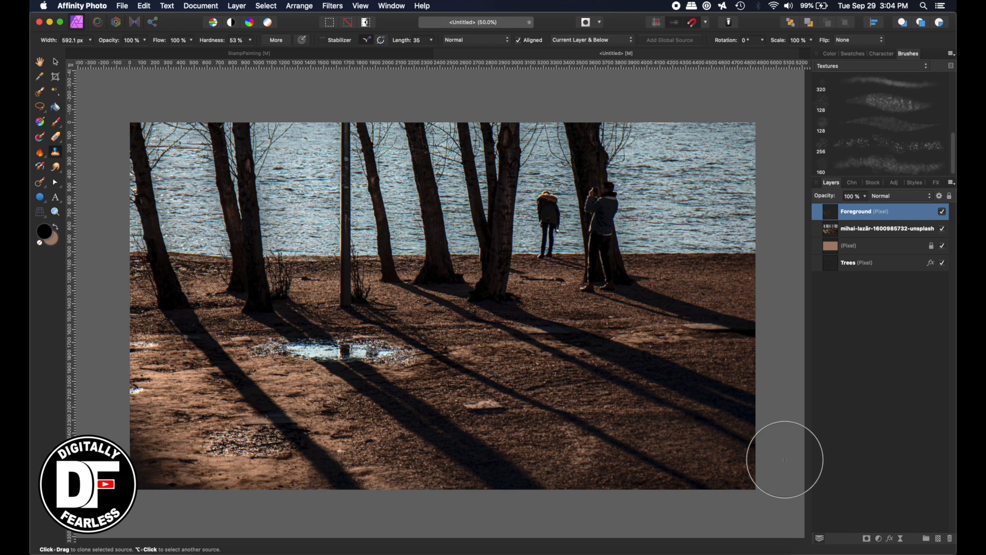
mouse_move(228, 306)
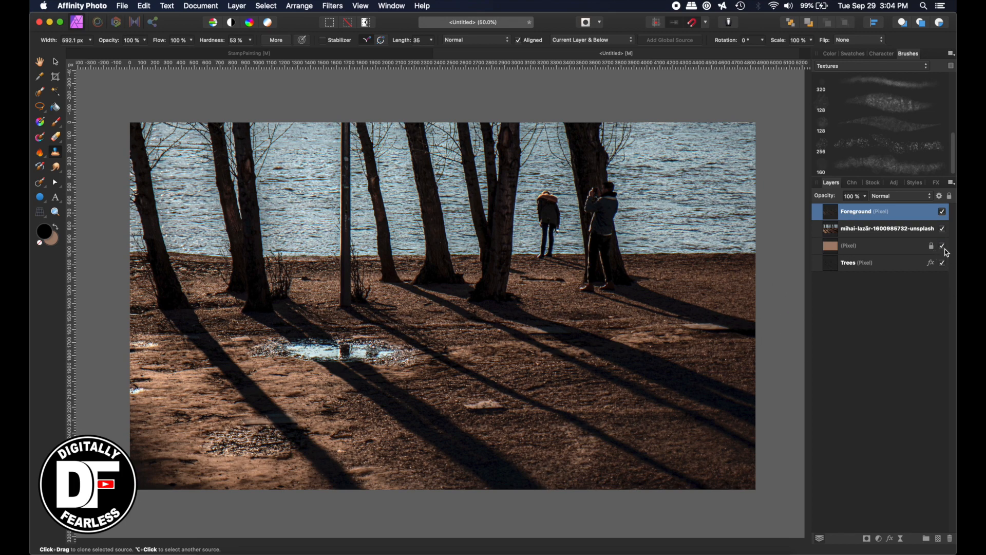
click(942, 228)
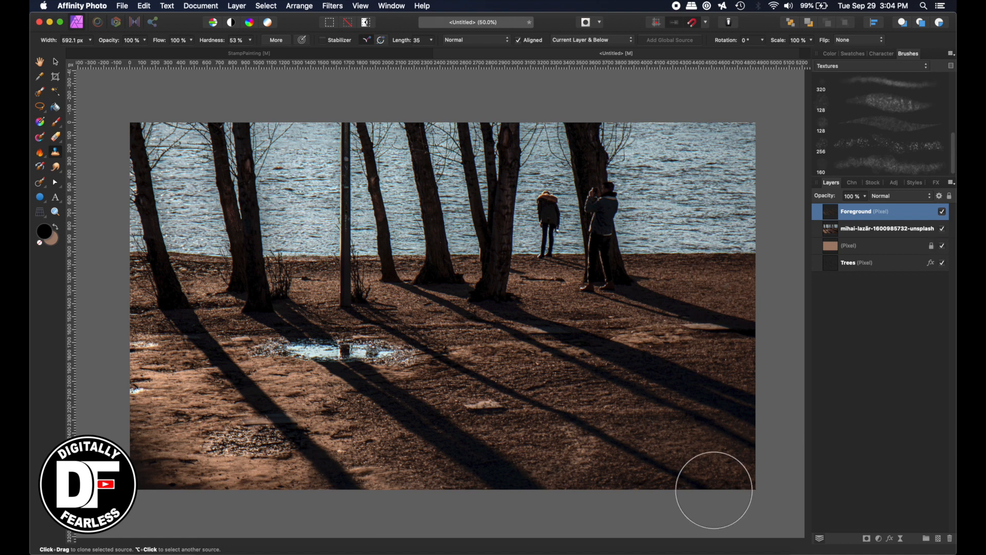
mouse_move(225, 327)
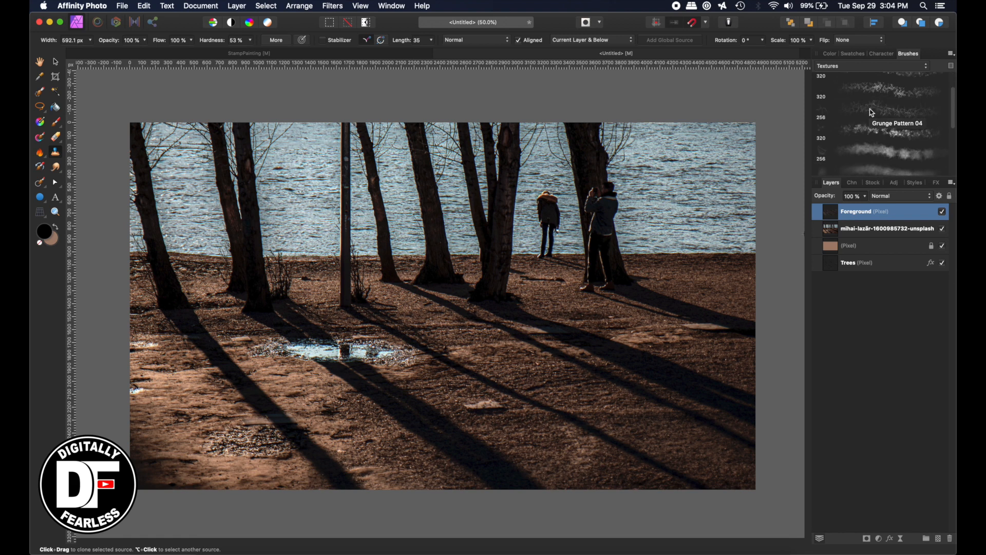
click(879, 89)
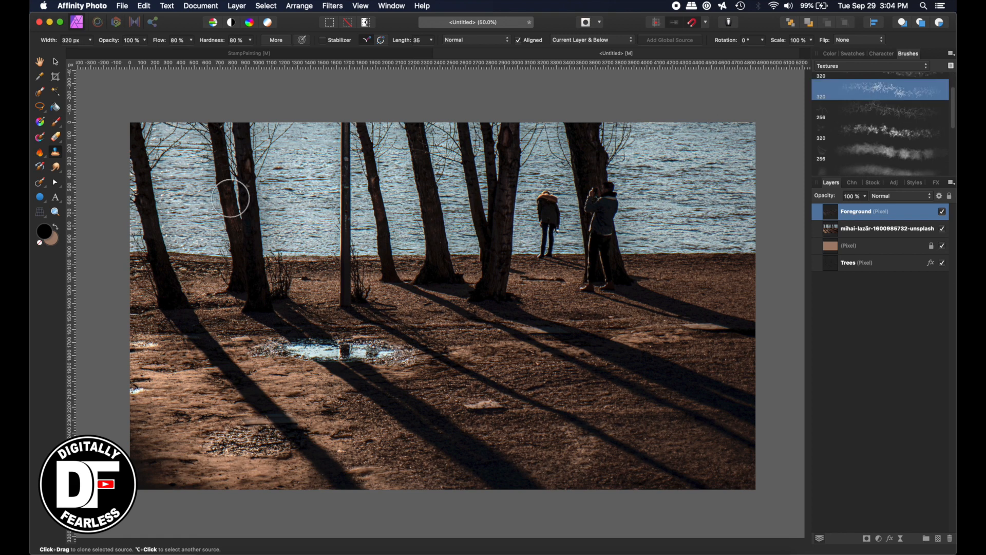
mouse_move(256, 302)
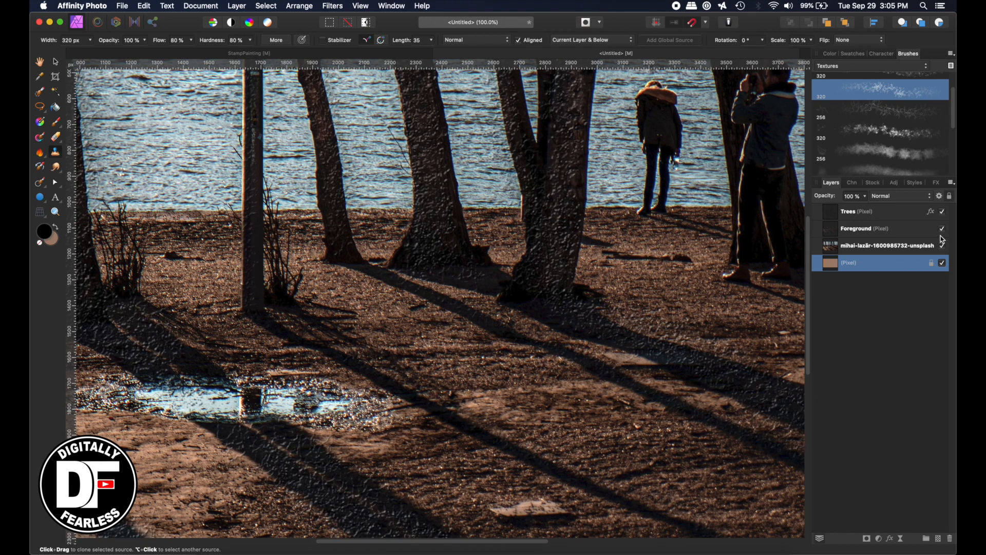
mouse_move(830, 235)
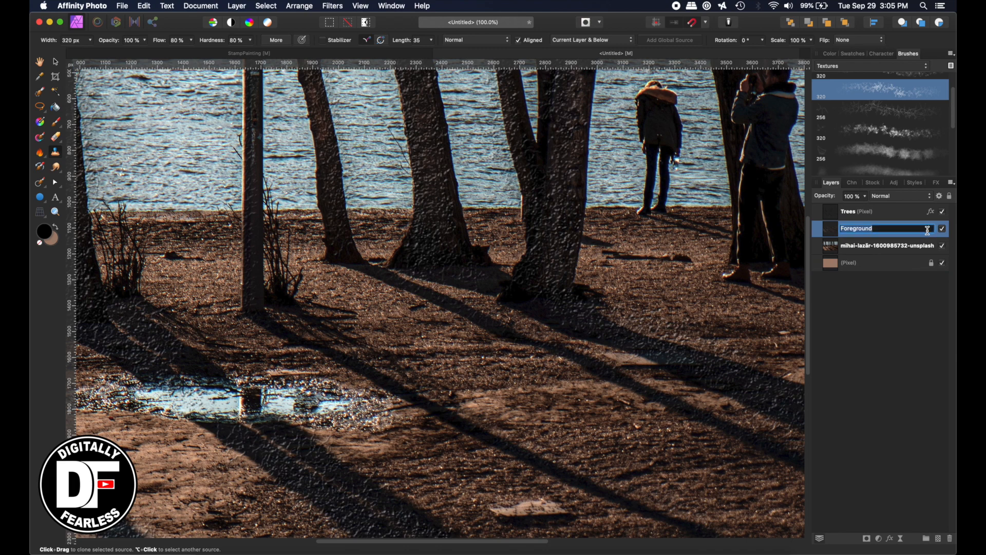
key(Return)
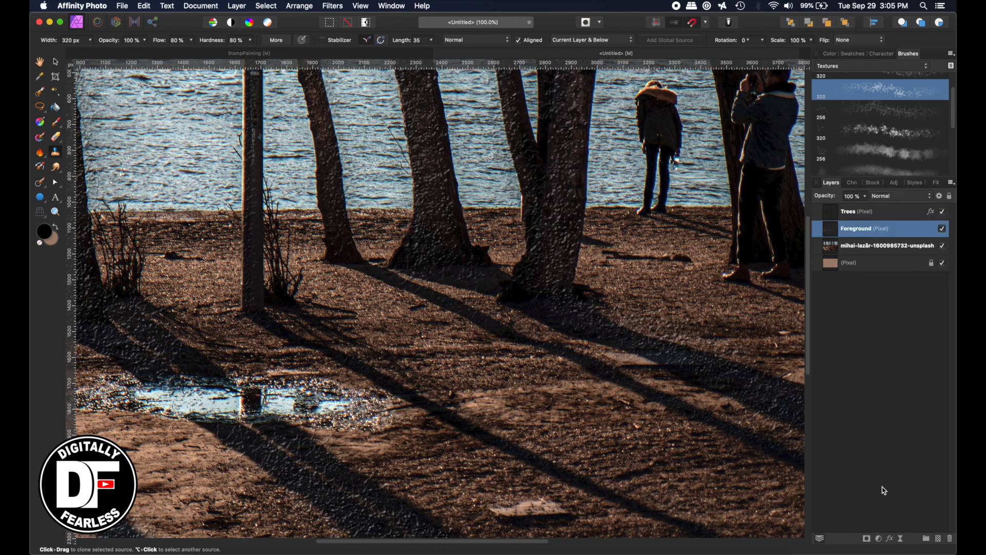
Enable 3D and Bevel/Emboss on Foreground, trying Inner and Outer before choosing Emboss.
click(931, 228)
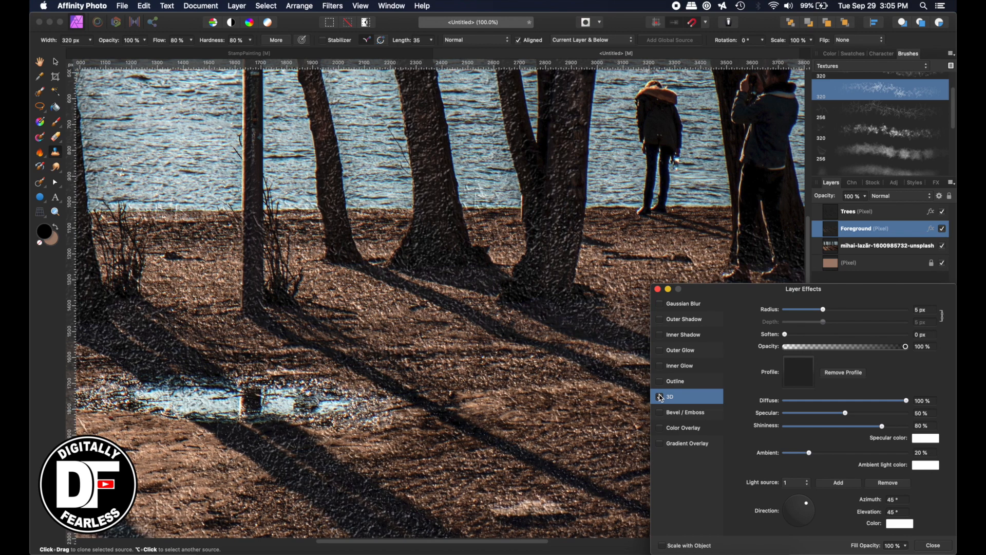
click(659, 396)
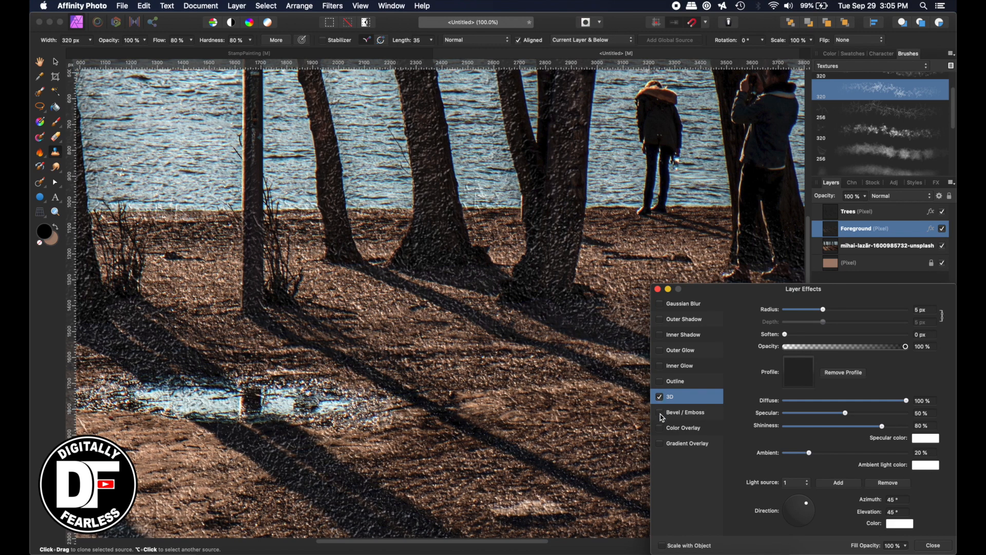
click(659, 412)
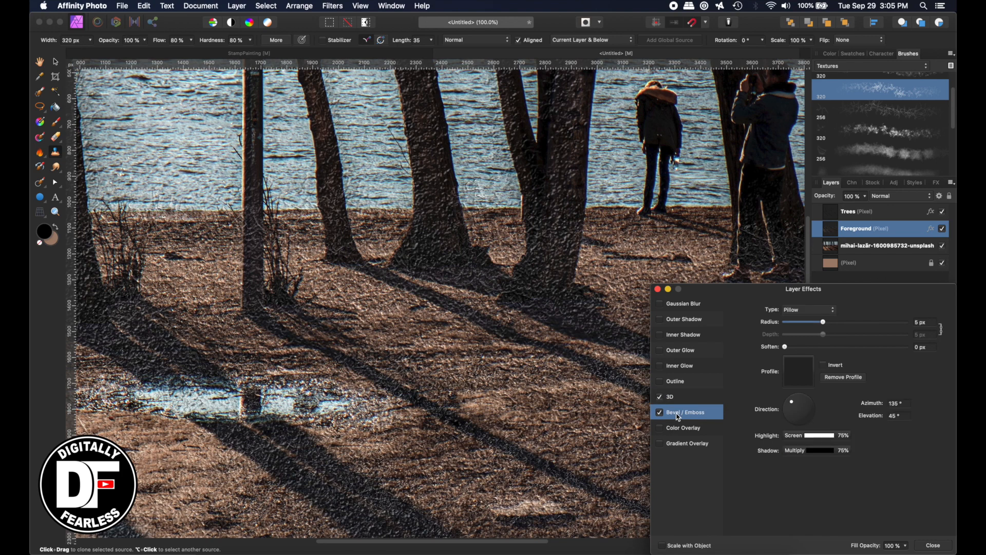
click(806, 309)
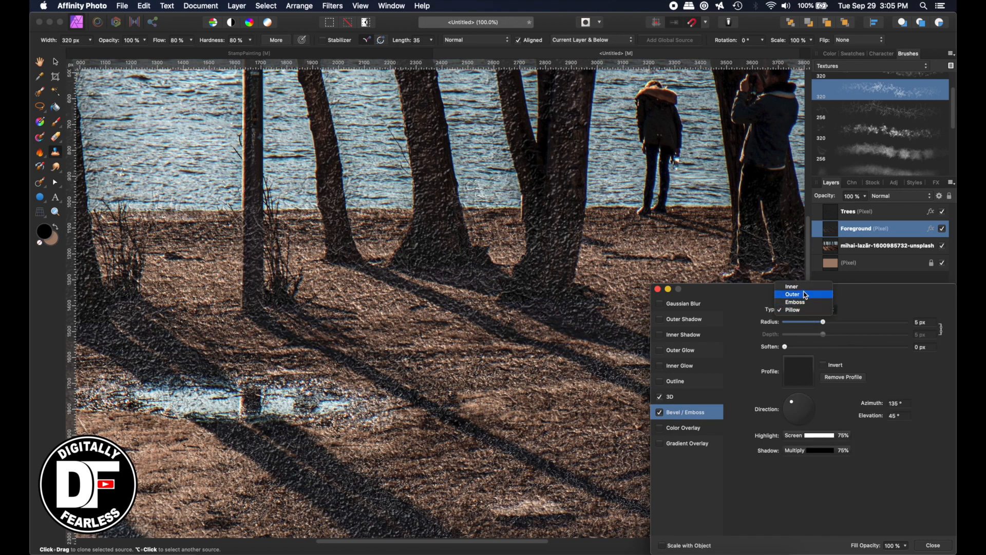
click(792, 286)
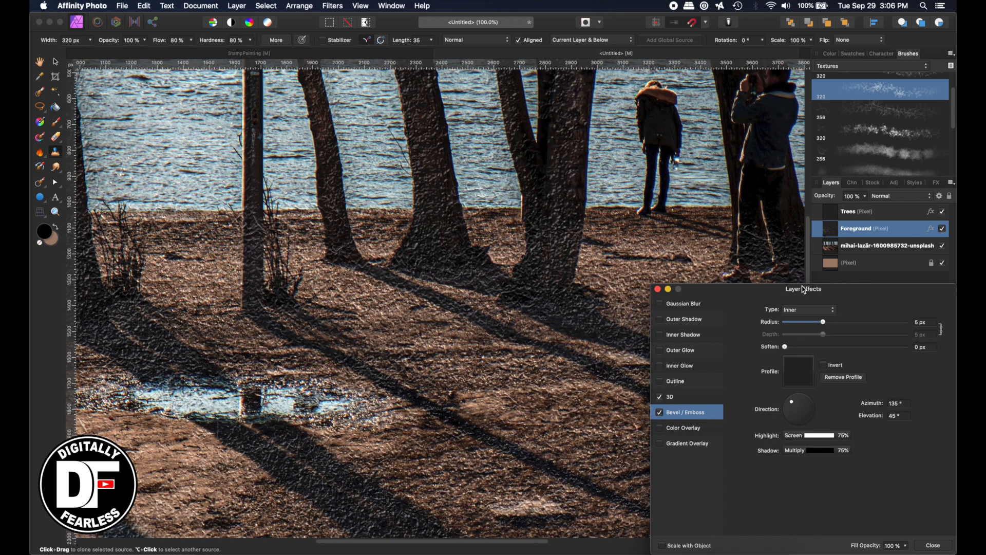
click(807, 309)
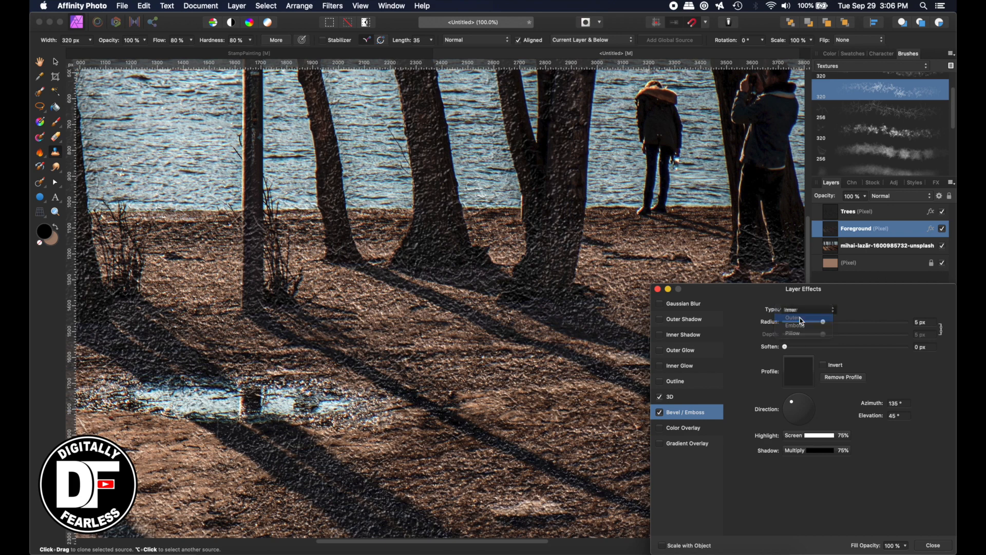
click(808, 309)
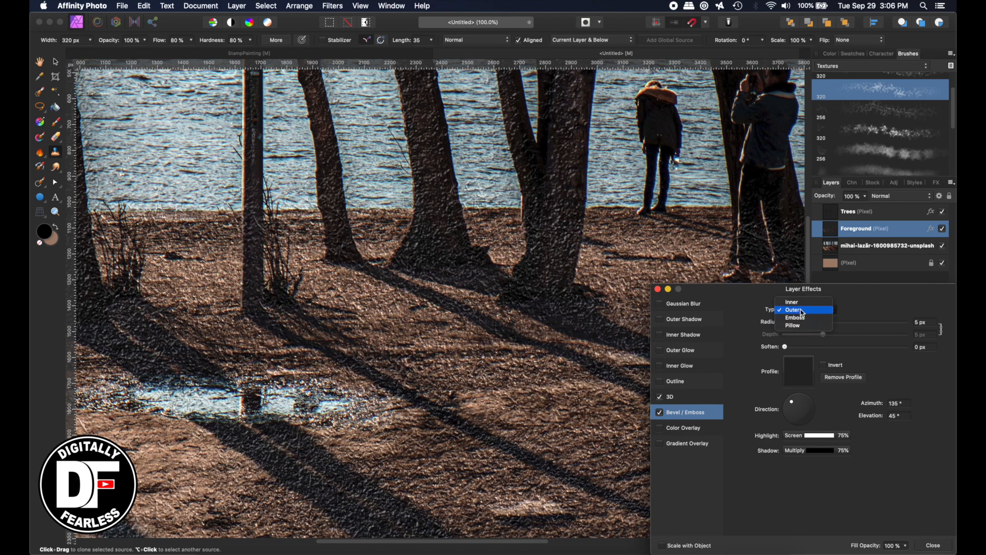
click(795, 317)
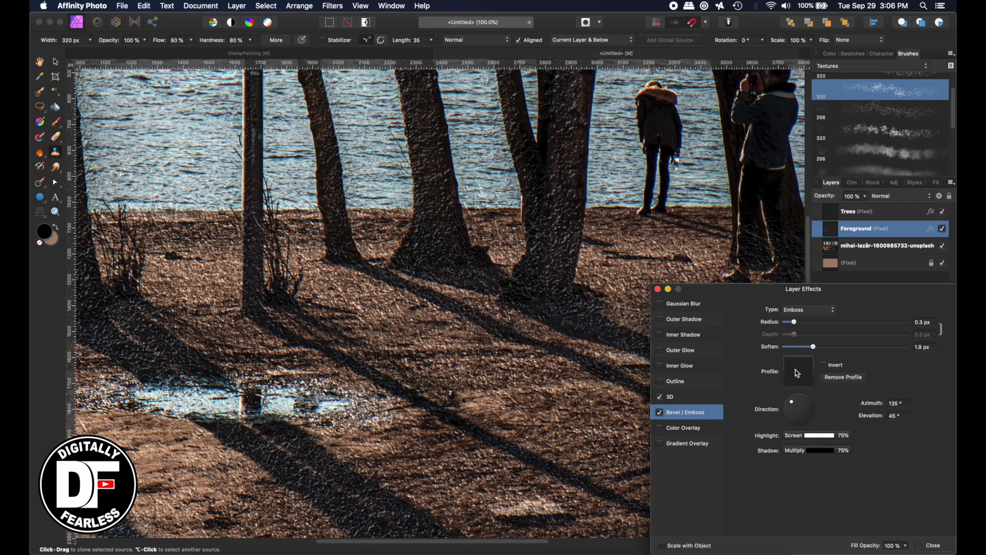
Give the emboss a linear profile curve and turn on Outer Shadow.
click(798, 370)
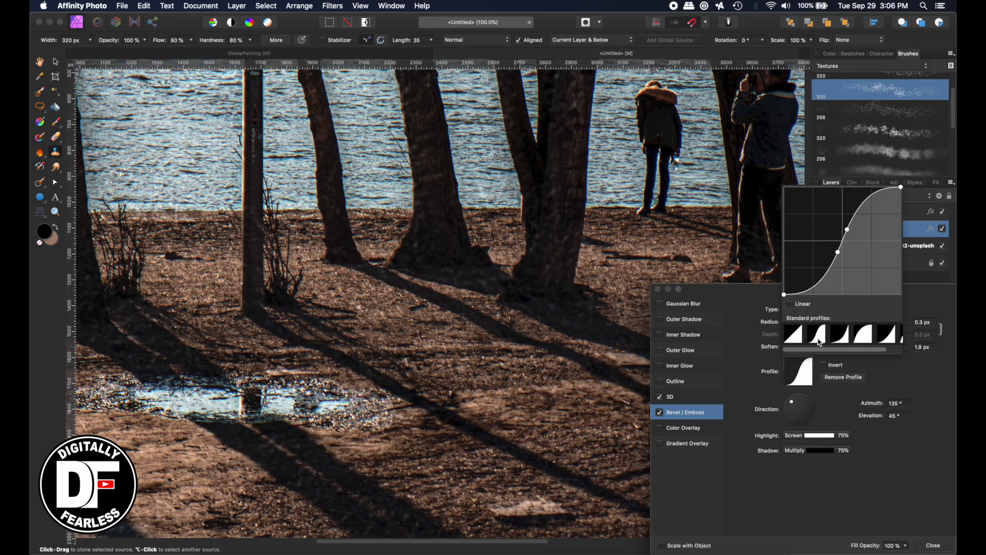
click(861, 334)
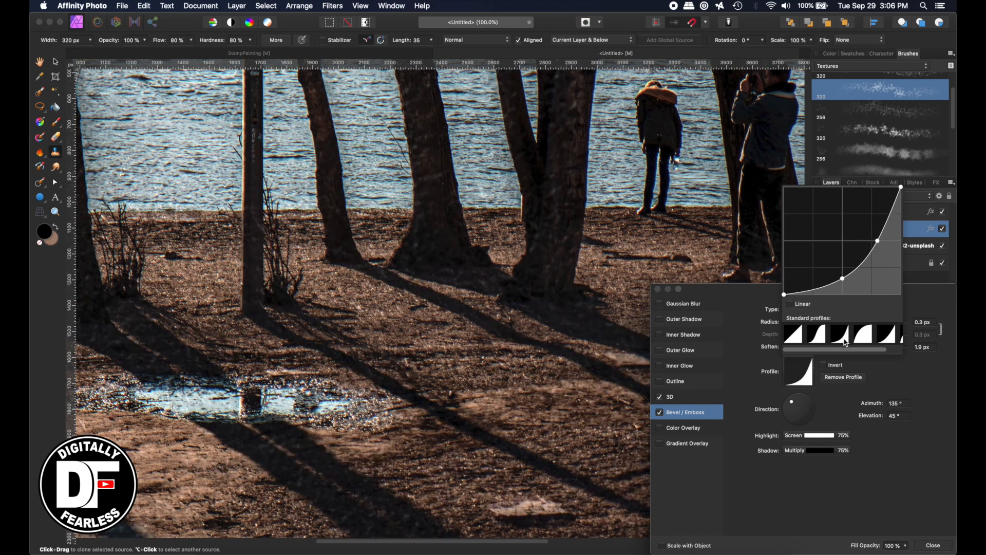
click(797, 333)
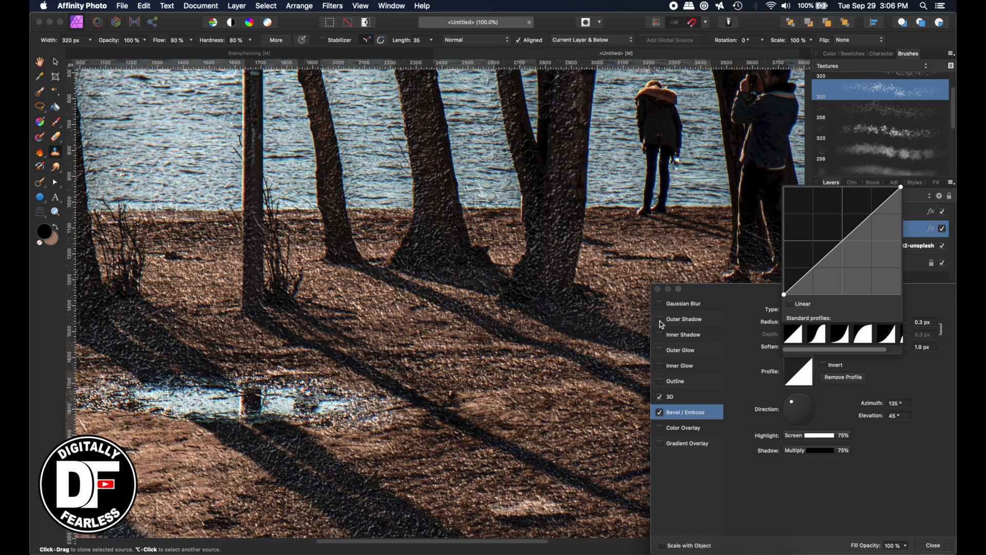
click(684, 319)
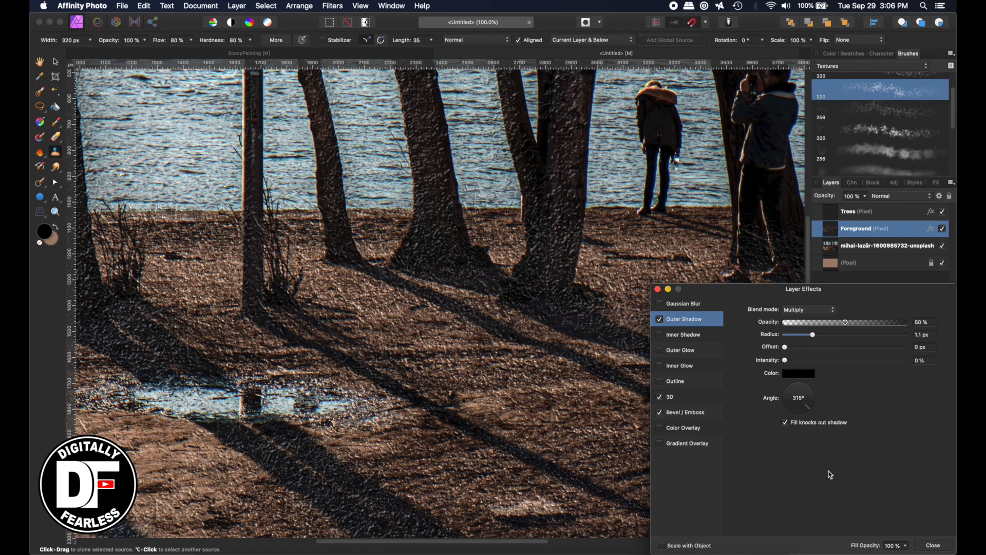
click(670, 396)
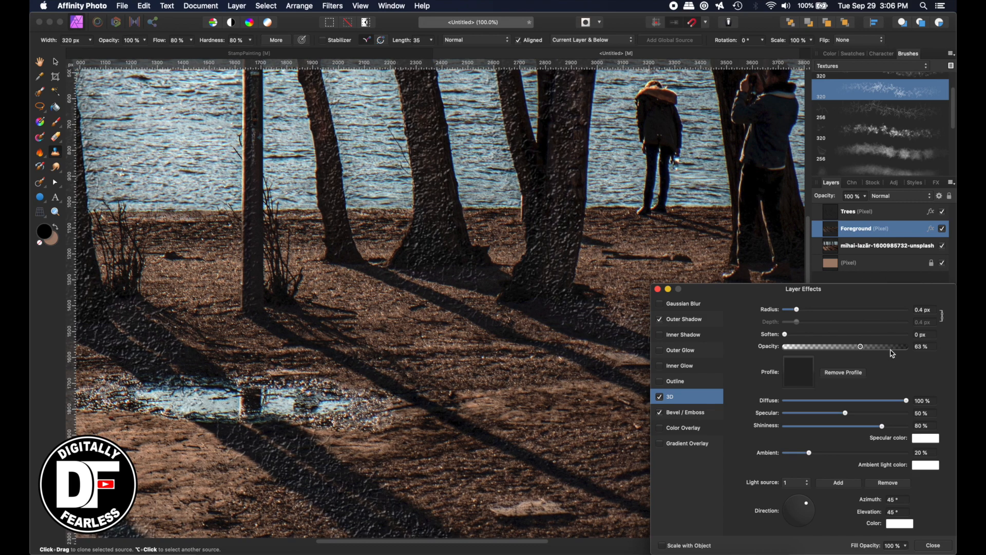
click(682, 411)
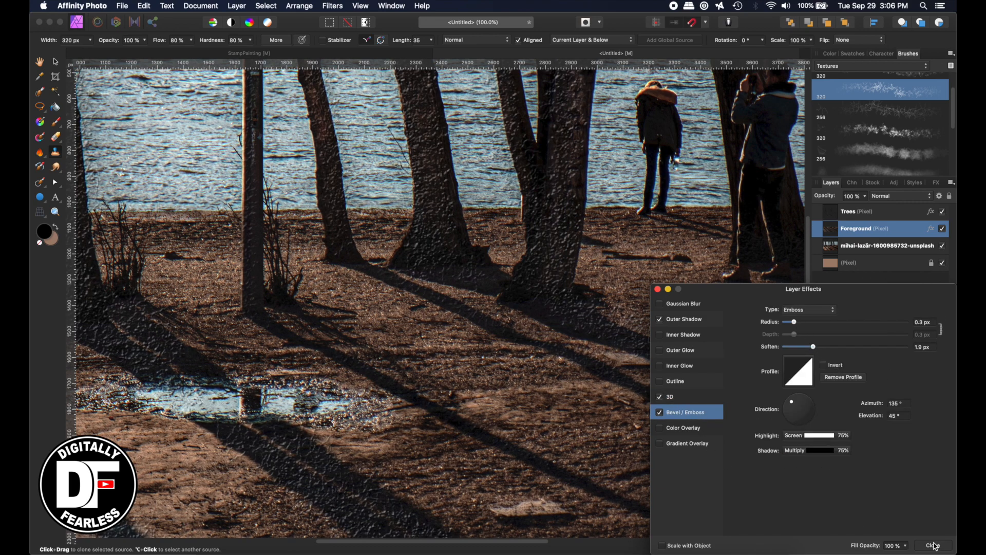
click(932, 546)
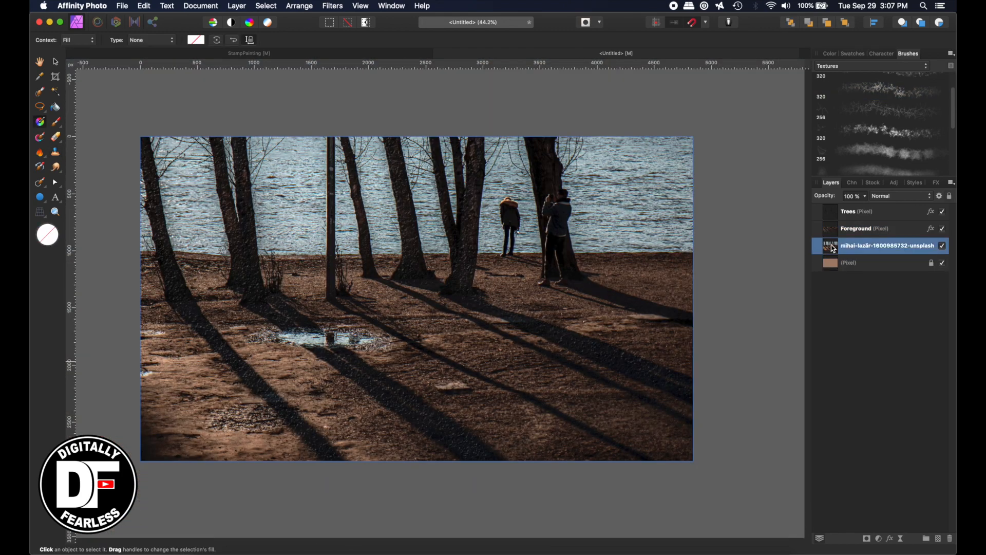
mouse_move(750, 379)
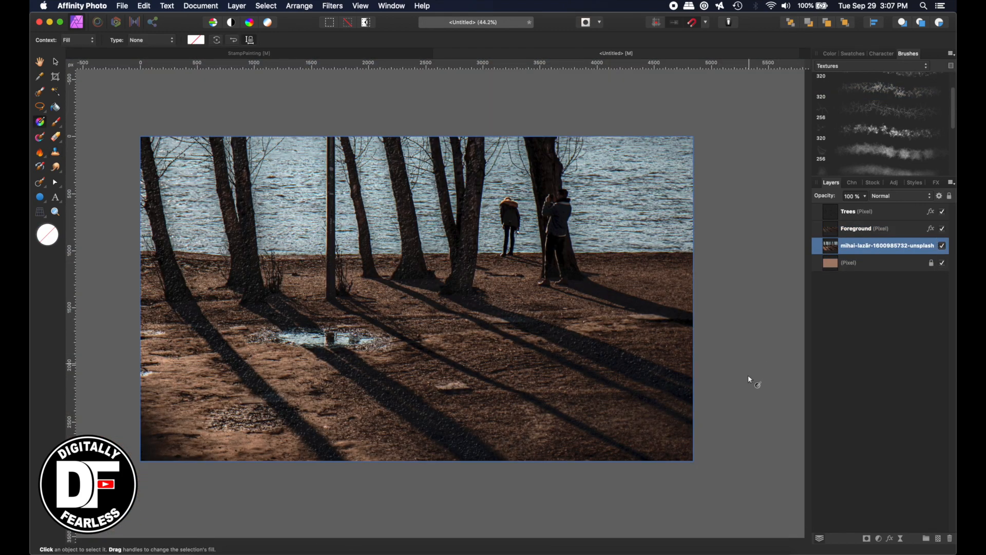
Add a New Fill Layer above the photo and set its fill to a linear gradient.
click(237, 6)
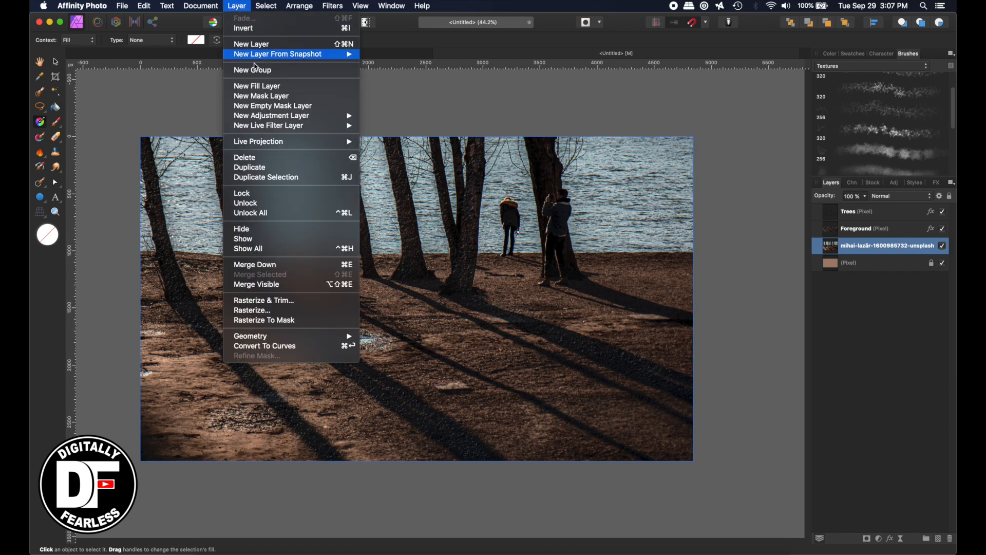
click(257, 86)
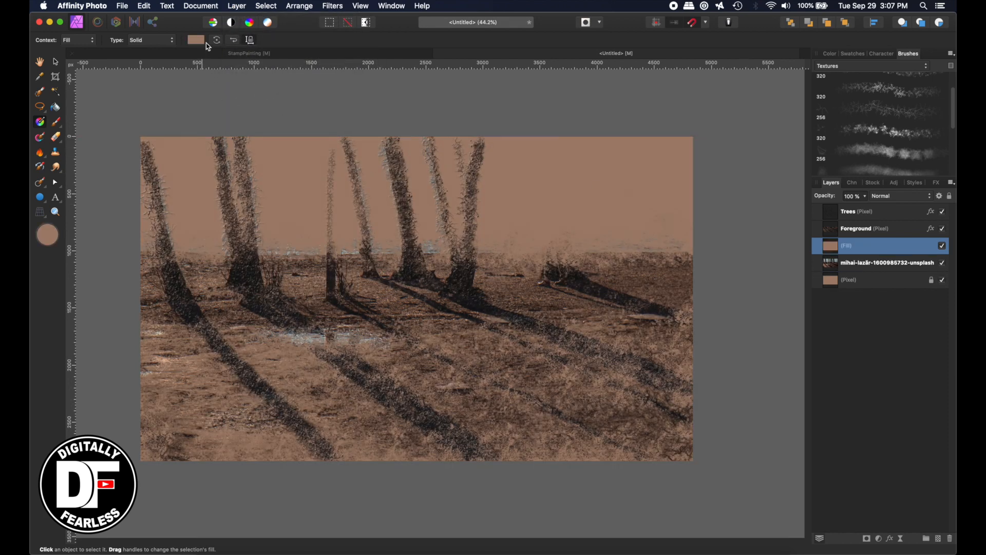
click(195, 40)
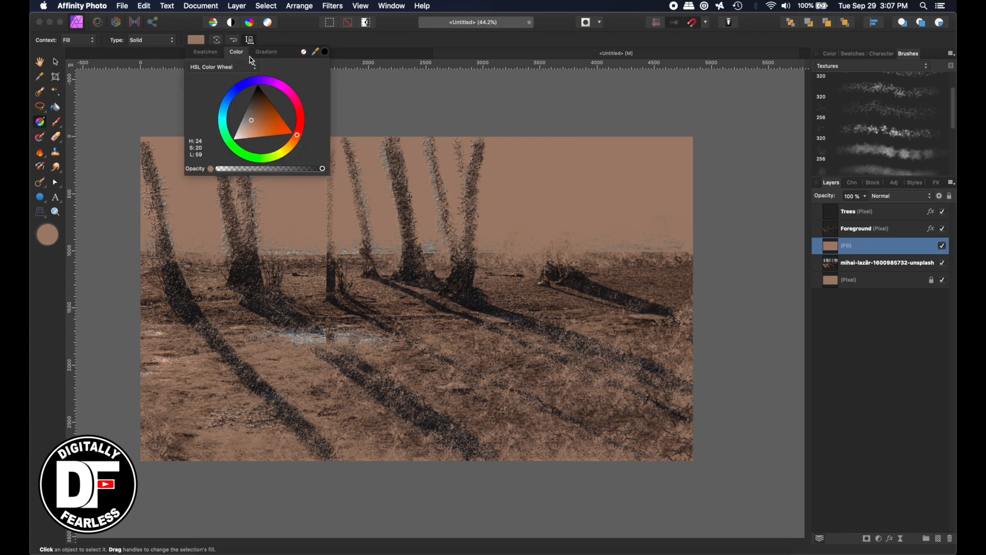
click(266, 52)
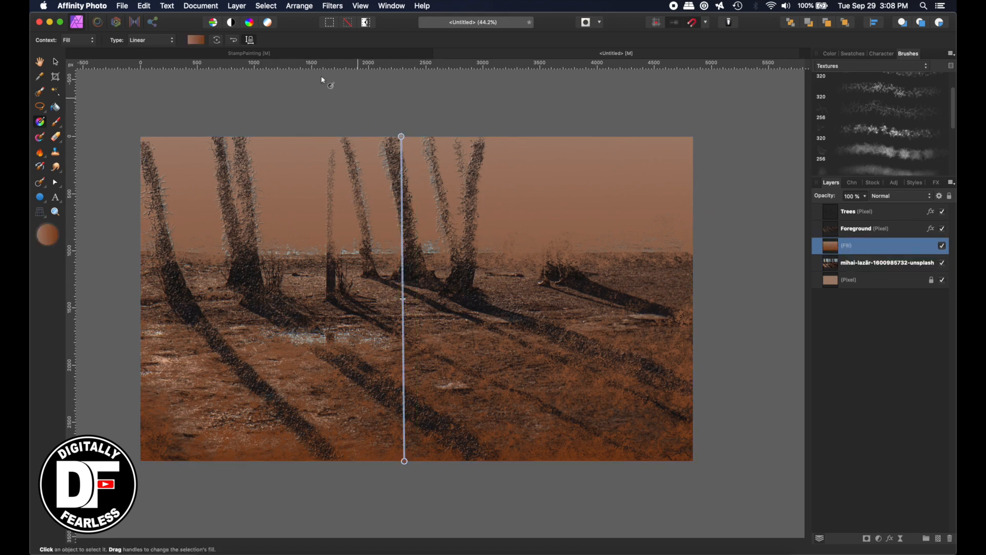
Set the fill gradient's top stop to a bright, saturated sky blue.
click(196, 39)
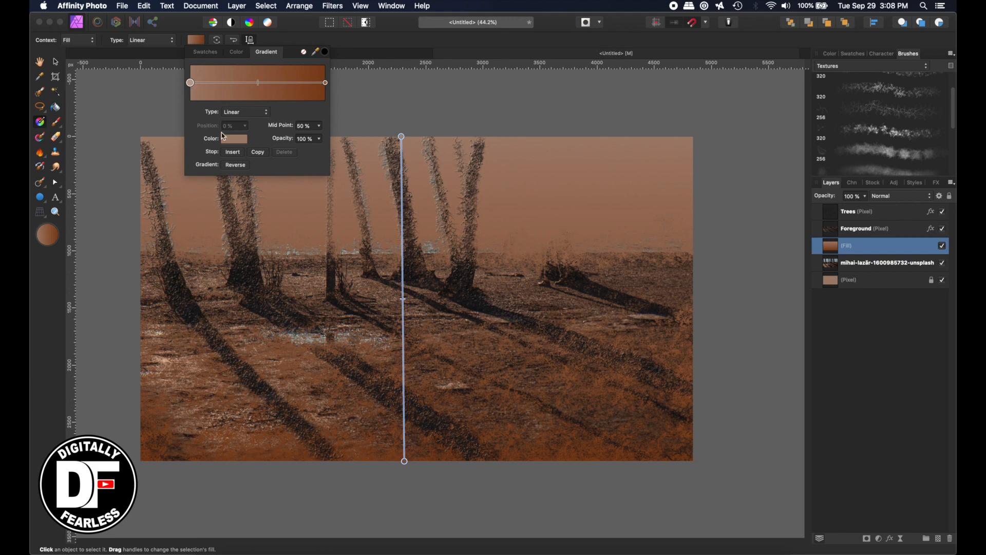
click(233, 137)
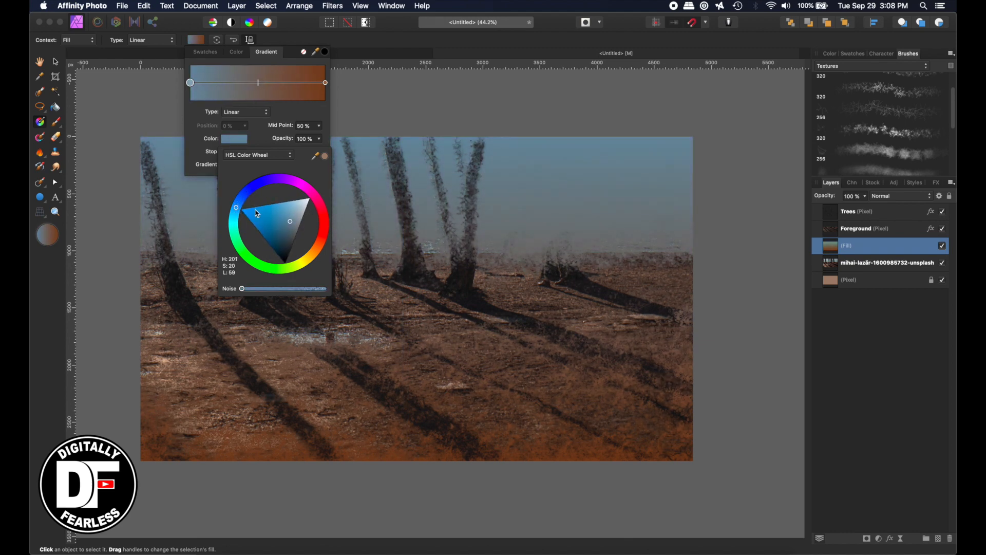
drag(255, 212, 285, 208)
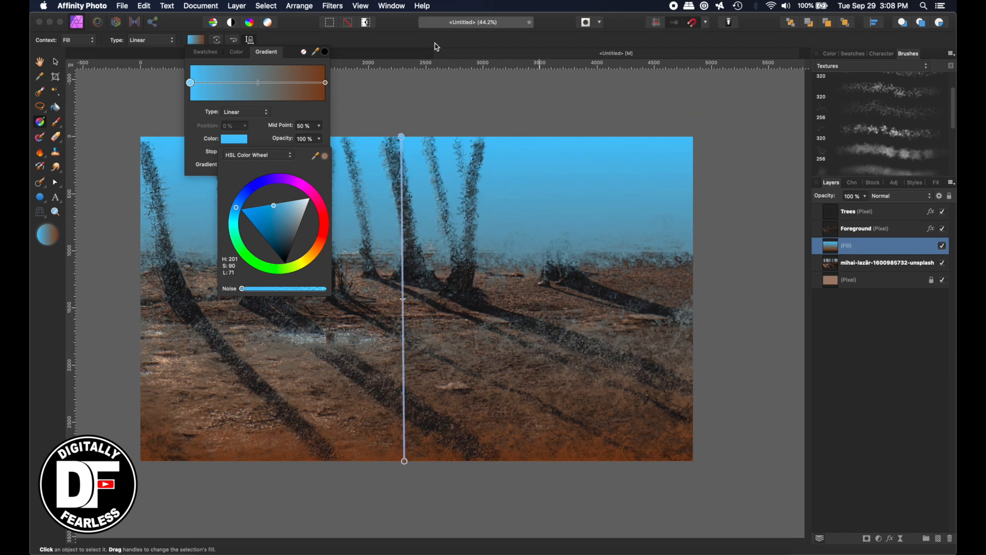
Set the bottom gradient stop to a dark red-brown on the HSL wheel.
click(325, 84)
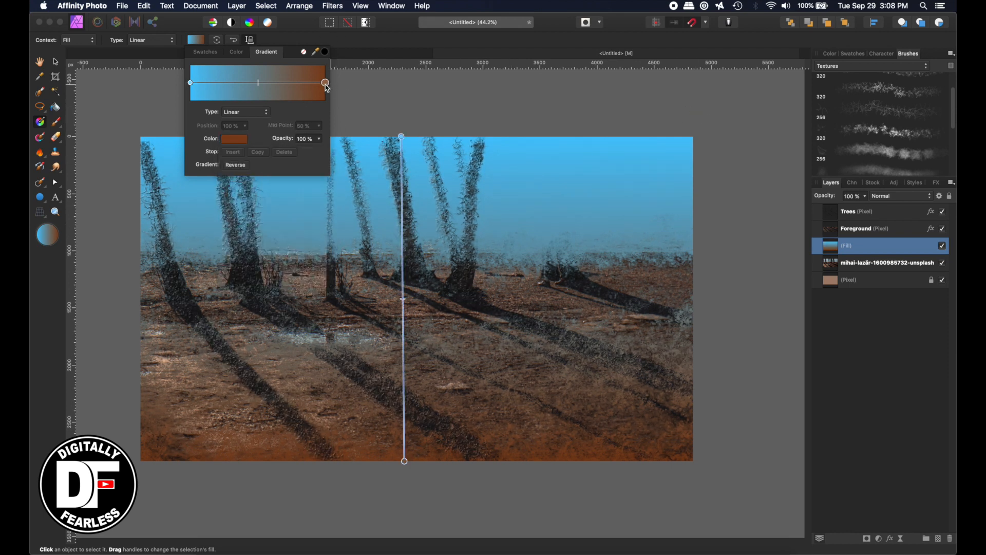
click(234, 139)
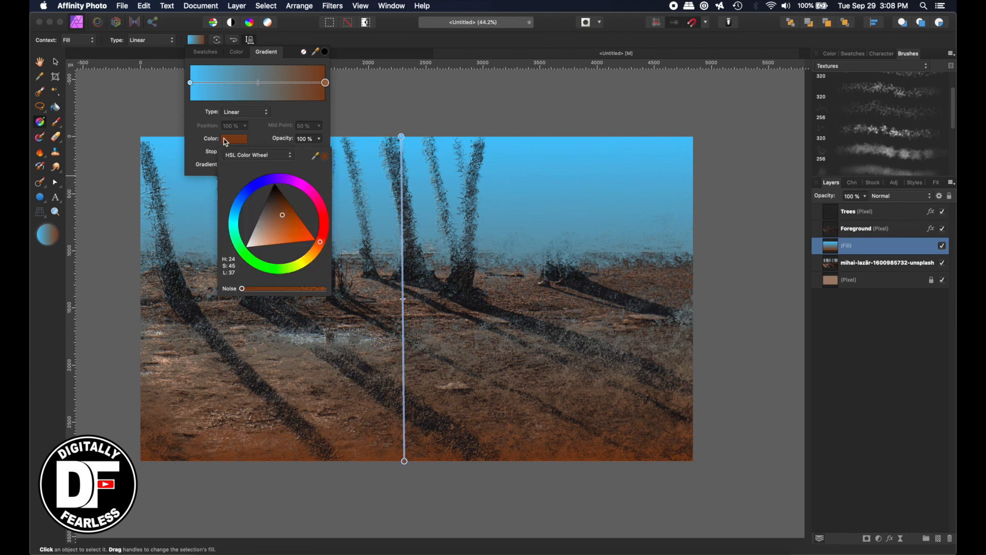
click(282, 217)
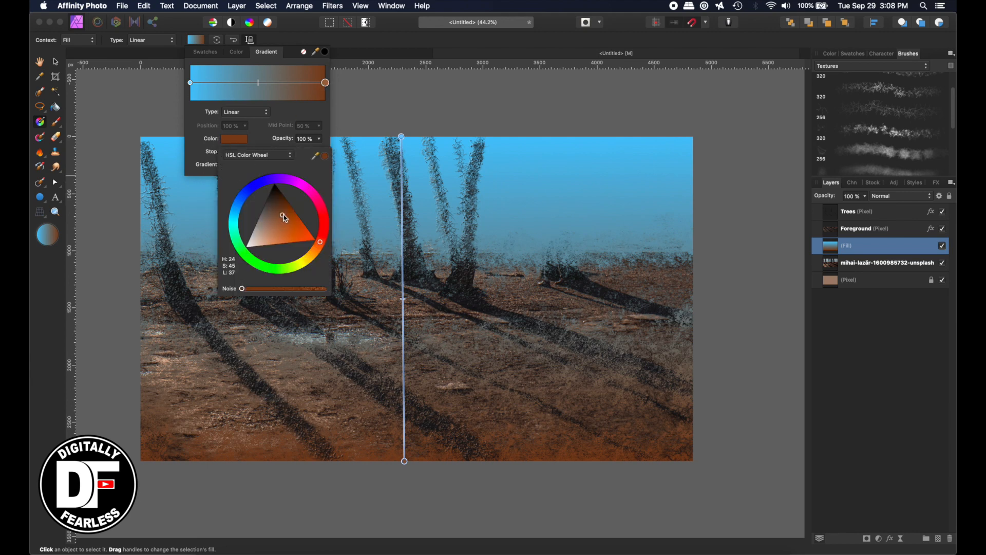
drag(283, 216, 283, 209)
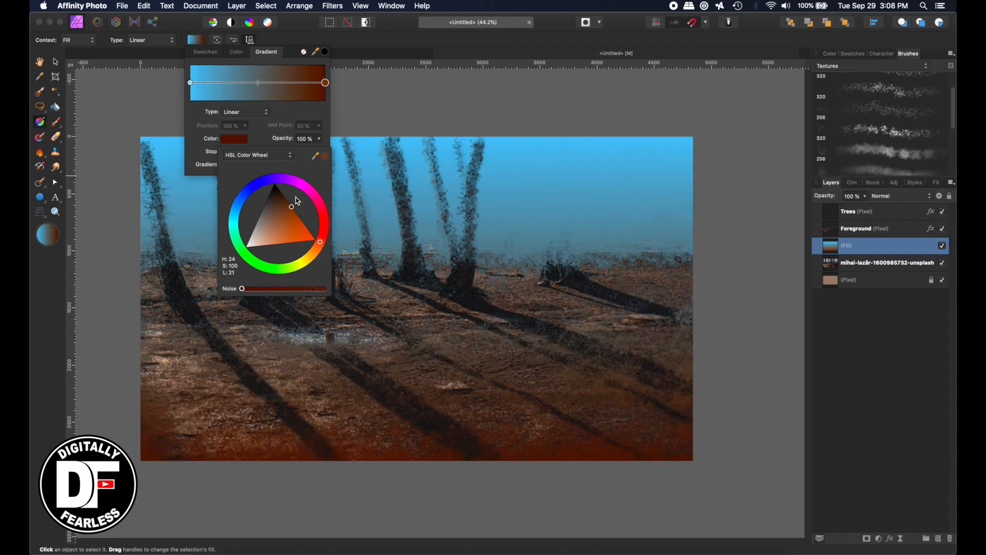
drag(296, 201, 291, 203)
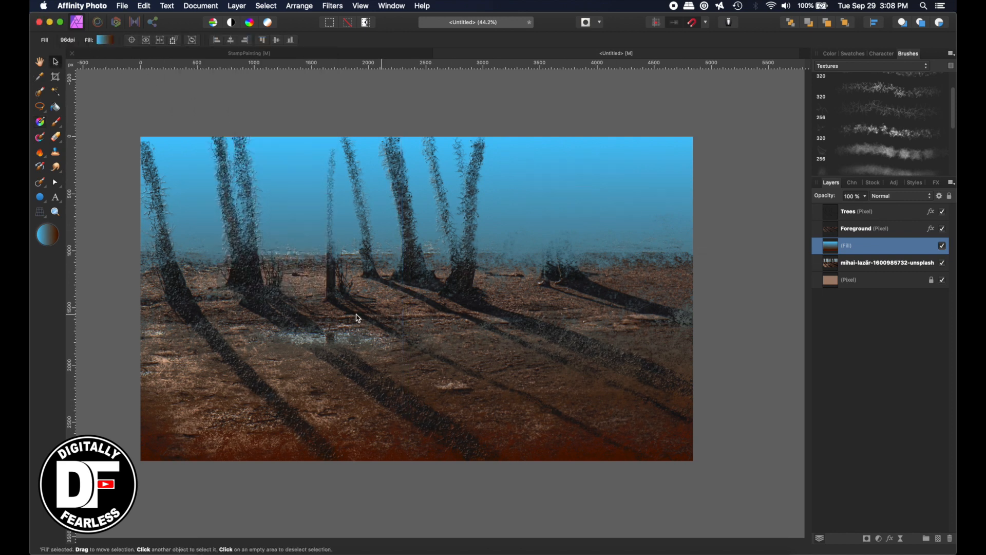
mouse_move(837, 268)
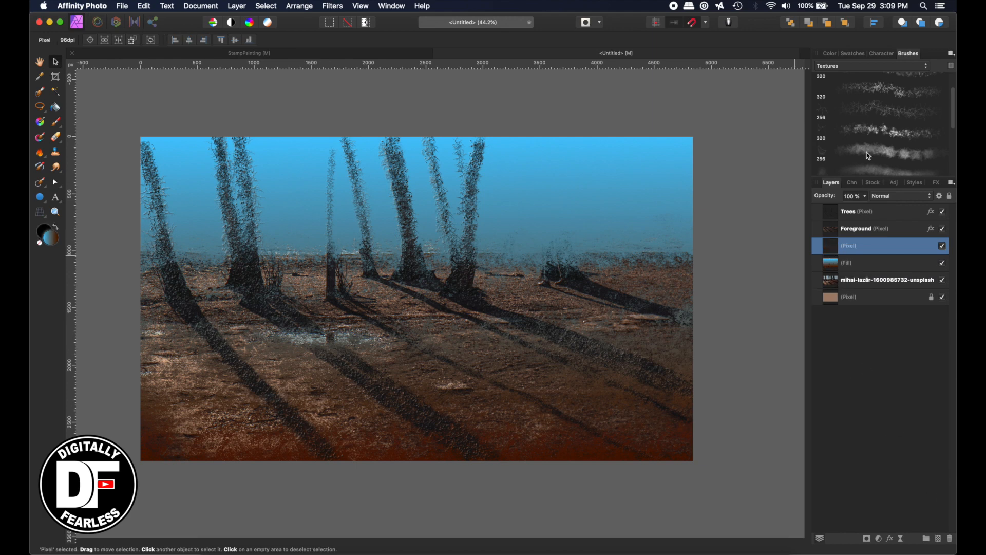
Choose a spatter brush from the Sprays and Spatters brush category.
scroll(up, 3)
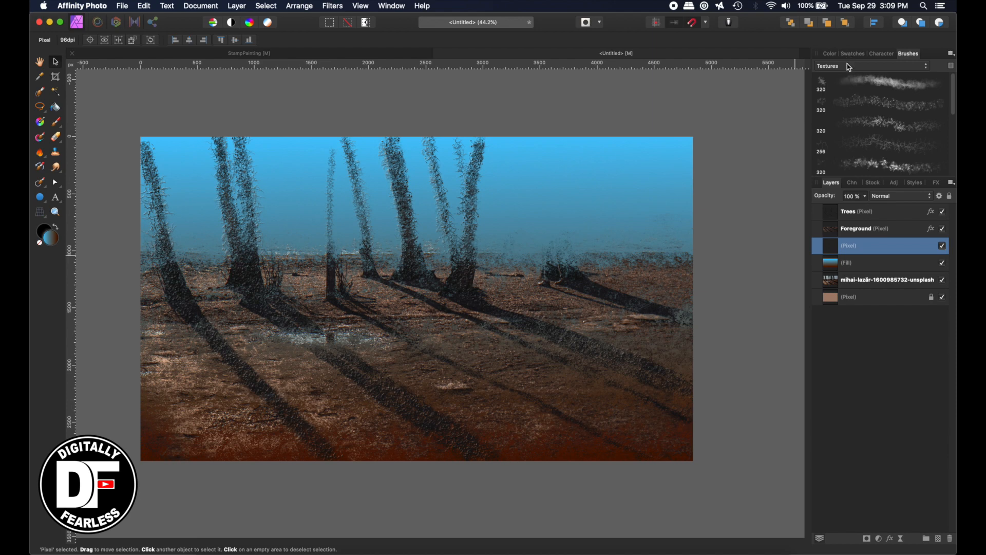
click(924, 65)
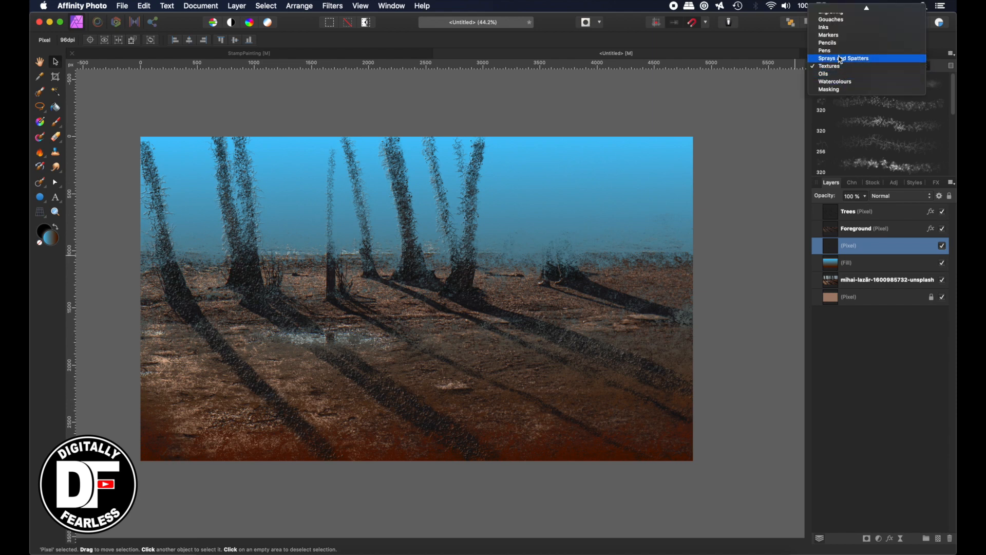
click(844, 58)
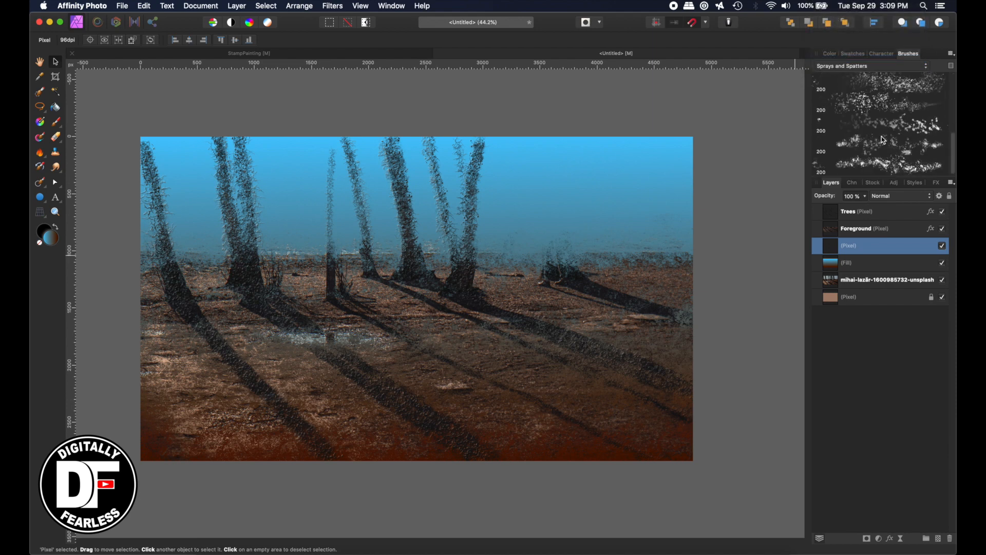
click(879, 103)
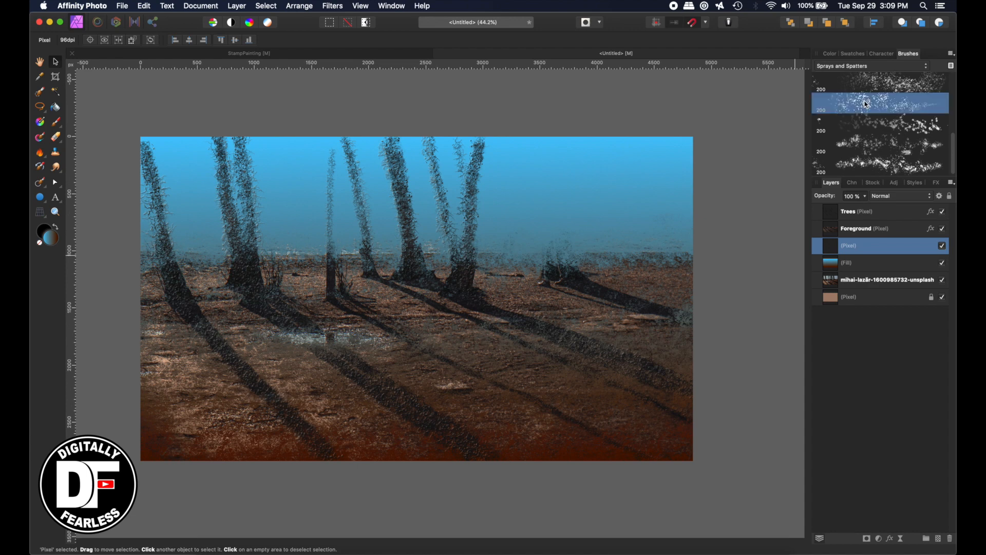
scroll(down, 3)
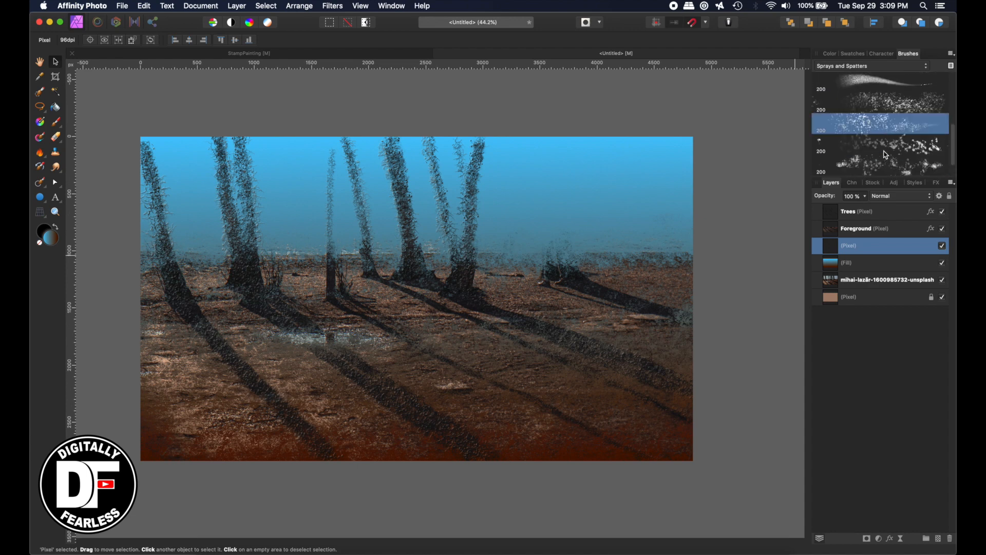
click(55, 151)
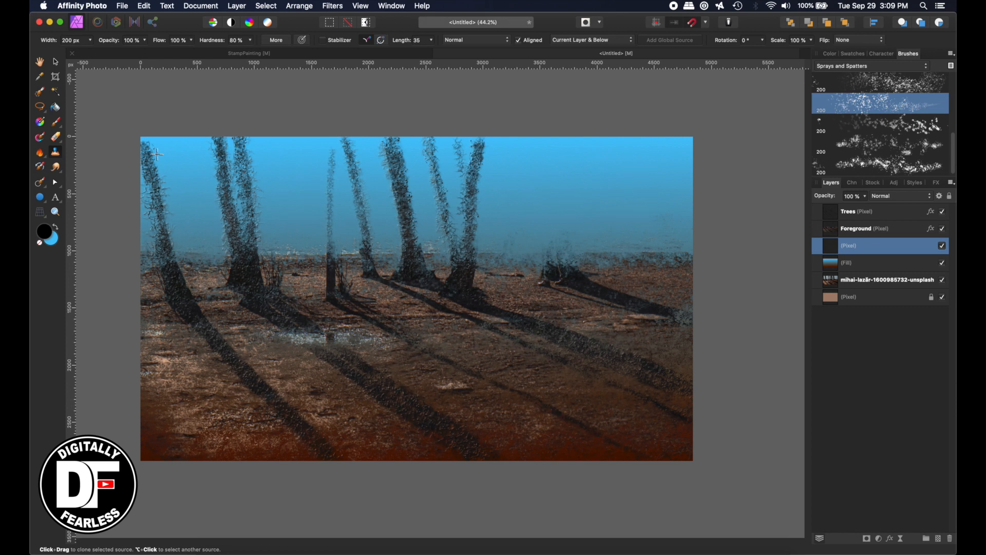
Clone-paint spatter texture over the sky and add Bevel/Emboss and 3D layer effects.
drag(157, 154, 197, 165)
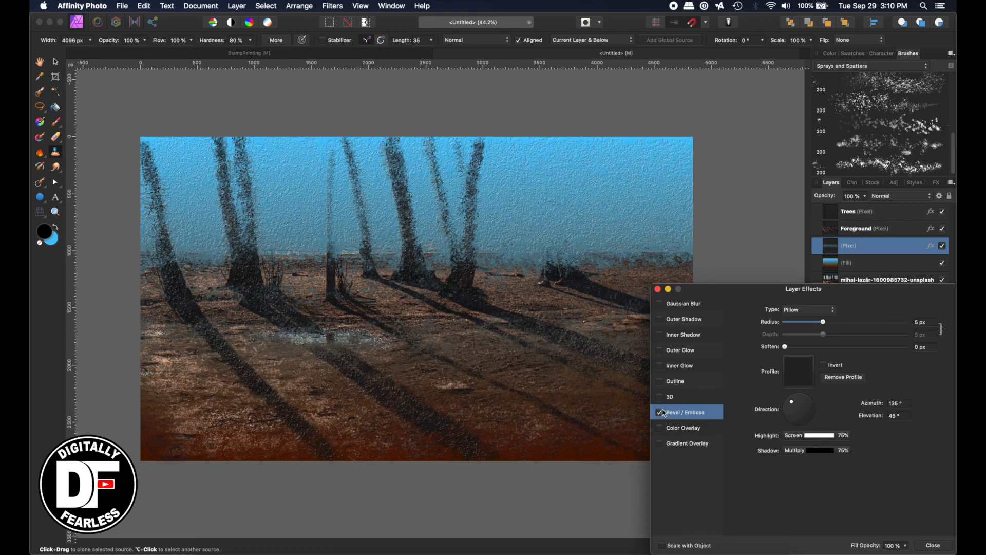
click(660, 396)
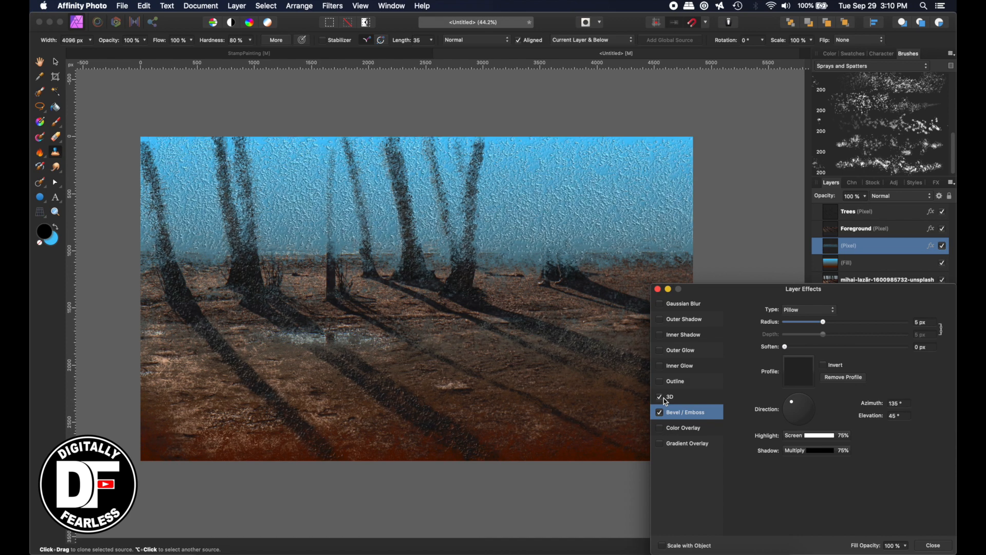
click(660, 396)
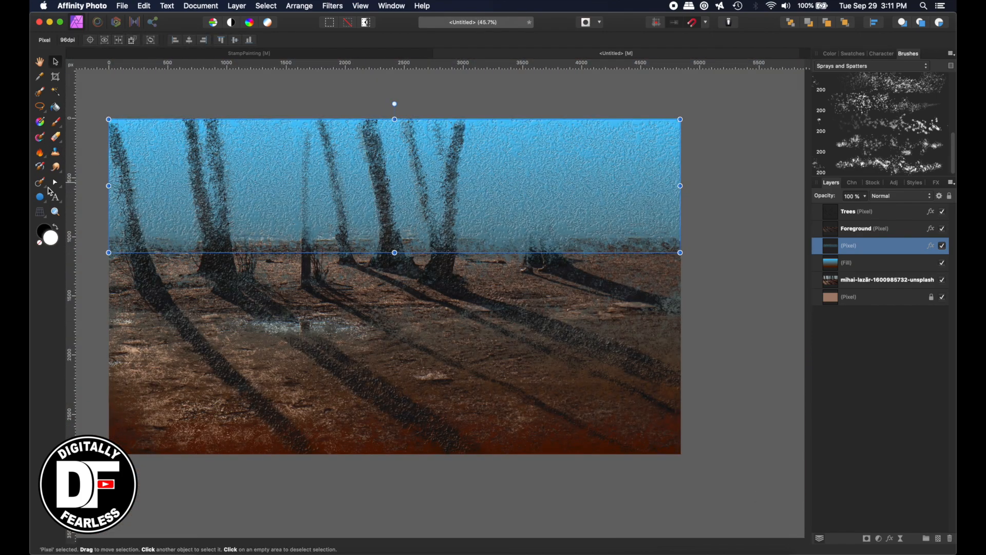
Draw a circle with the Ellipse Tool in the top-left sky and recolour its fill.
click(39, 197)
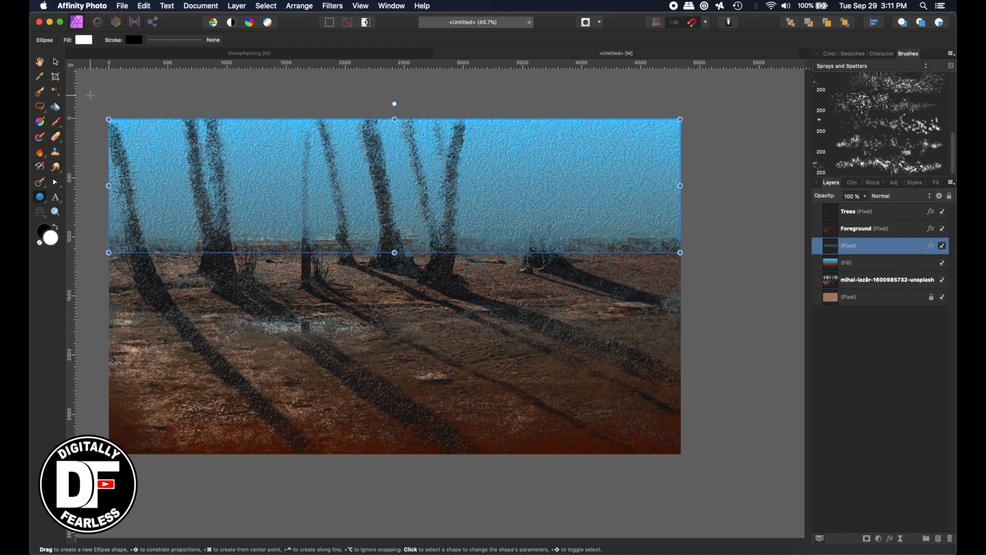
drag(109, 120, 237, 217)
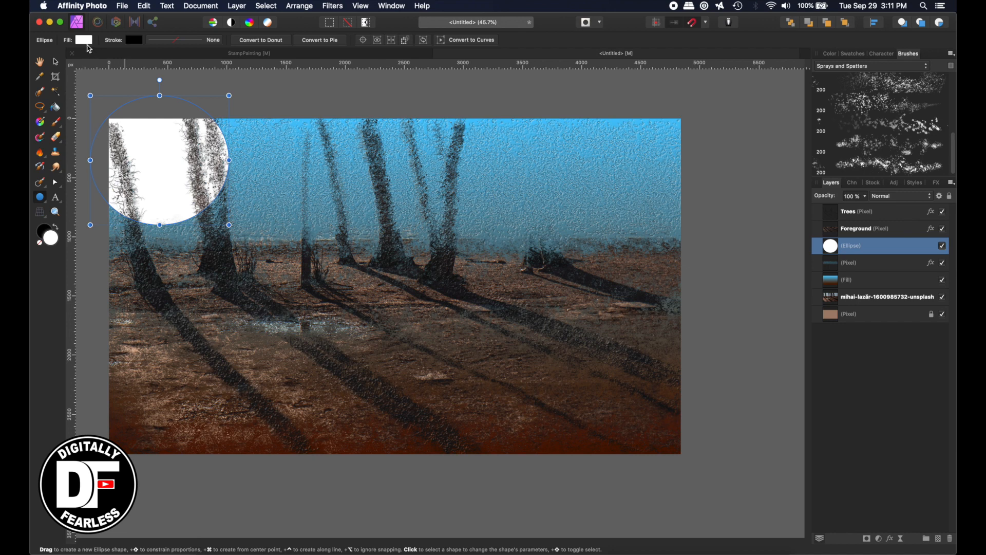
click(84, 40)
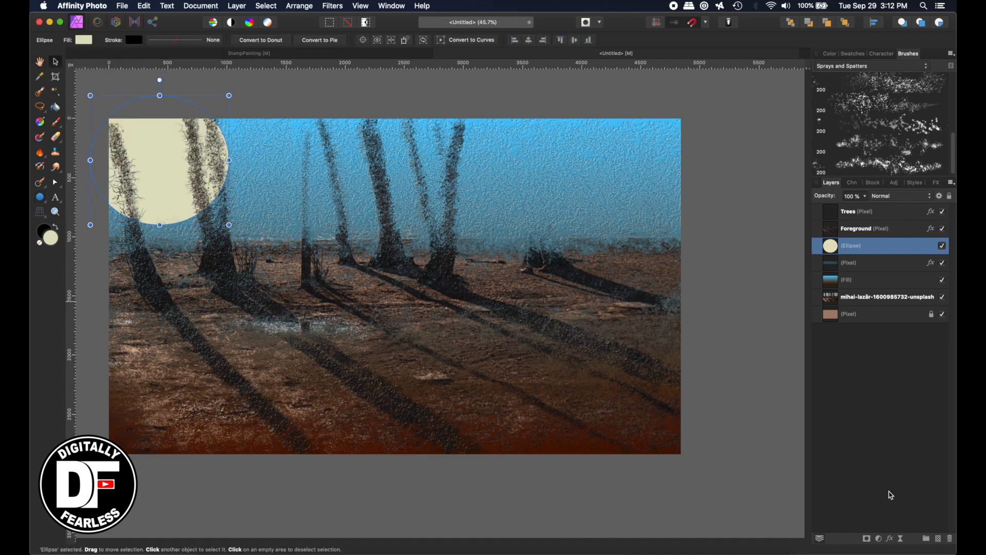
Add a Gaussian Blur live filter to the sun, preview blend modes, and apply Average.
click(333, 6)
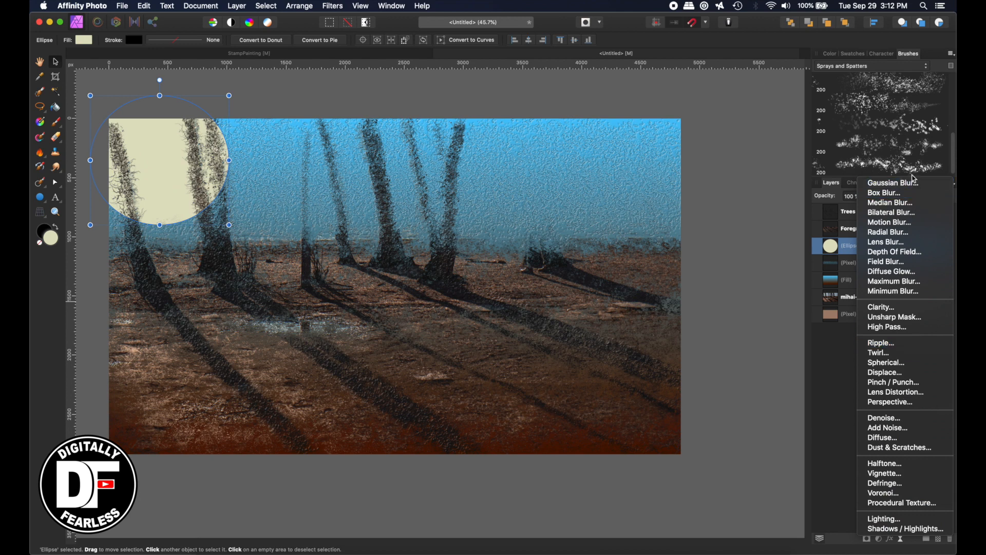
click(891, 182)
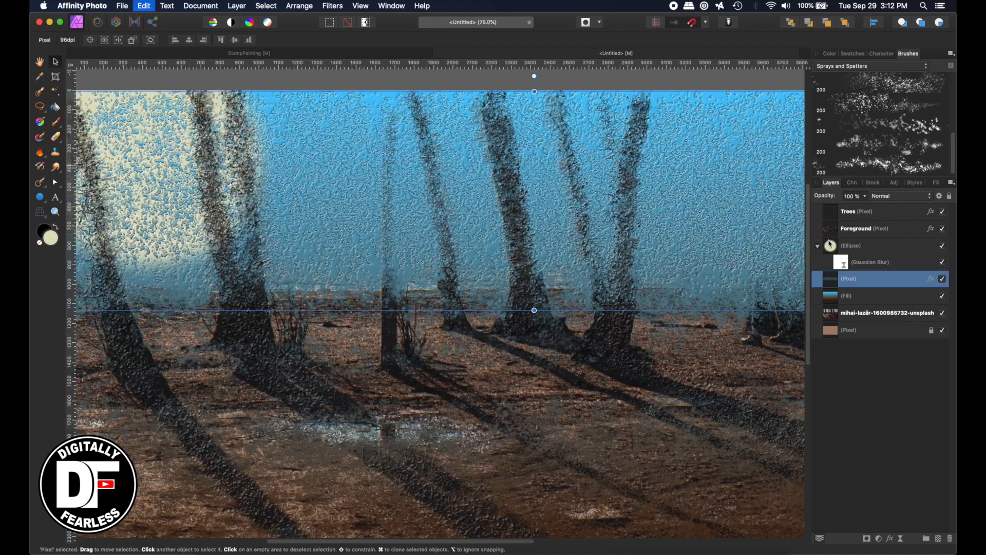
click(851, 245)
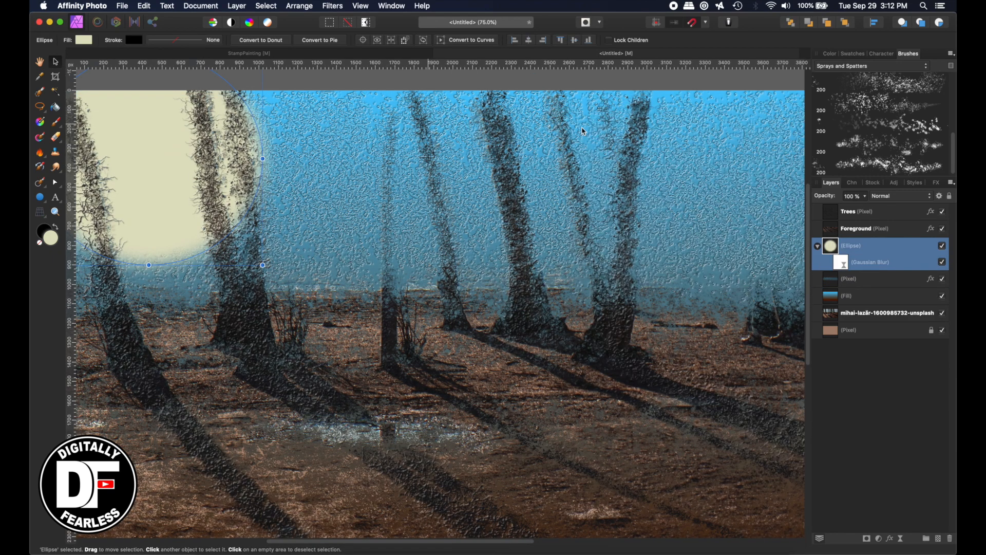
click(887, 196)
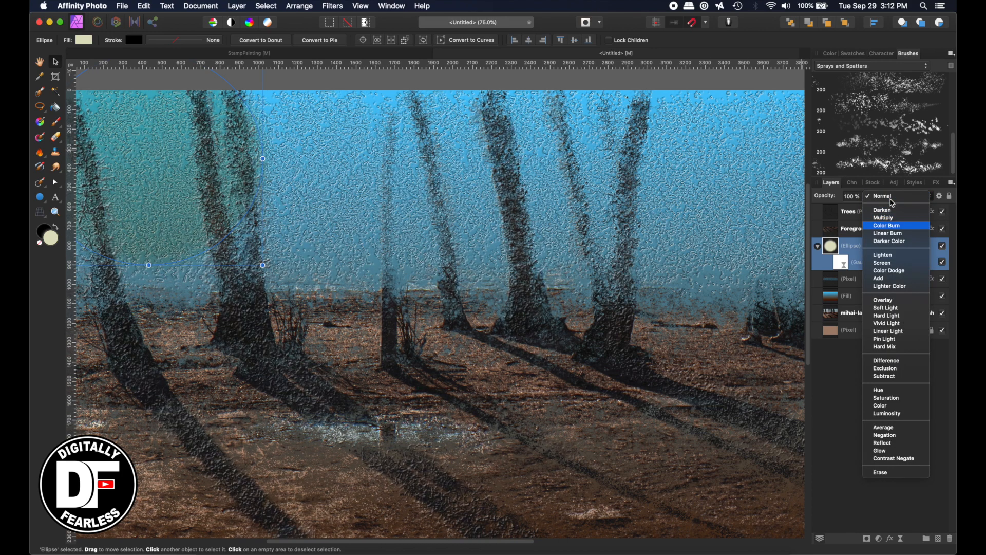
click(882, 254)
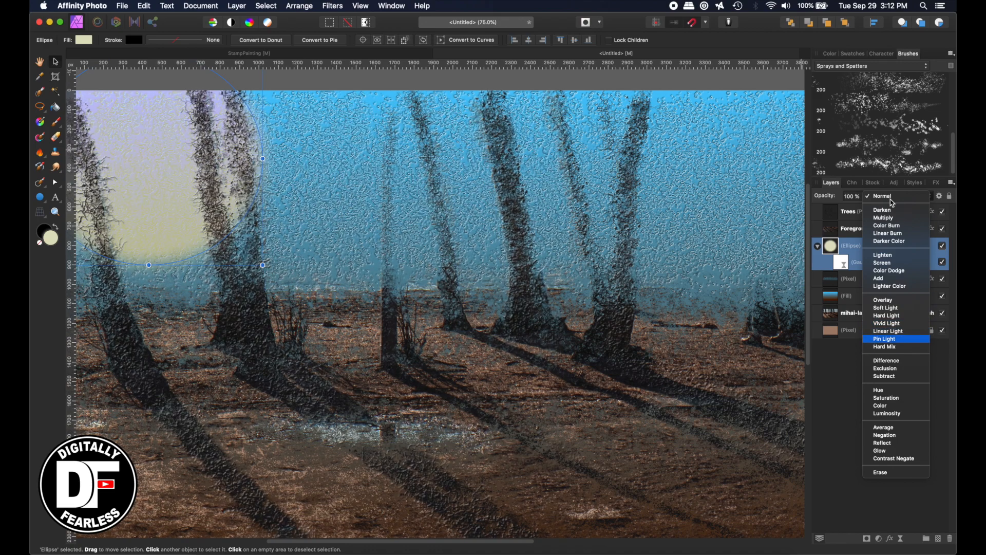
click(881, 405)
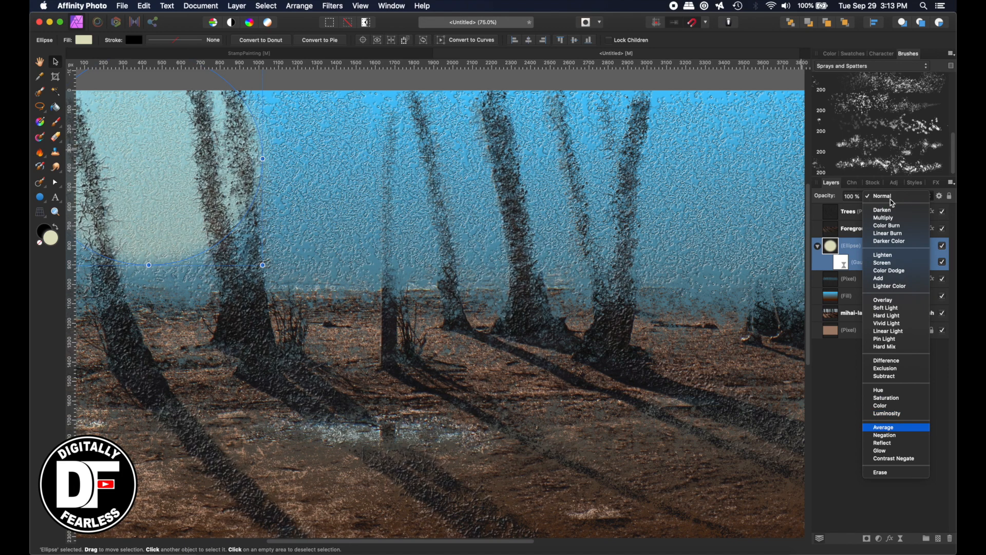
click(883, 427)
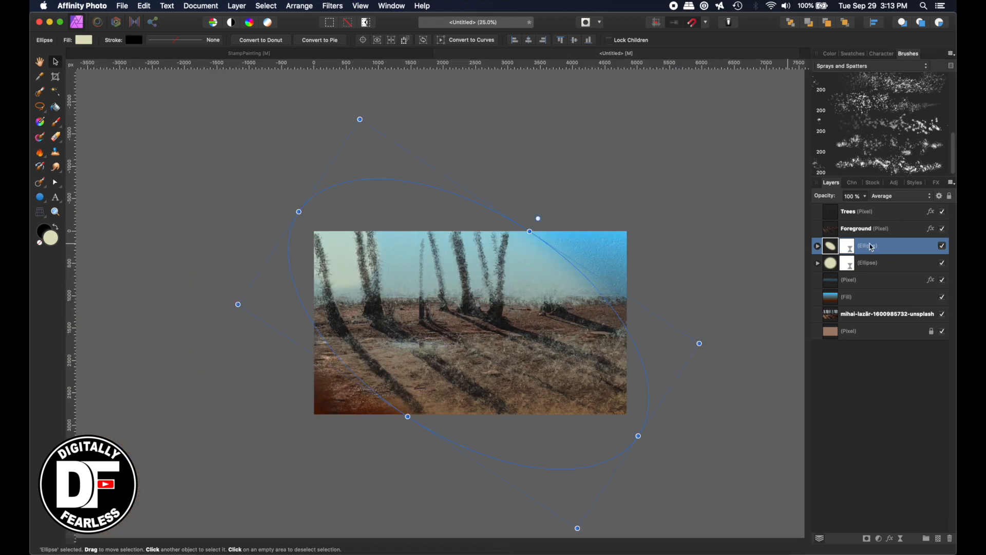
Select the stretched sun ellipse layer to adjust.
click(887, 196)
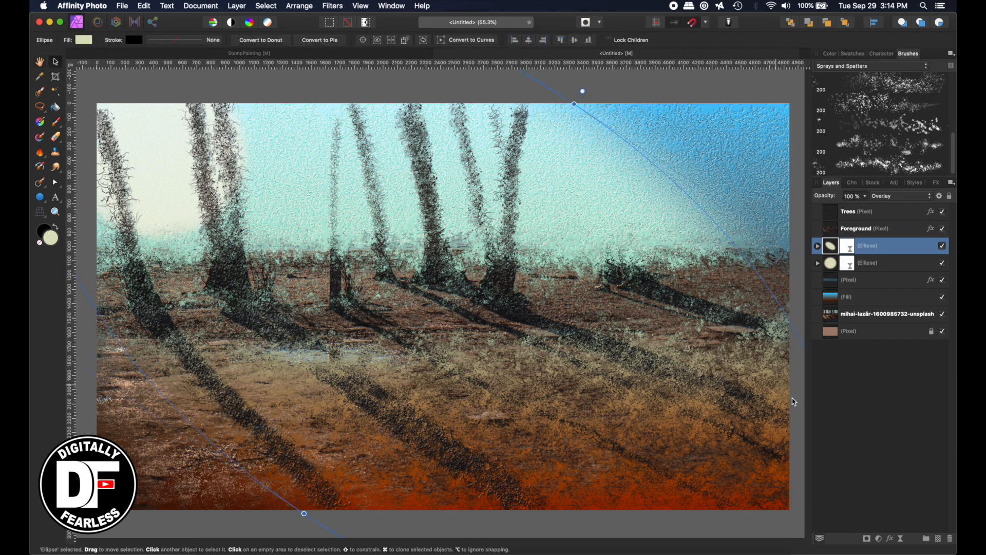
Merge Visible into a new top layer and darken it with a Curves adjustment.
click(201, 5)
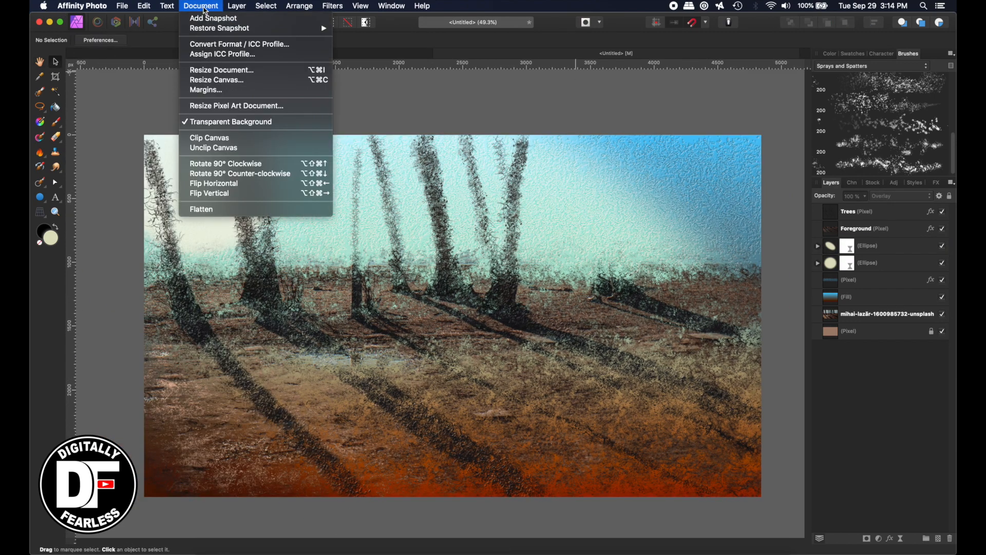
click(237, 5)
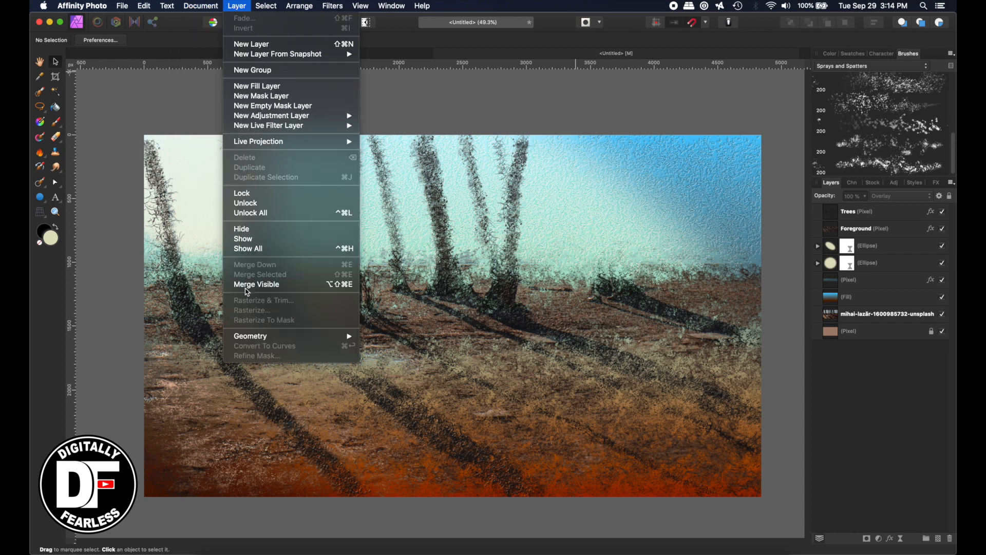
click(255, 283)
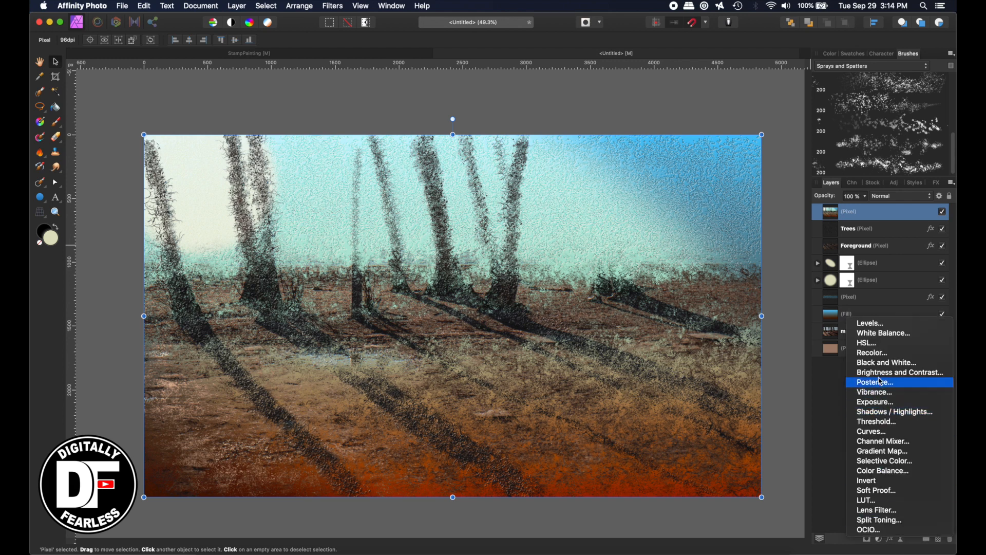
click(871, 431)
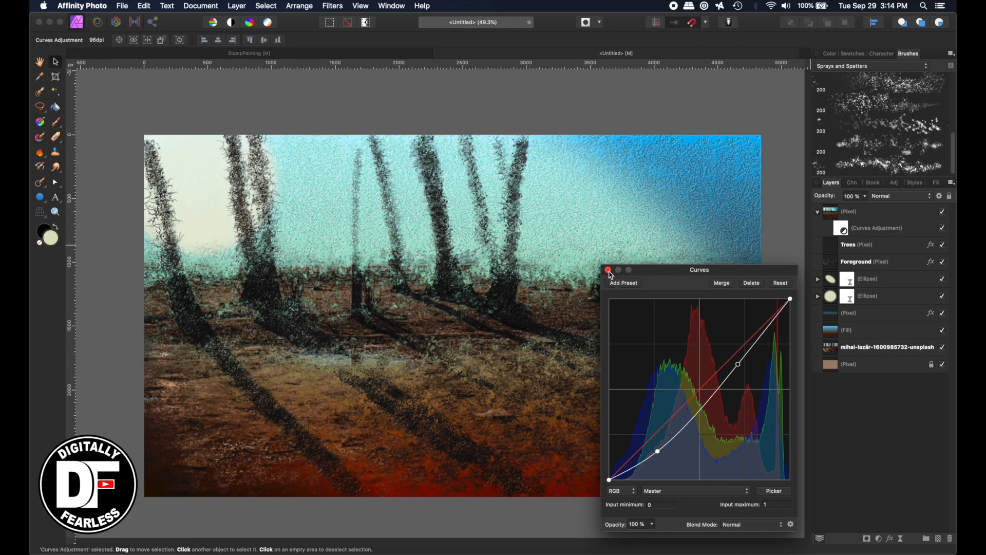
click(608, 269)
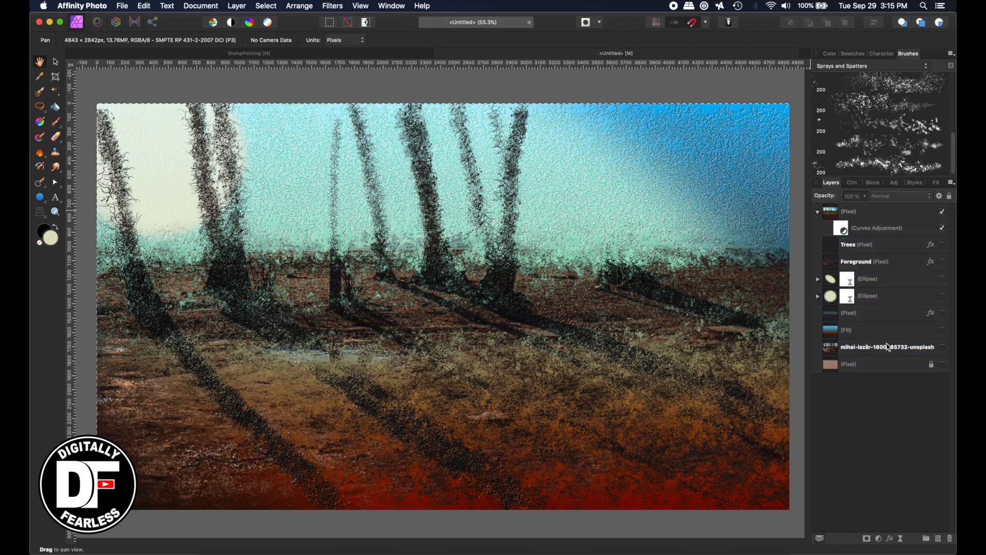
Rasterize & Trim the merged painting layer to bake in its Curves adjustment.
right_click(880, 211)
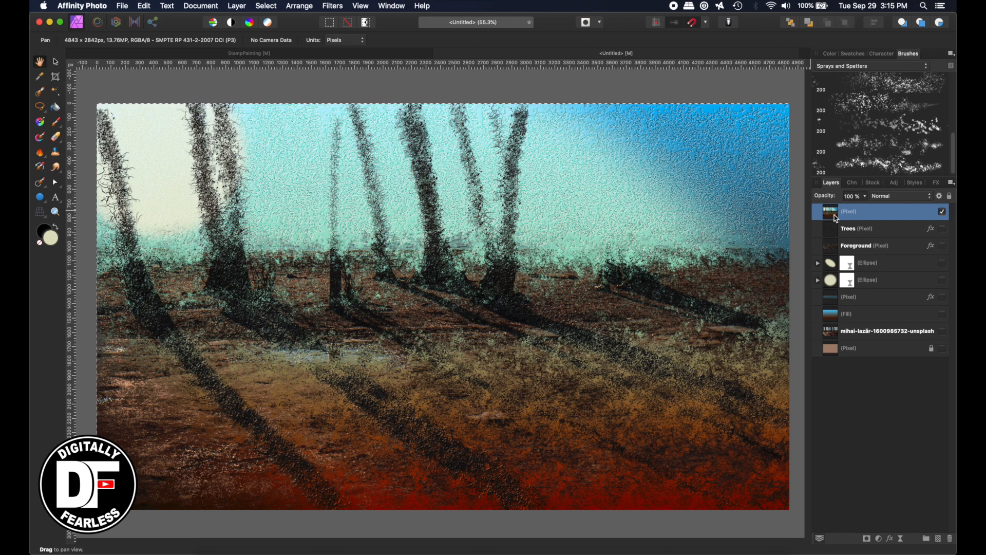
right_click(880, 210)
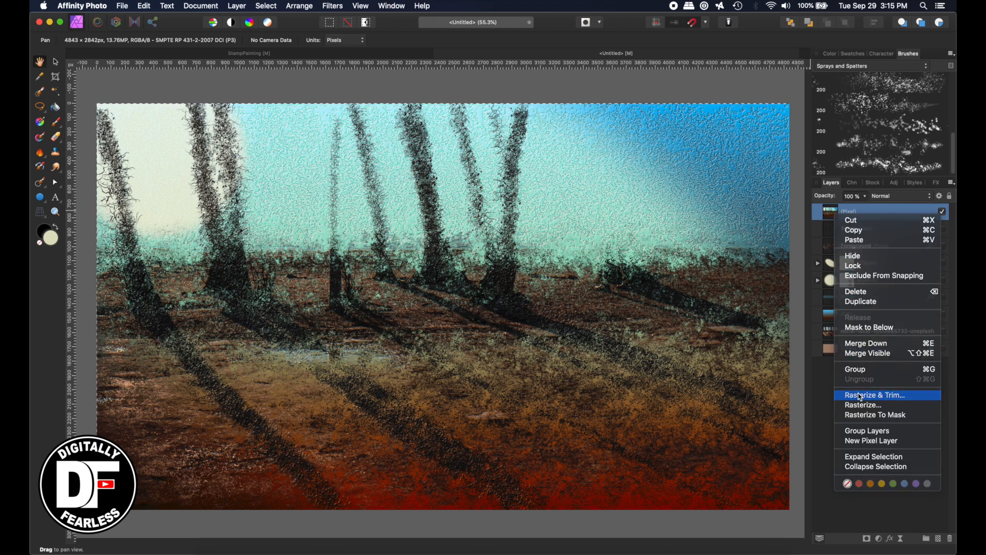
click(874, 394)
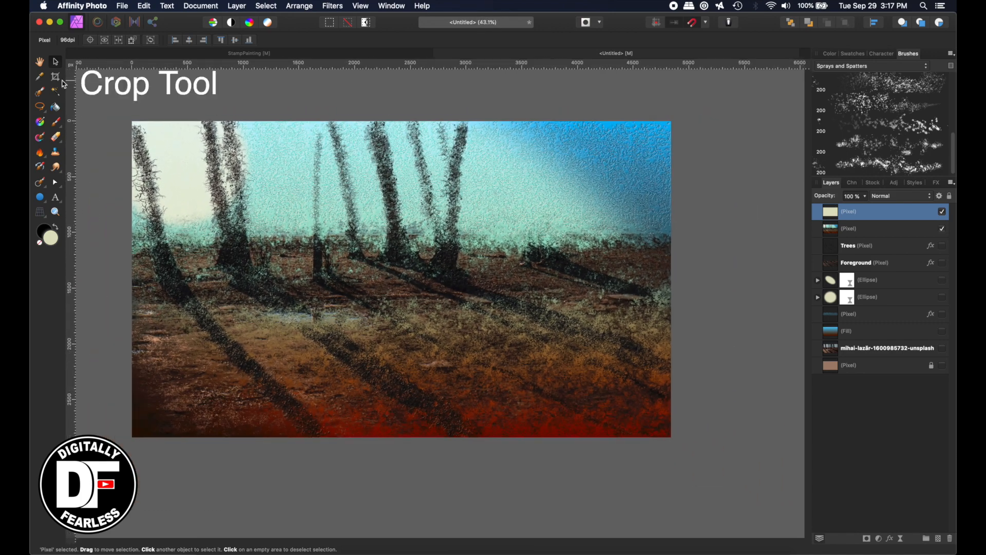
Crop outward to enlarge the canvas to 5434 × 3405 px with a transparent border.
click(55, 76)
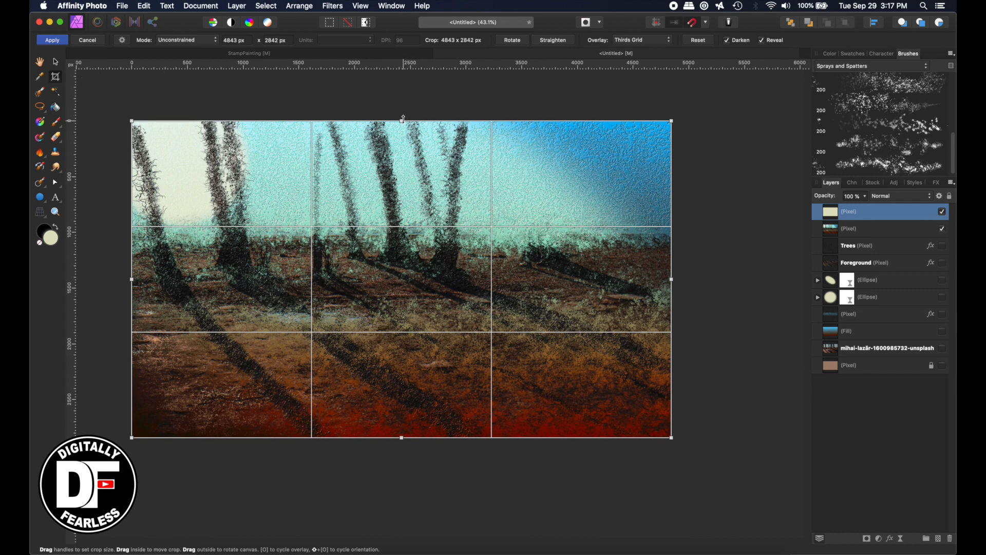
drag(402, 118, 401, 98)
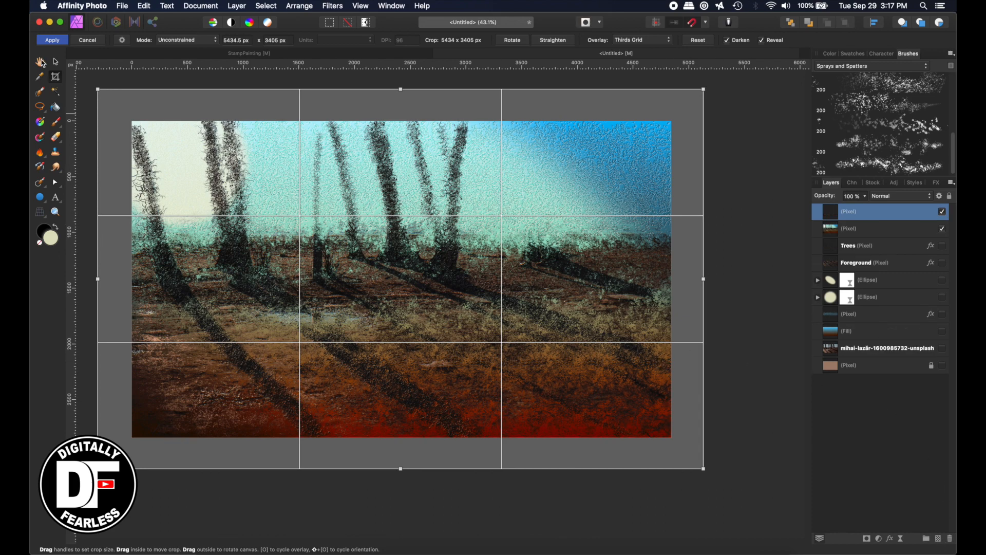
click(52, 40)
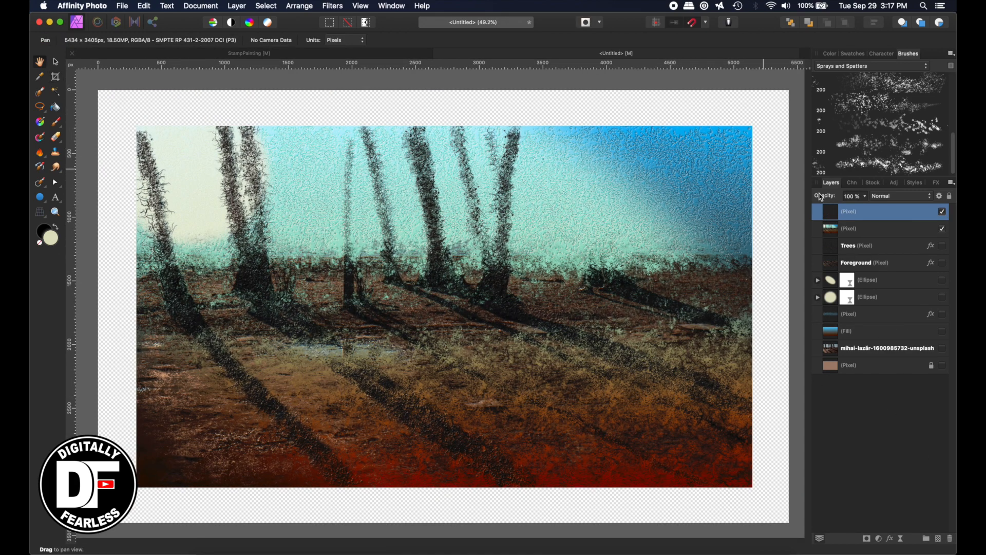
Cut the painting's area out of the cream mat layer, then show the painting again.
click(56, 135)
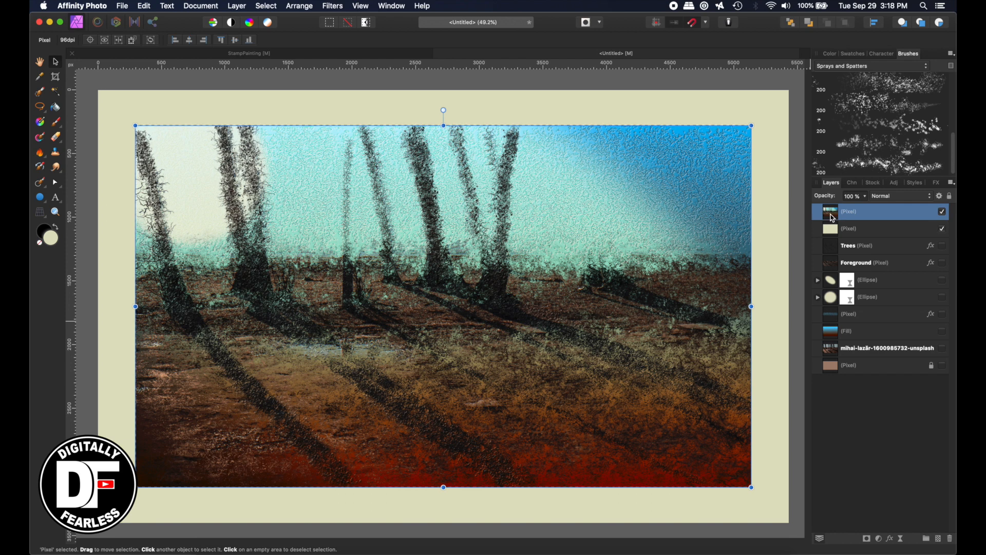
click(941, 211)
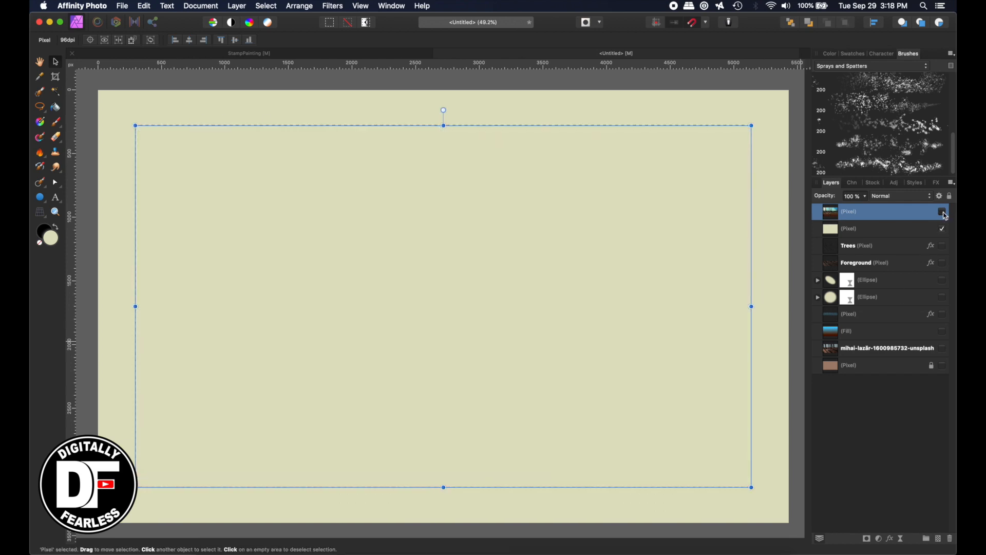
click(861, 228)
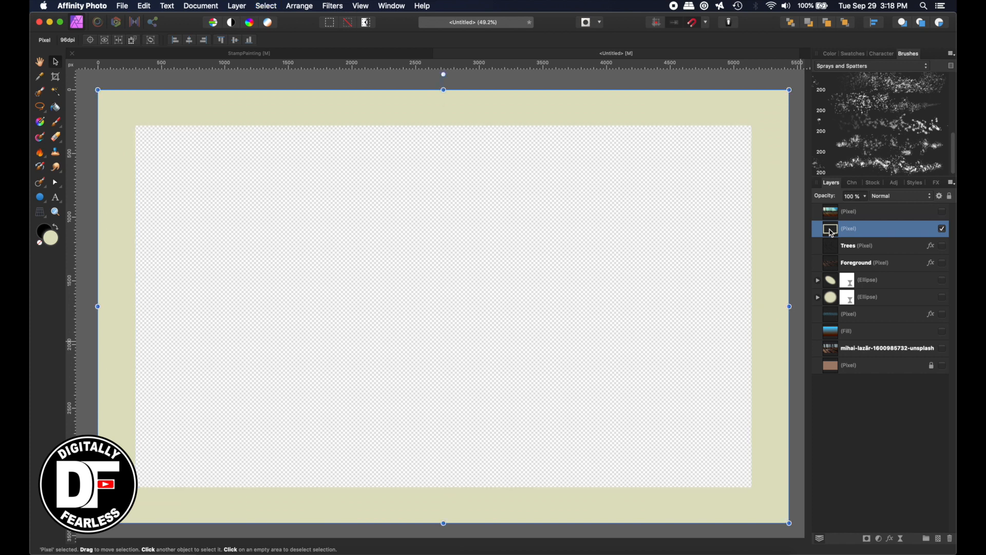
click(868, 211)
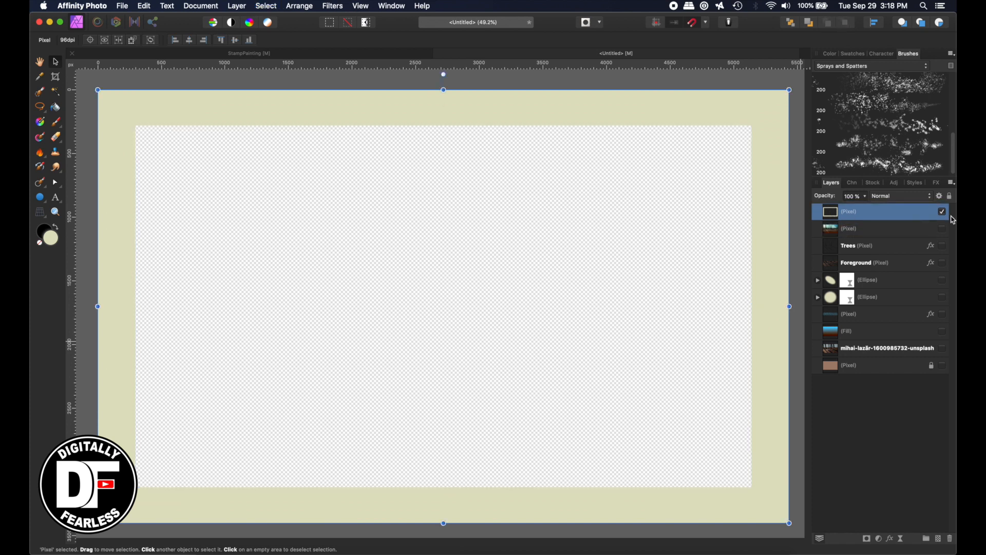
click(941, 228)
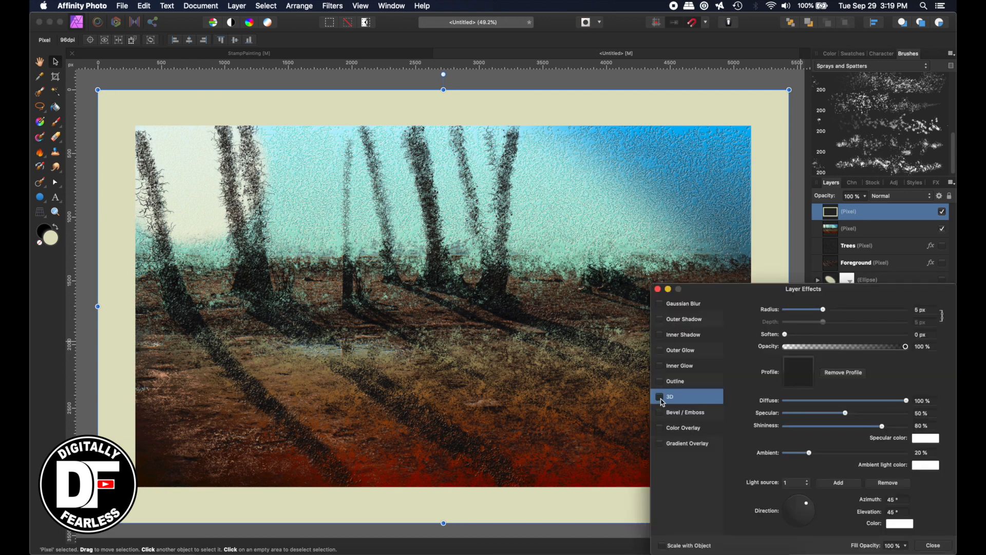
Enable a pillow-style Bevel / Emboss on the cream mat layer and fine-tune it.
click(659, 412)
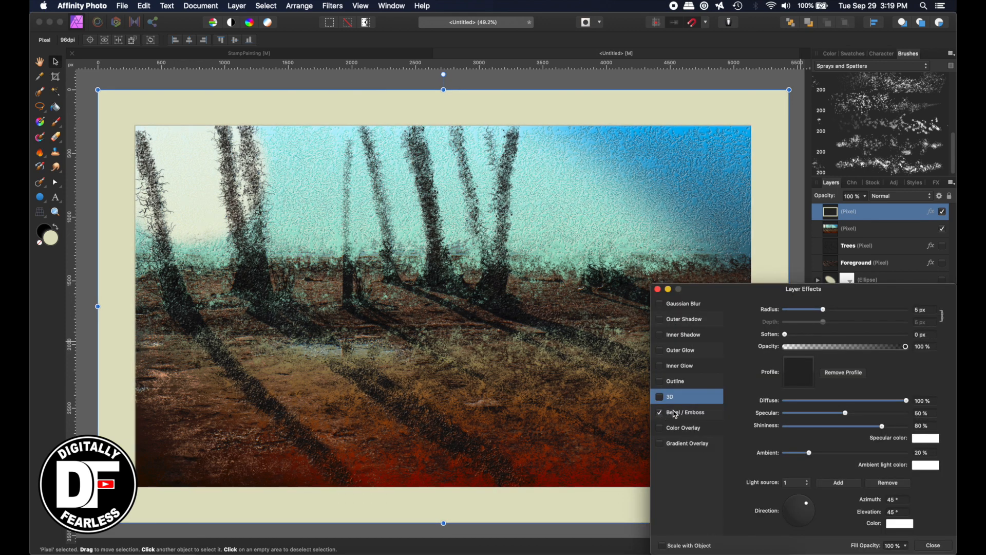
click(685, 411)
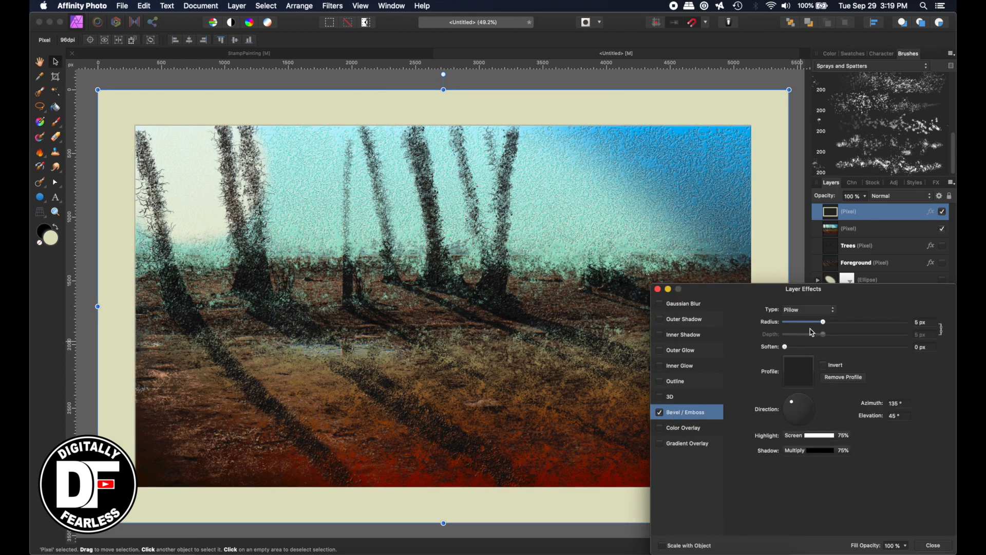
click(807, 309)
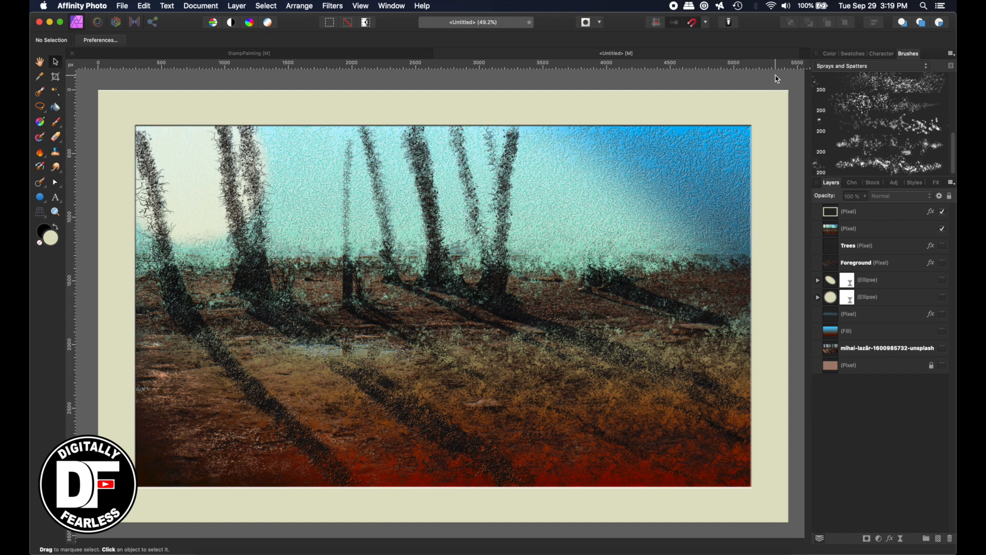
mouse_move(543, 235)
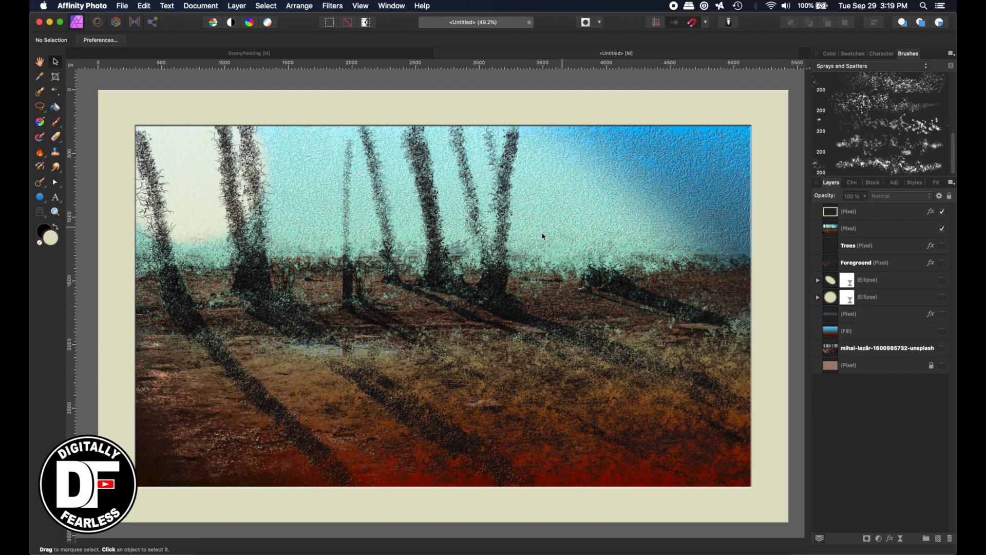
mouse_move(836, 319)
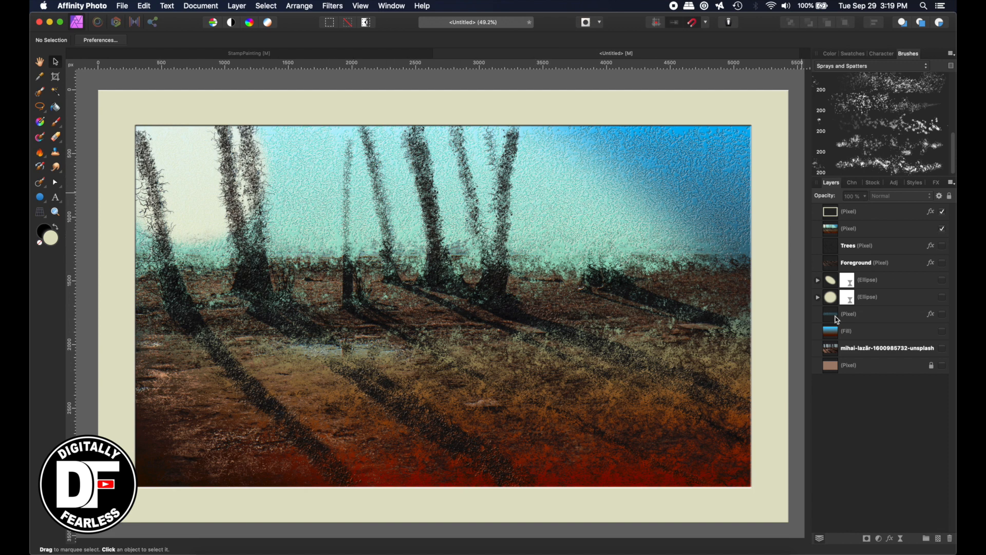
click(848, 228)
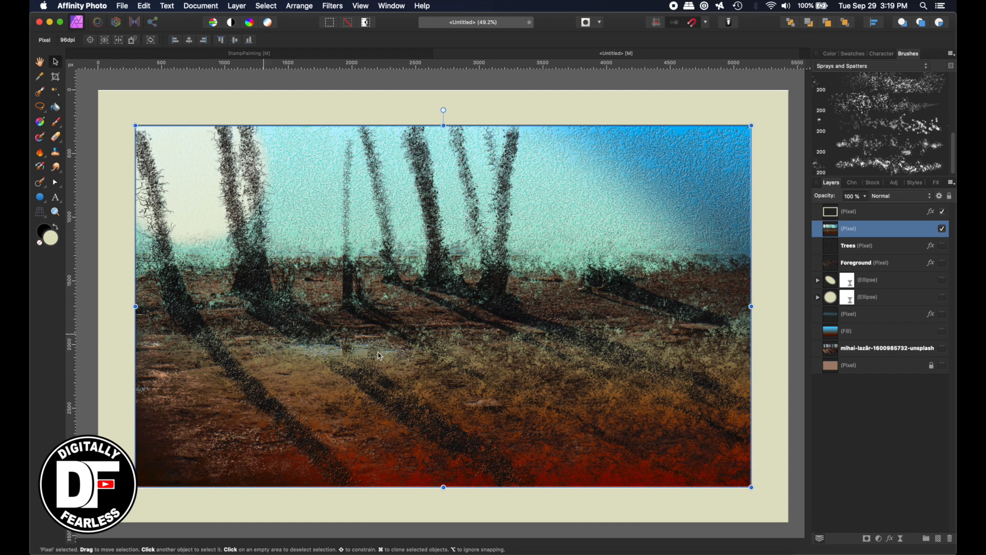
mouse_move(299, 283)
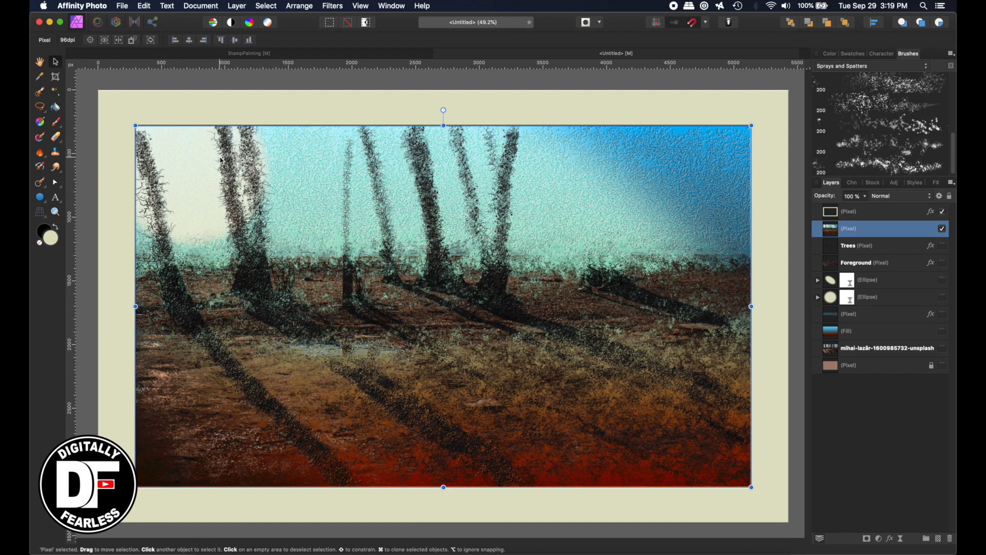
mouse_move(849, 322)
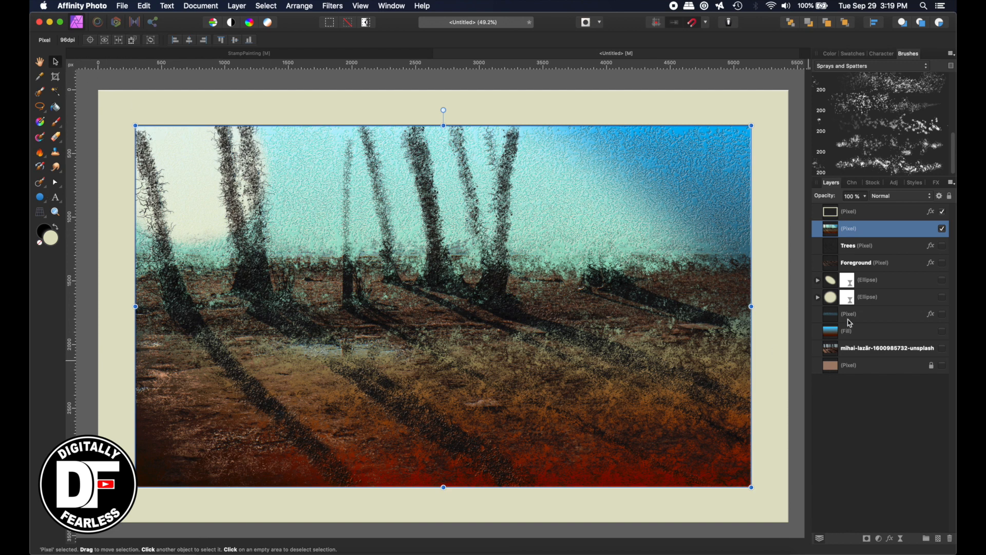